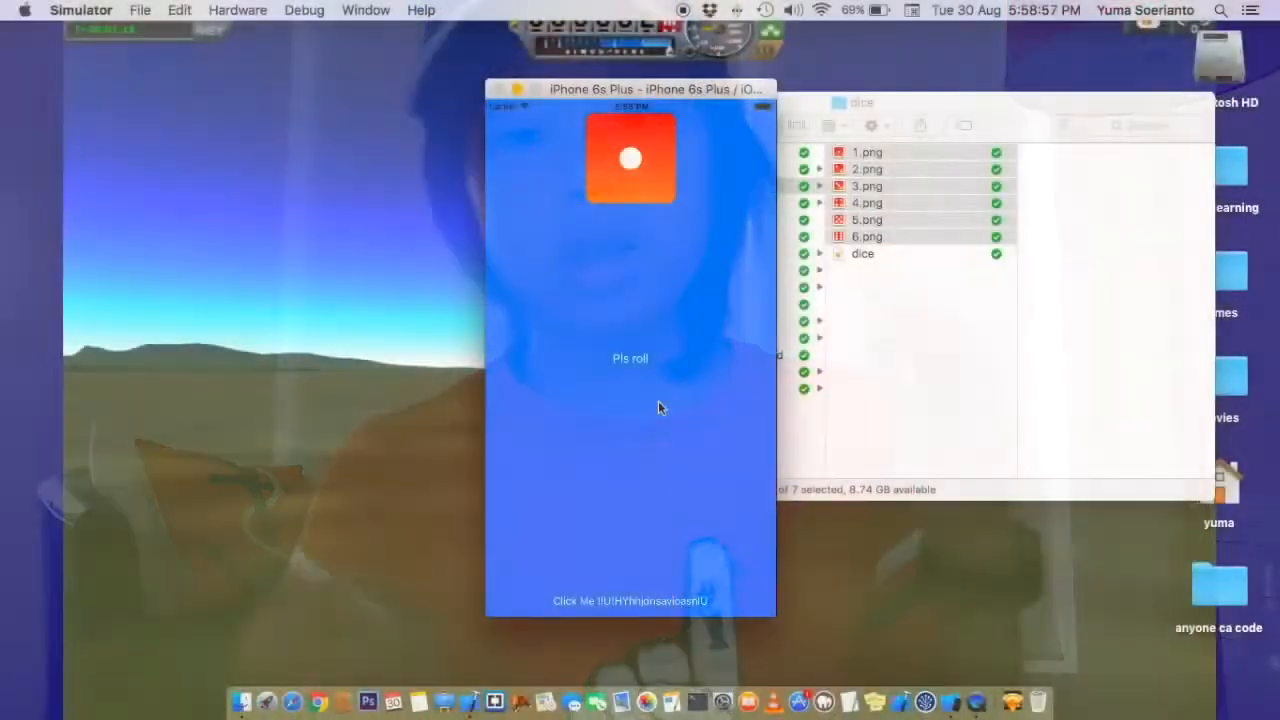
- Roll the dice three times in the simulator until it lands on a five
click(630, 600)
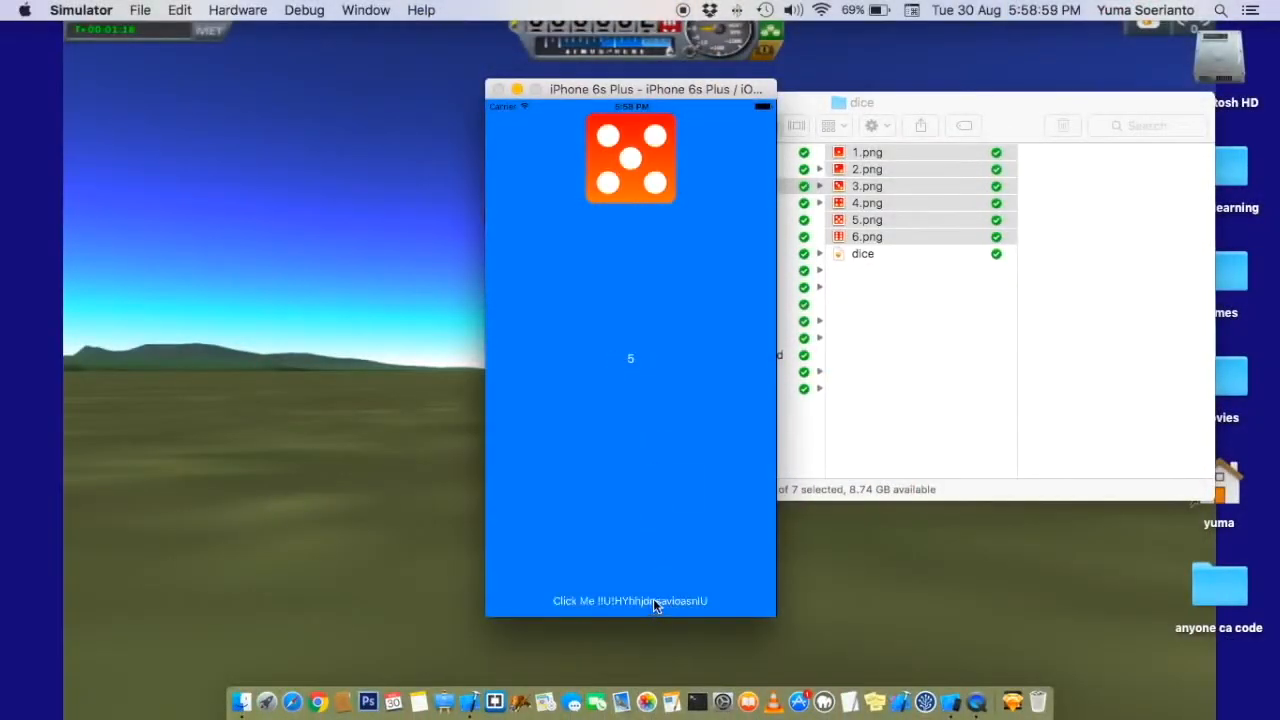
click(630, 600)
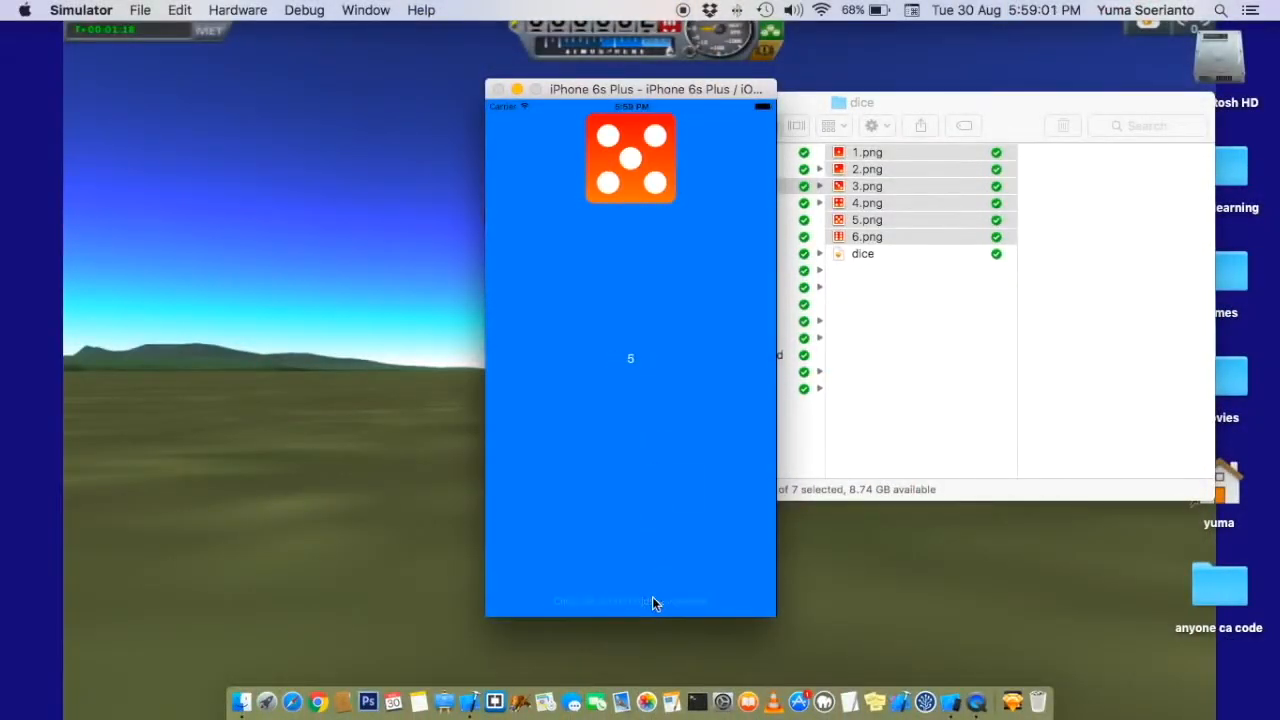
click(630, 600)
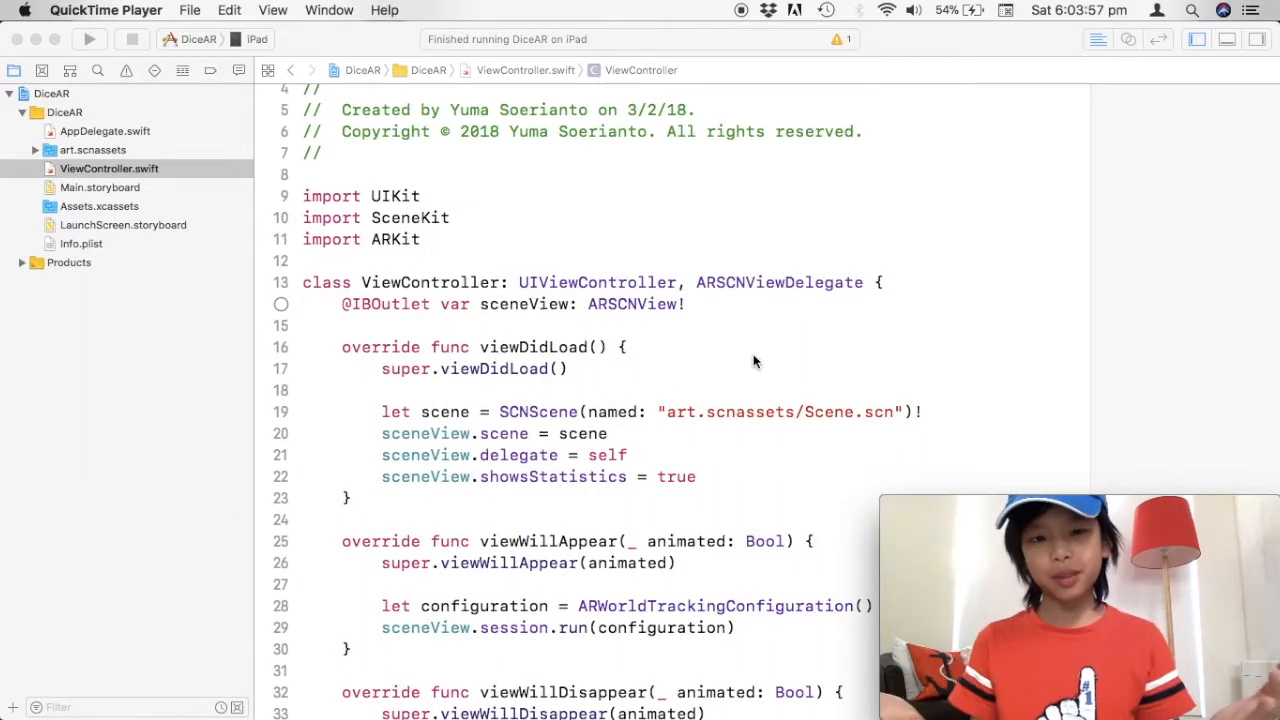
- Scroll ViewController.swift down to the sceneView outlet area
scroll(down, 3)
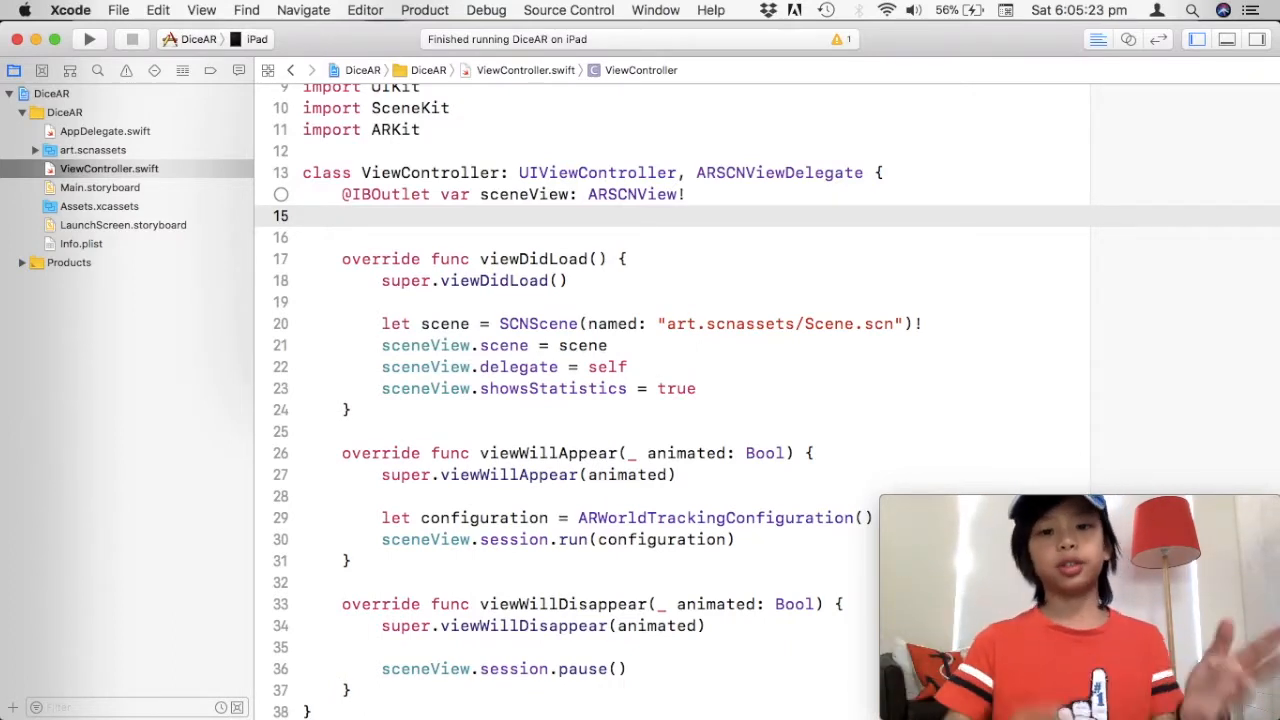
scroll(down, 3)
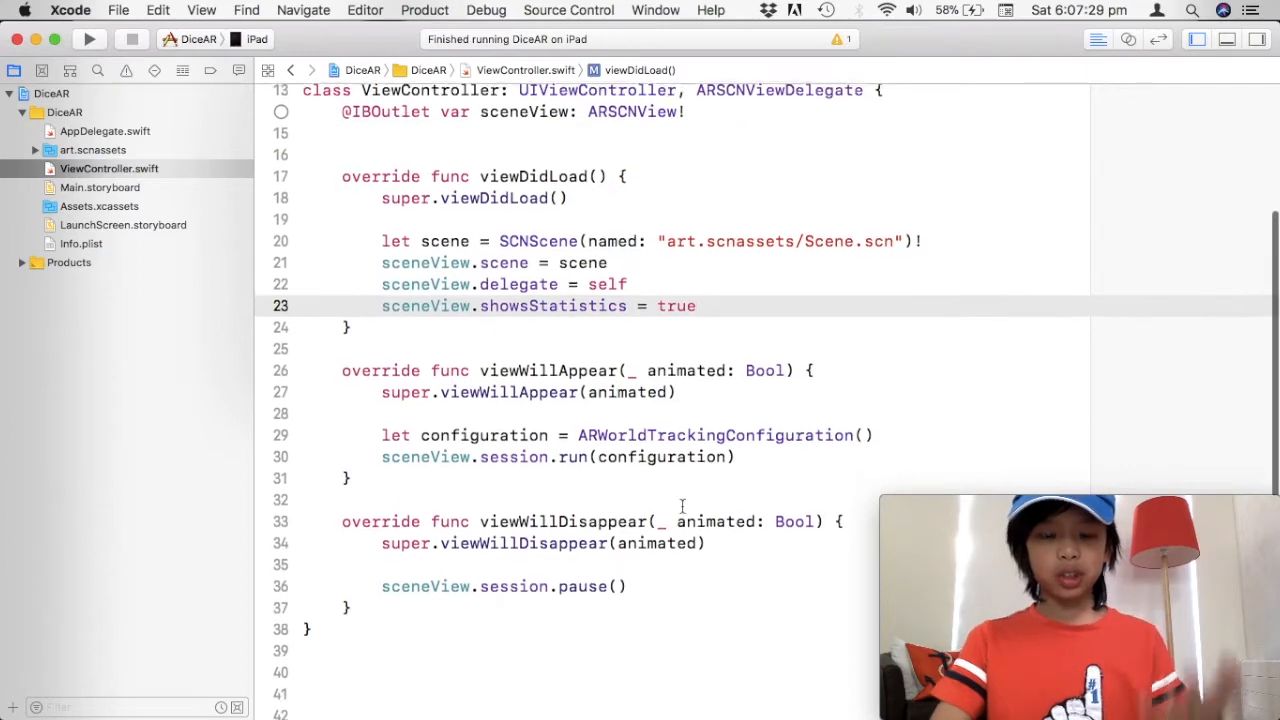
text(rend)
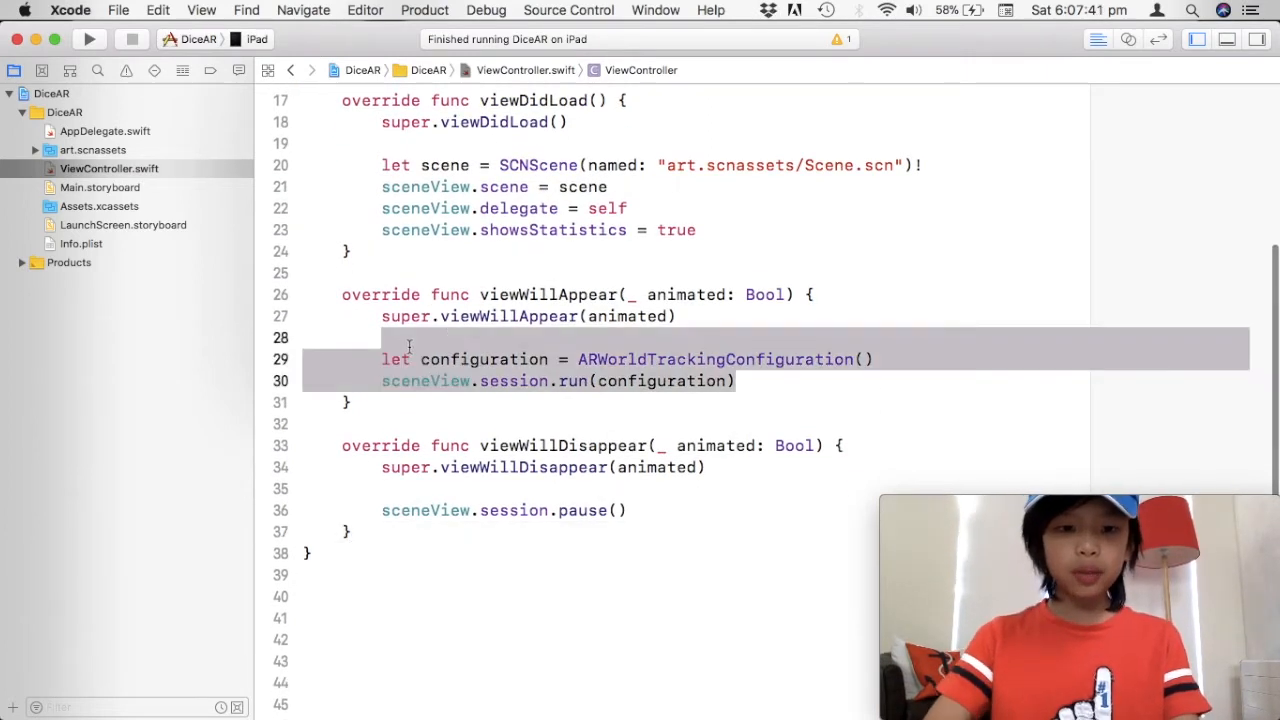
click(830, 380)
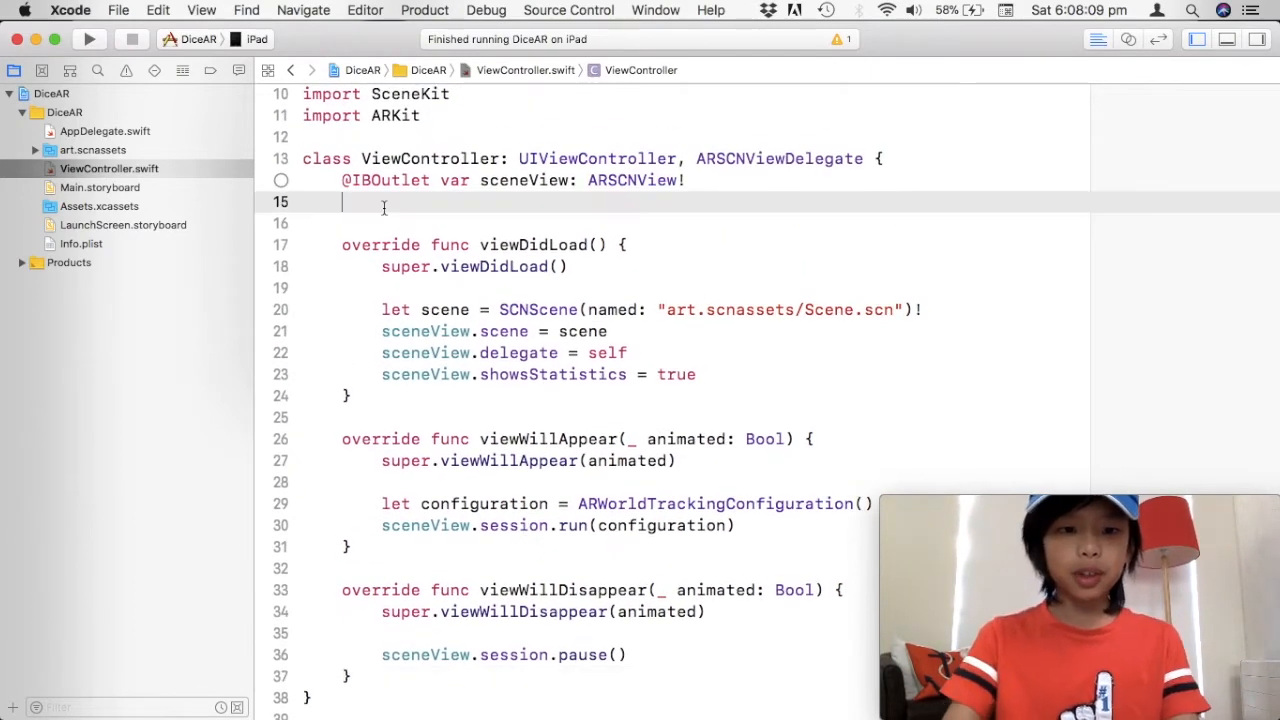
- Declare var trackerNode: SCNNode! below the sceneView outlet
text(var)
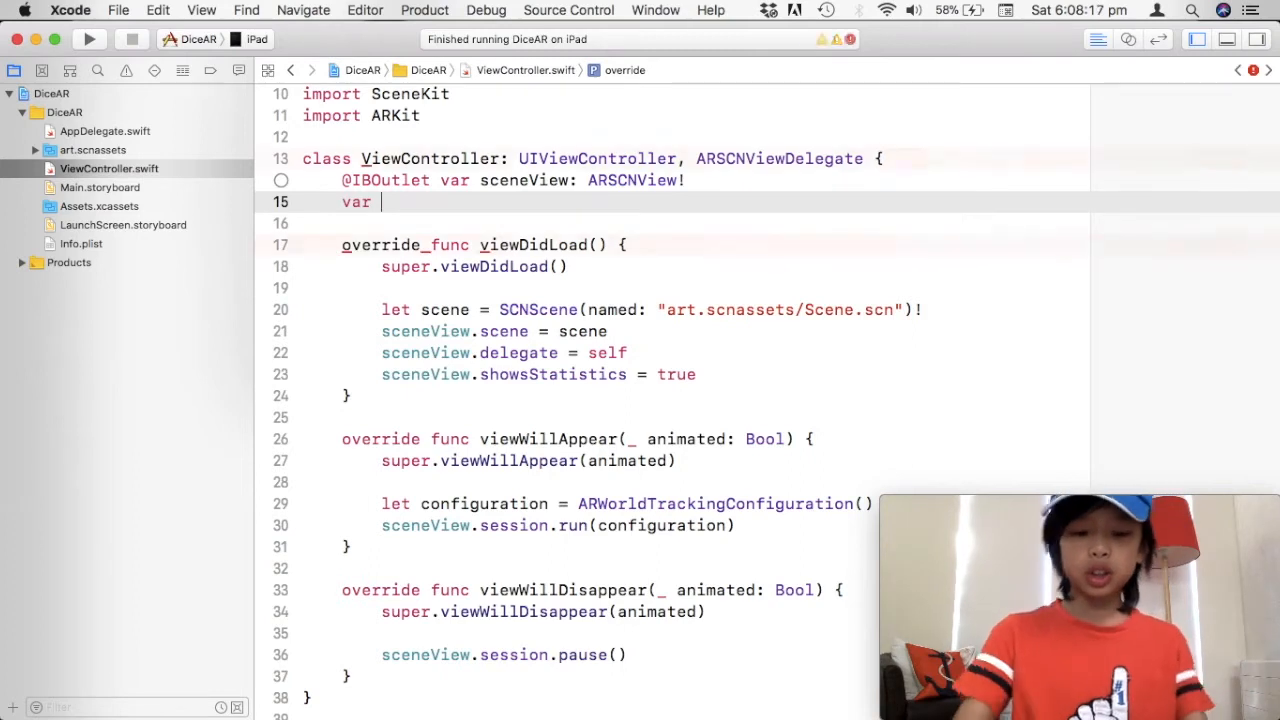
text(trac)
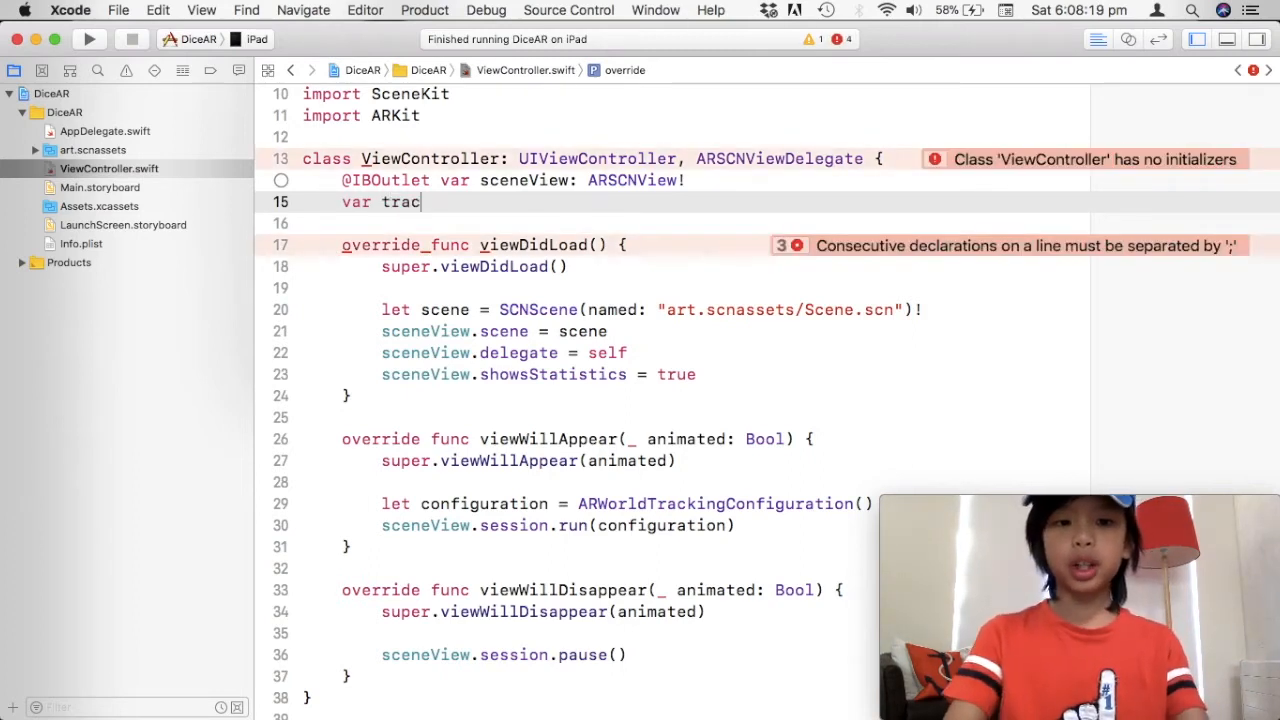
text(kerNode:)
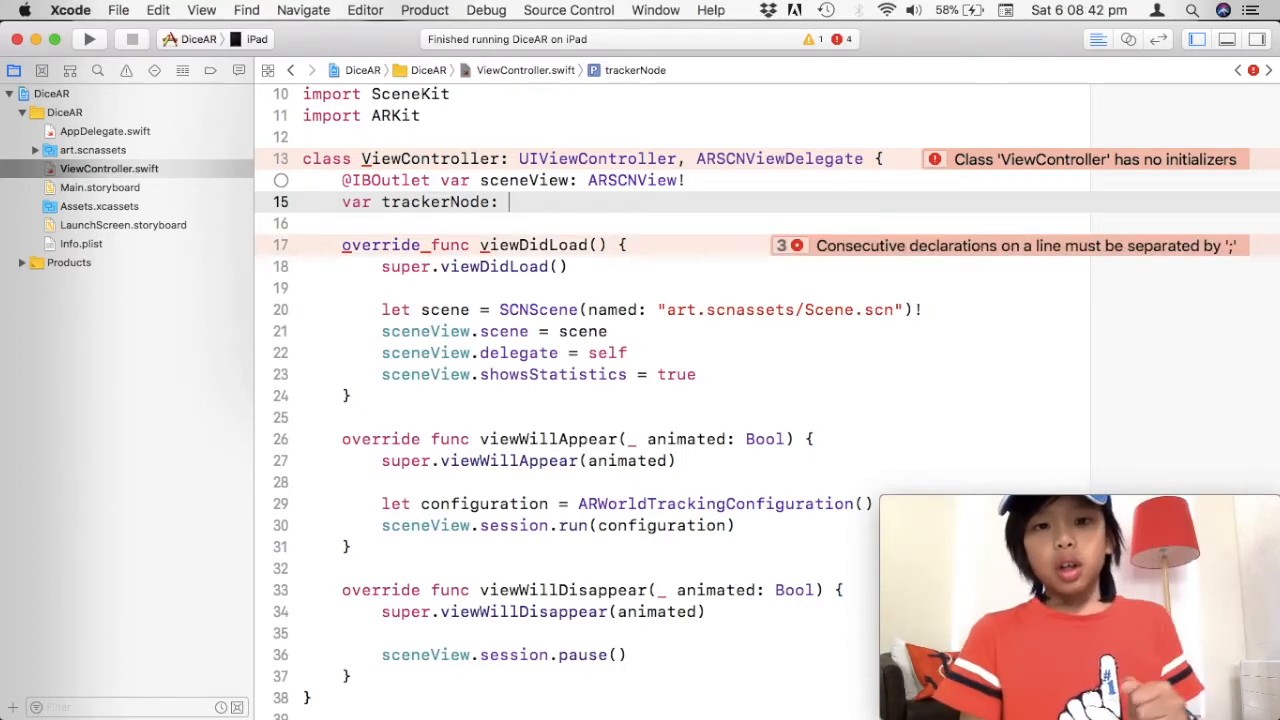
text(SCNNode!)
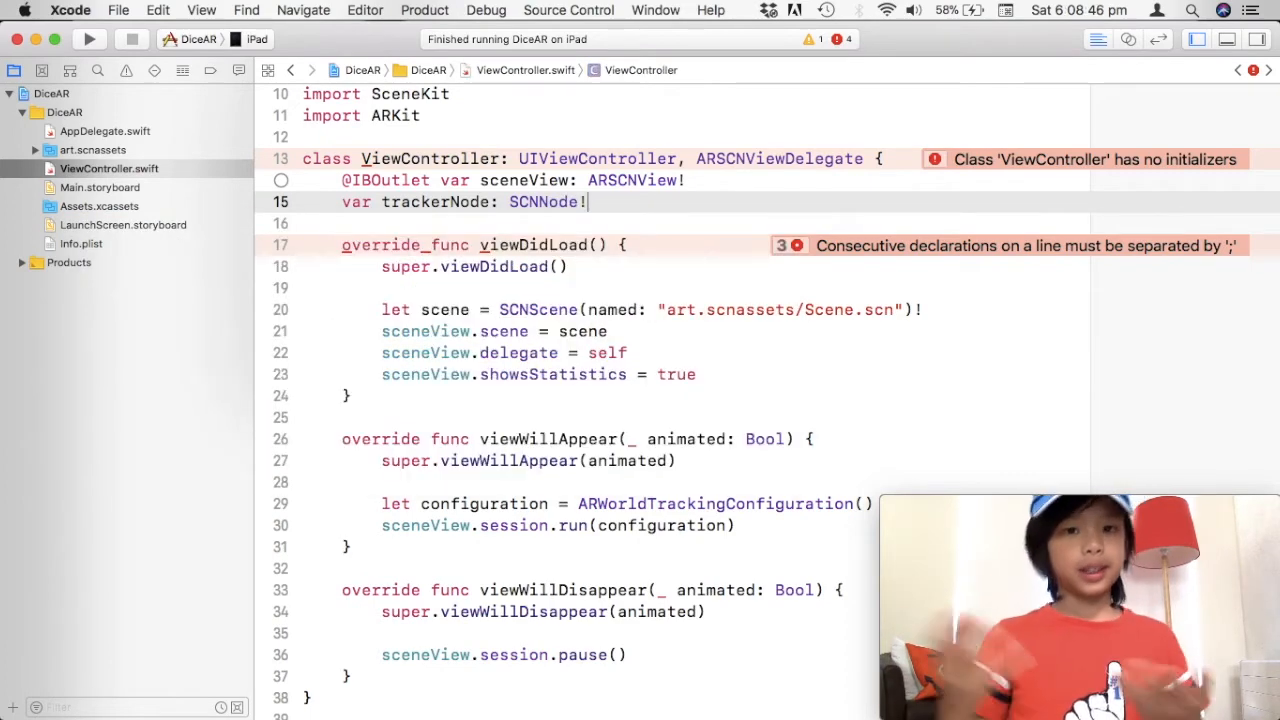
scroll(down, 3)
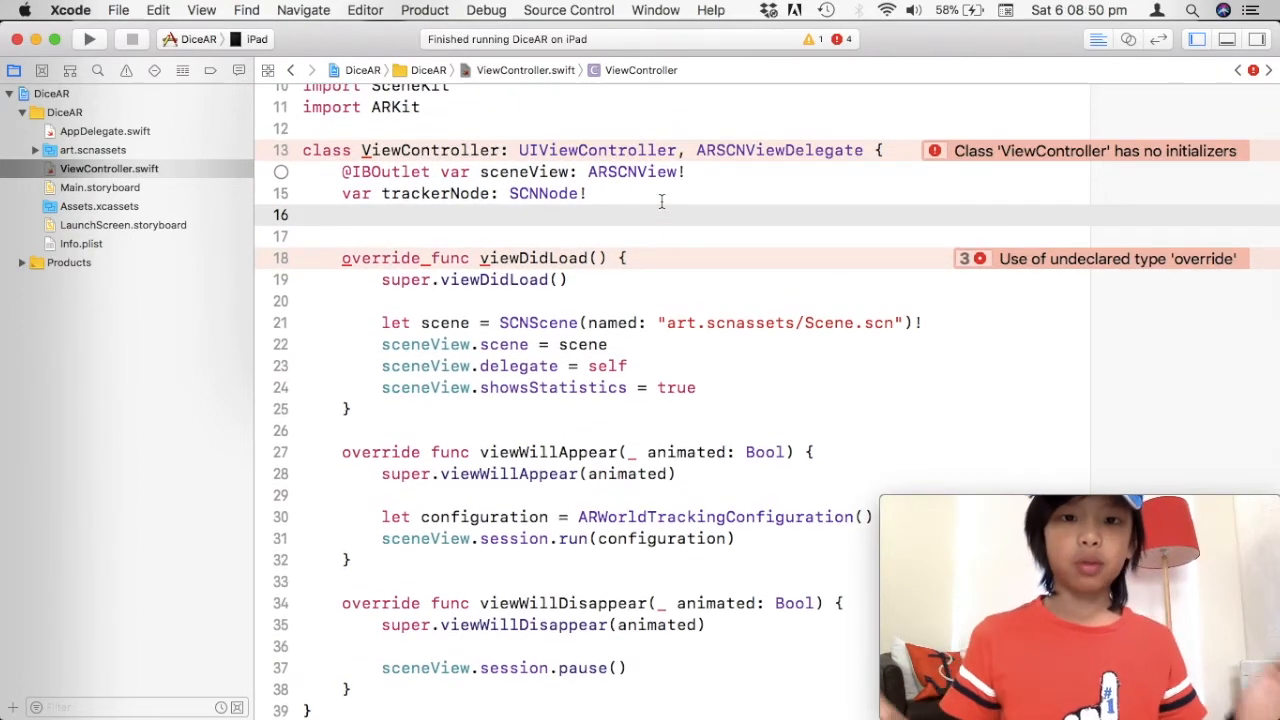
- Declare var trackingPosition = SCNVector3Make(0.0, 0.0, 0.0)
text(var)
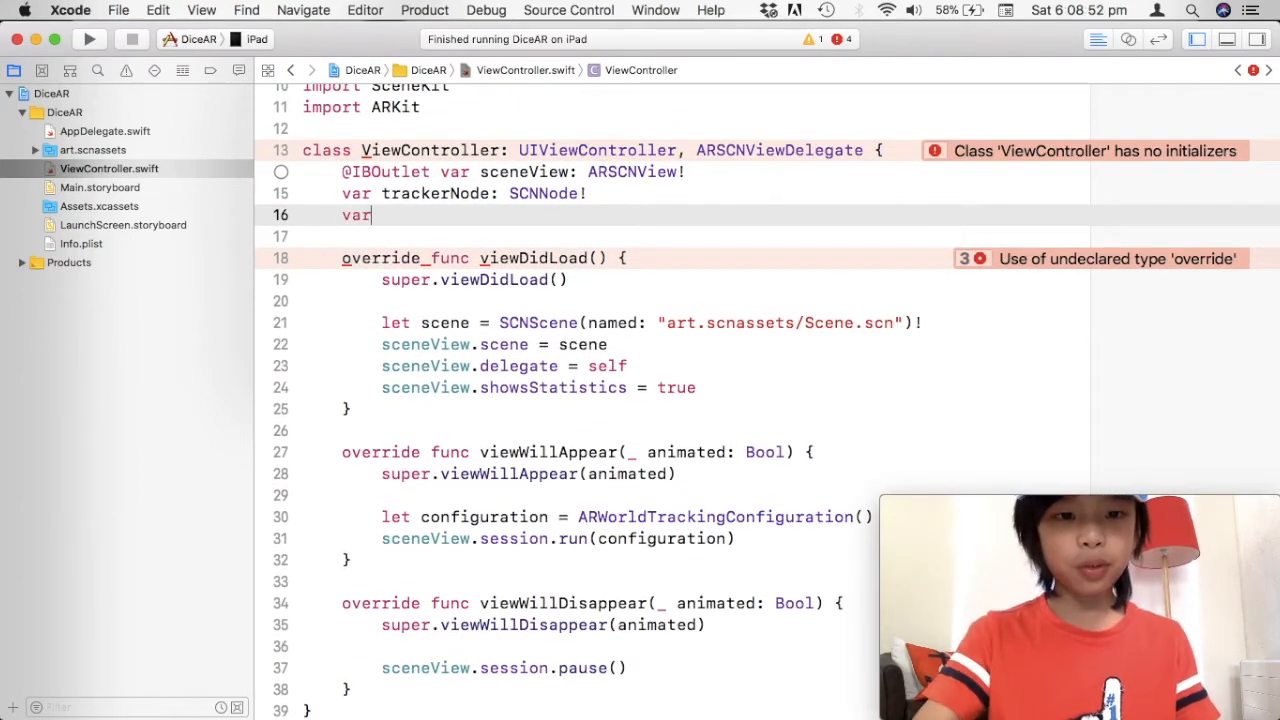
text(position)
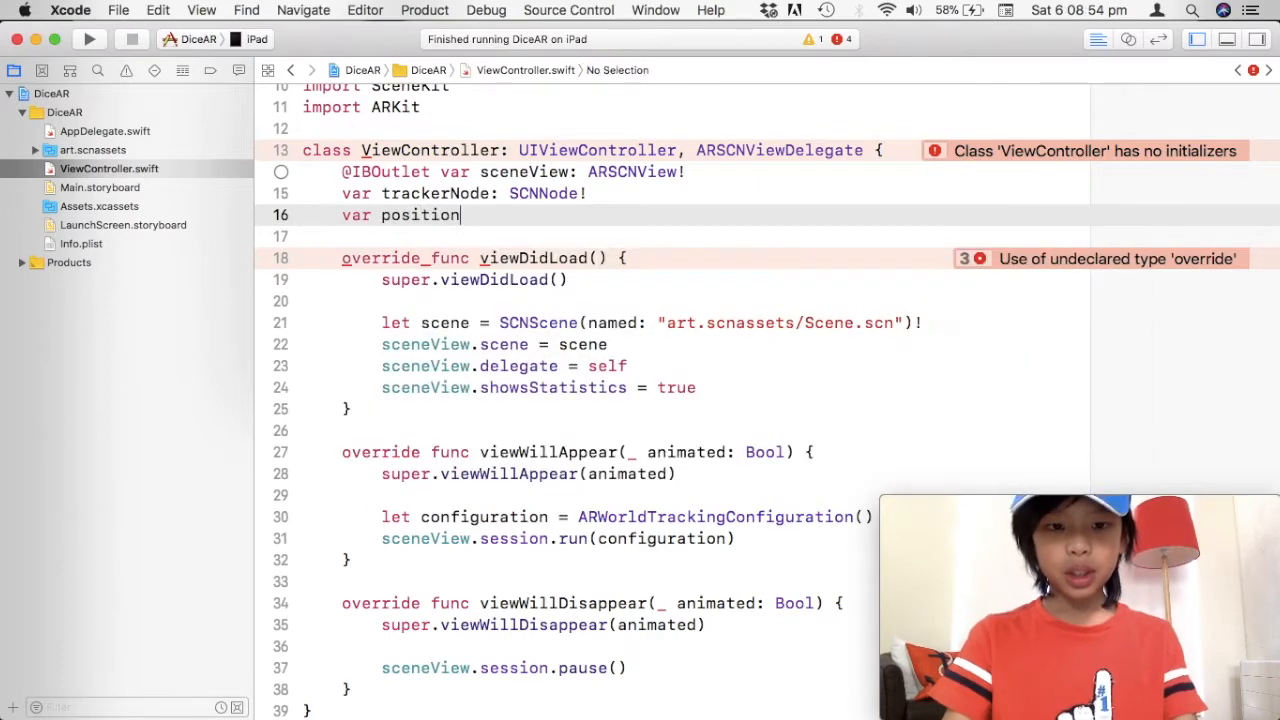
text(trackingP)
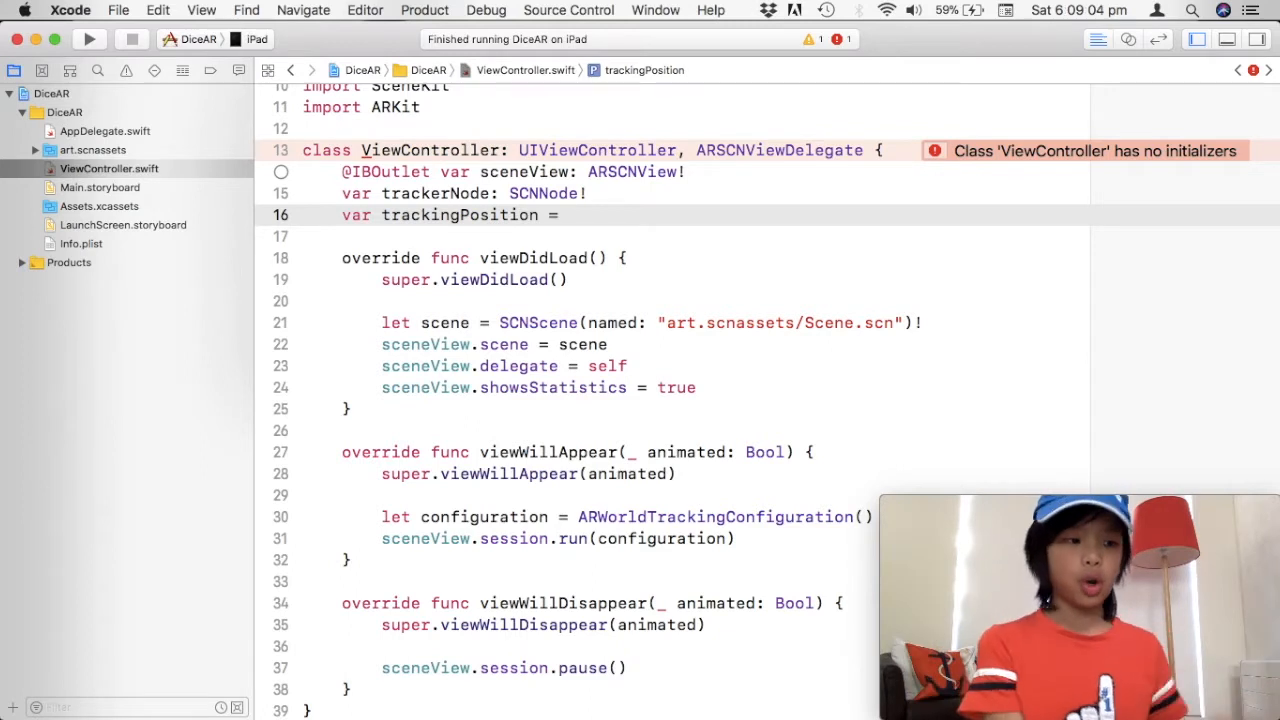
text(SC)
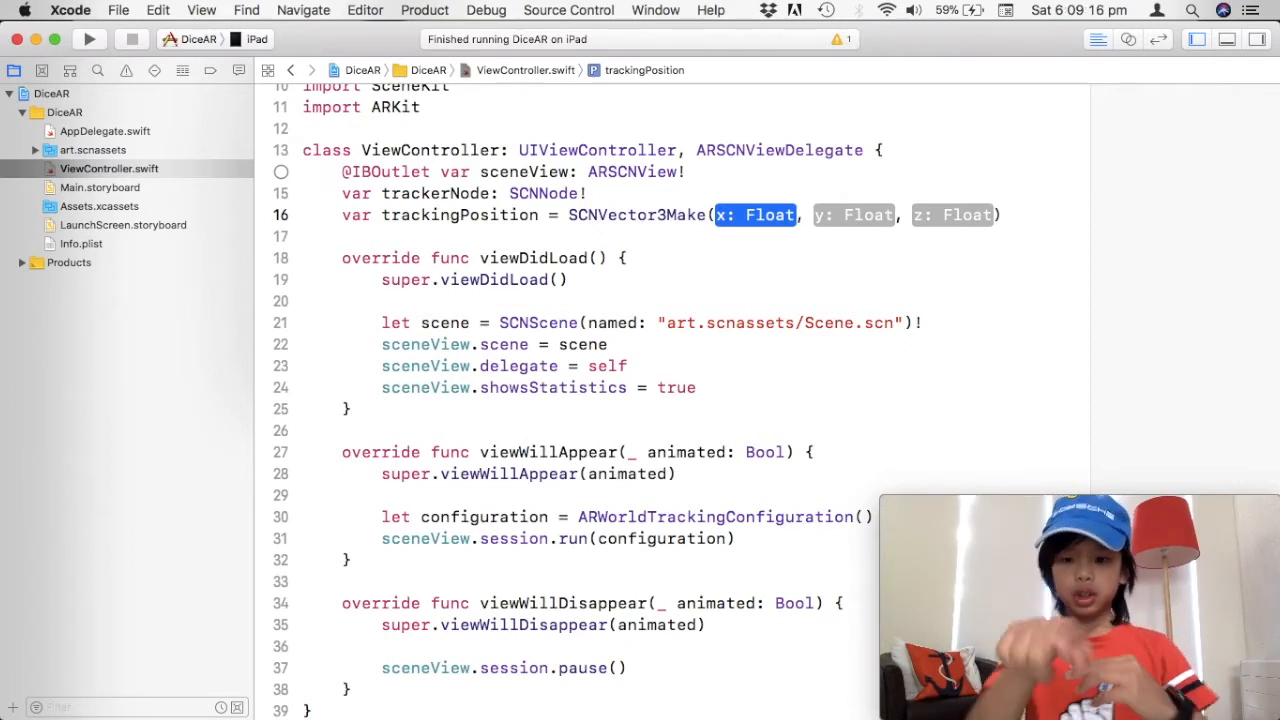
text(0.0)
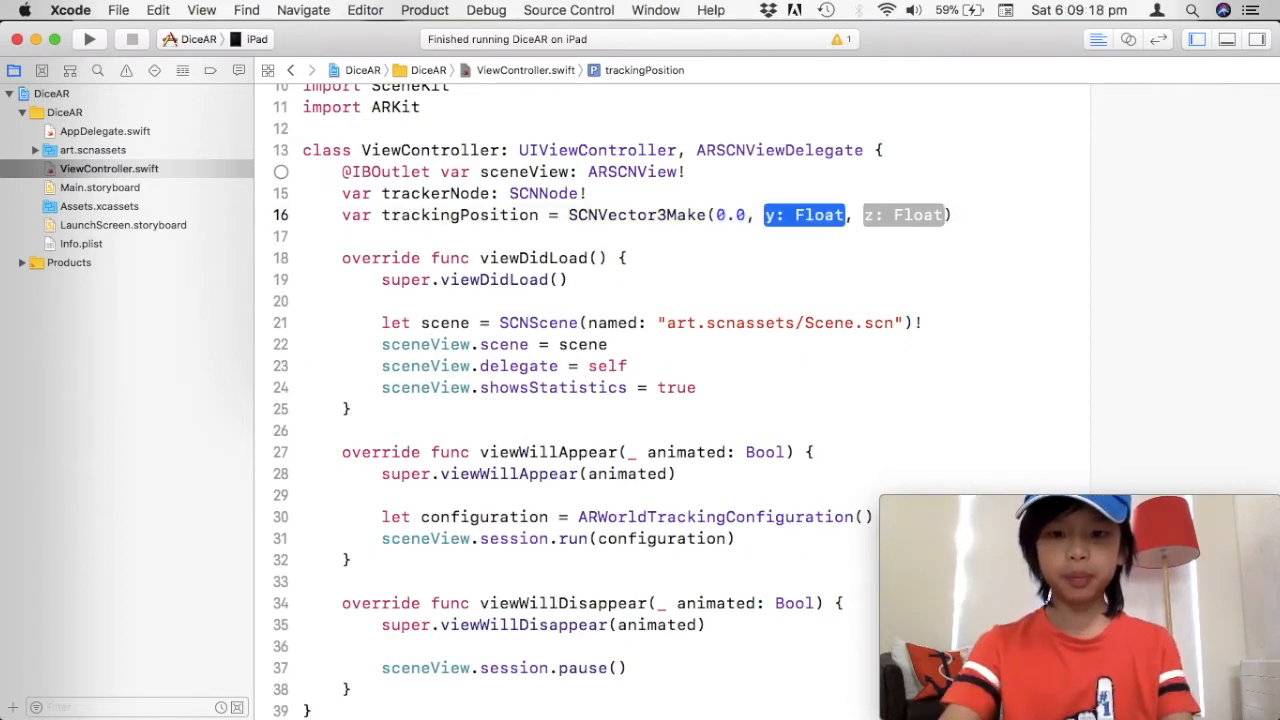
text(0.0, 0.0)
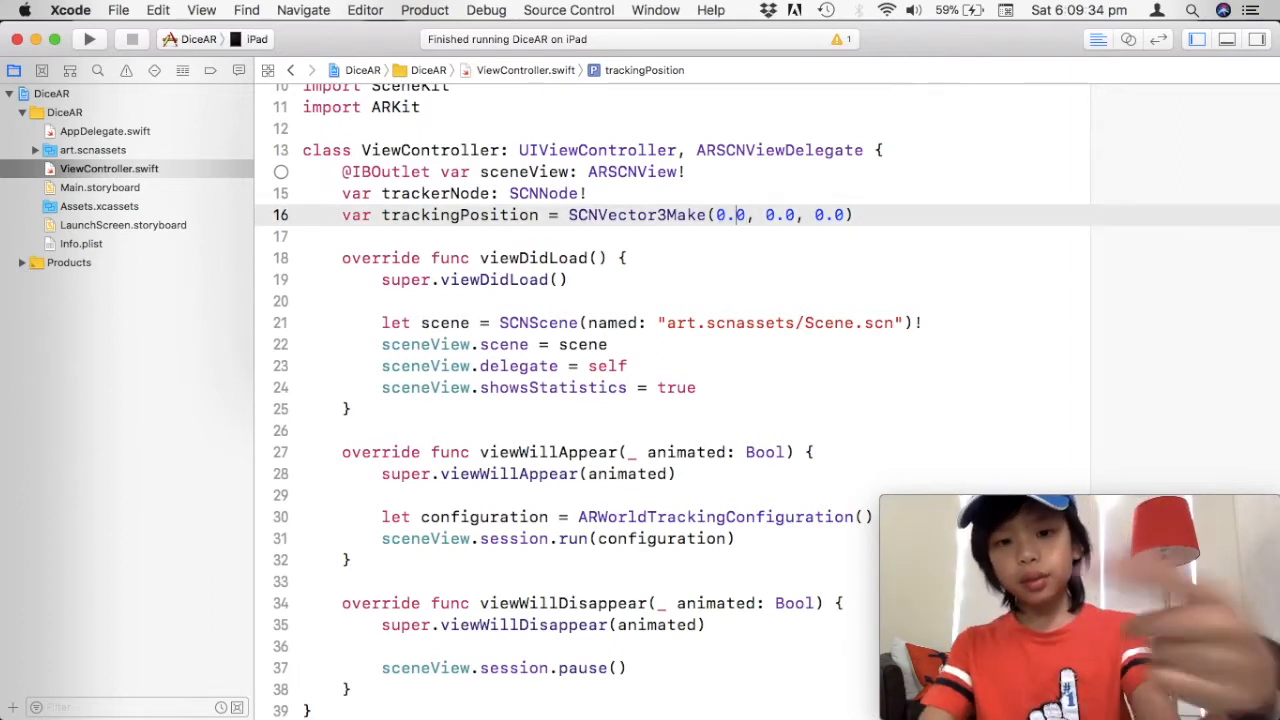
key(Backspace)
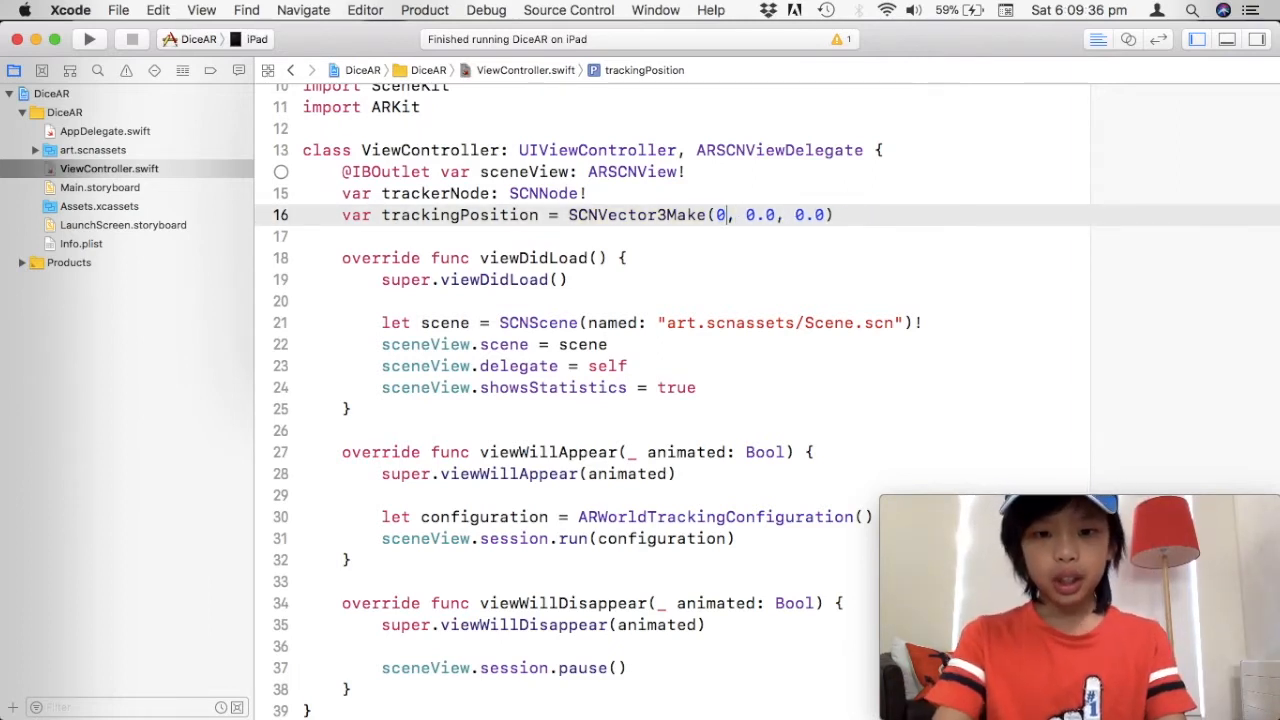
text(1.0)
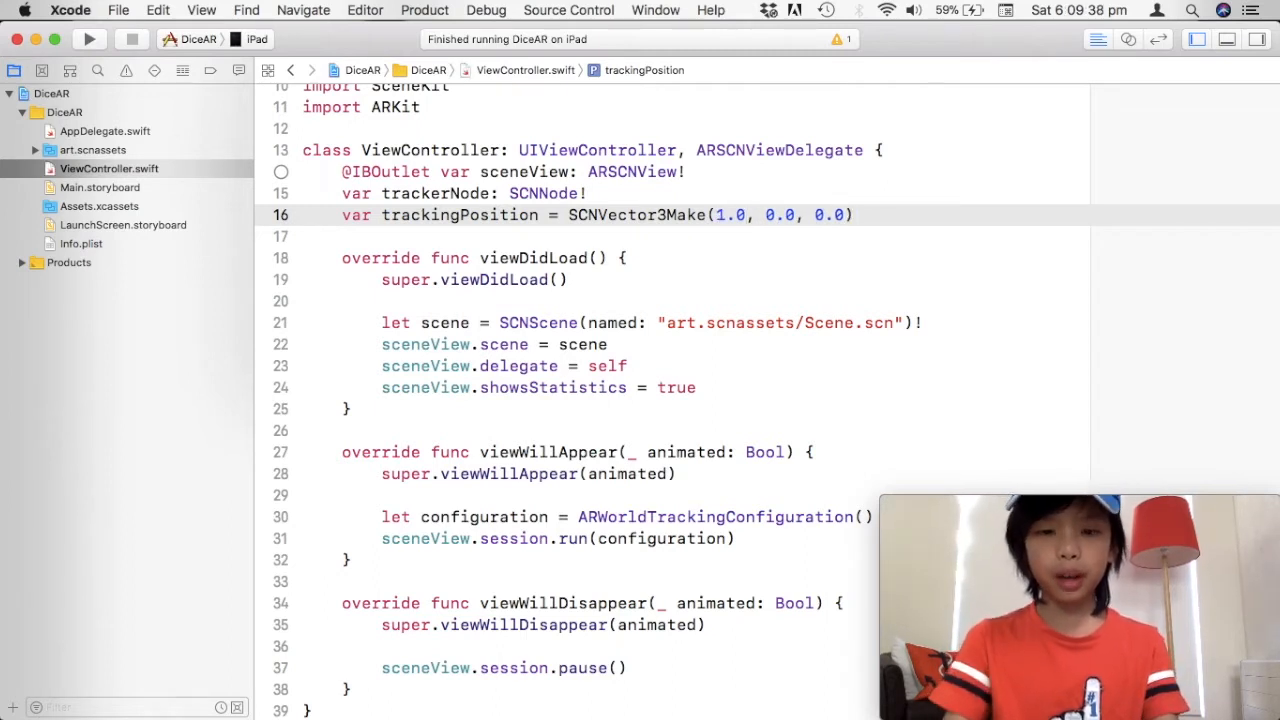
click(748, 214)
text(0)
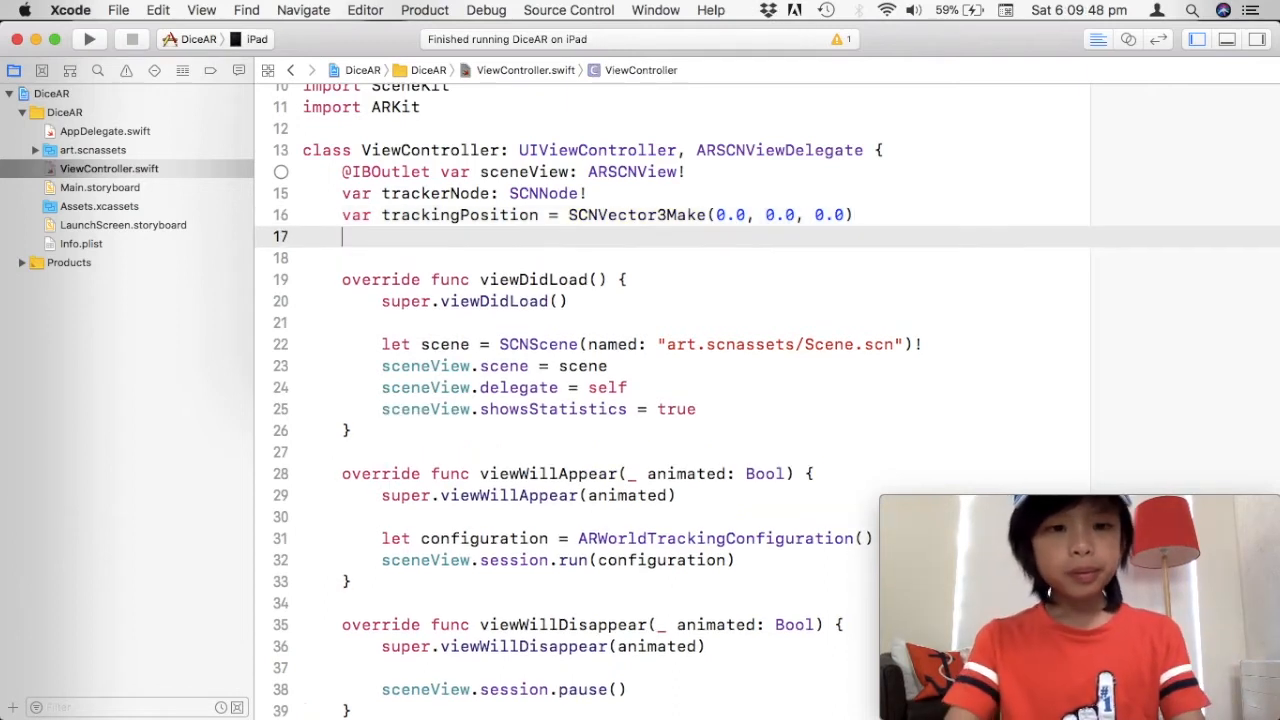
- Declare var started = false and var foundSurface = false
text(var)
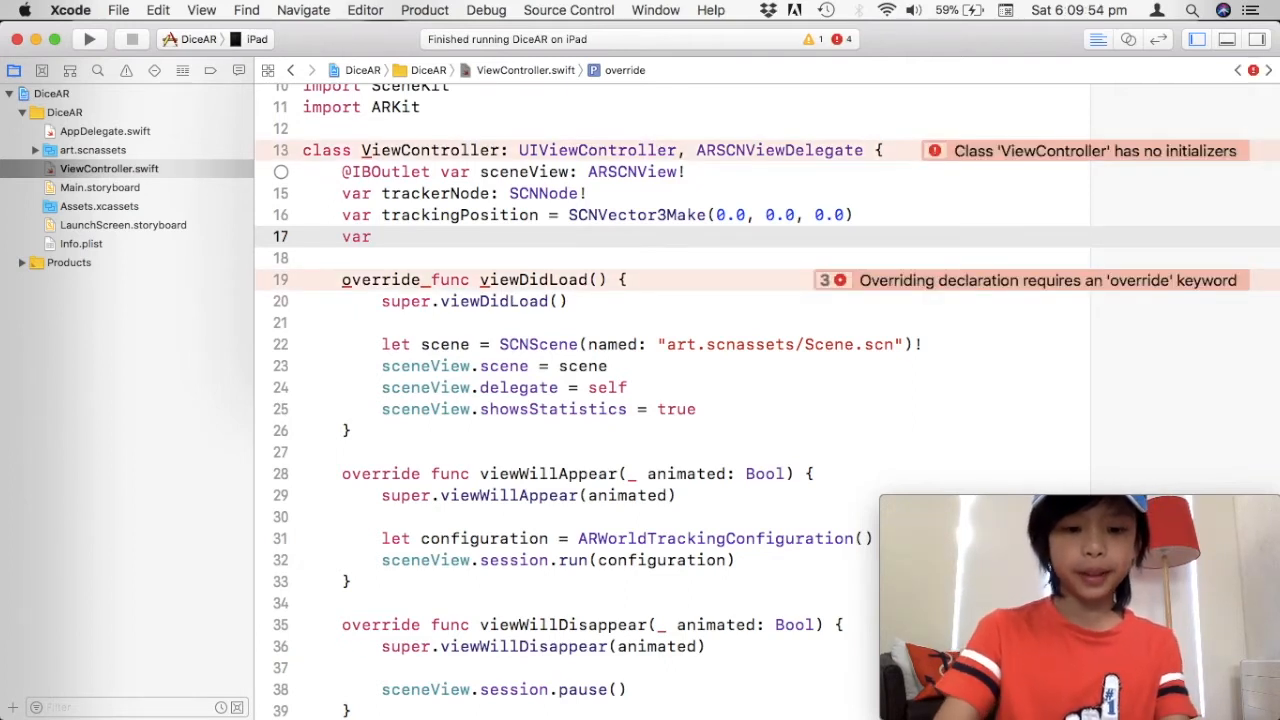
text(started = false)
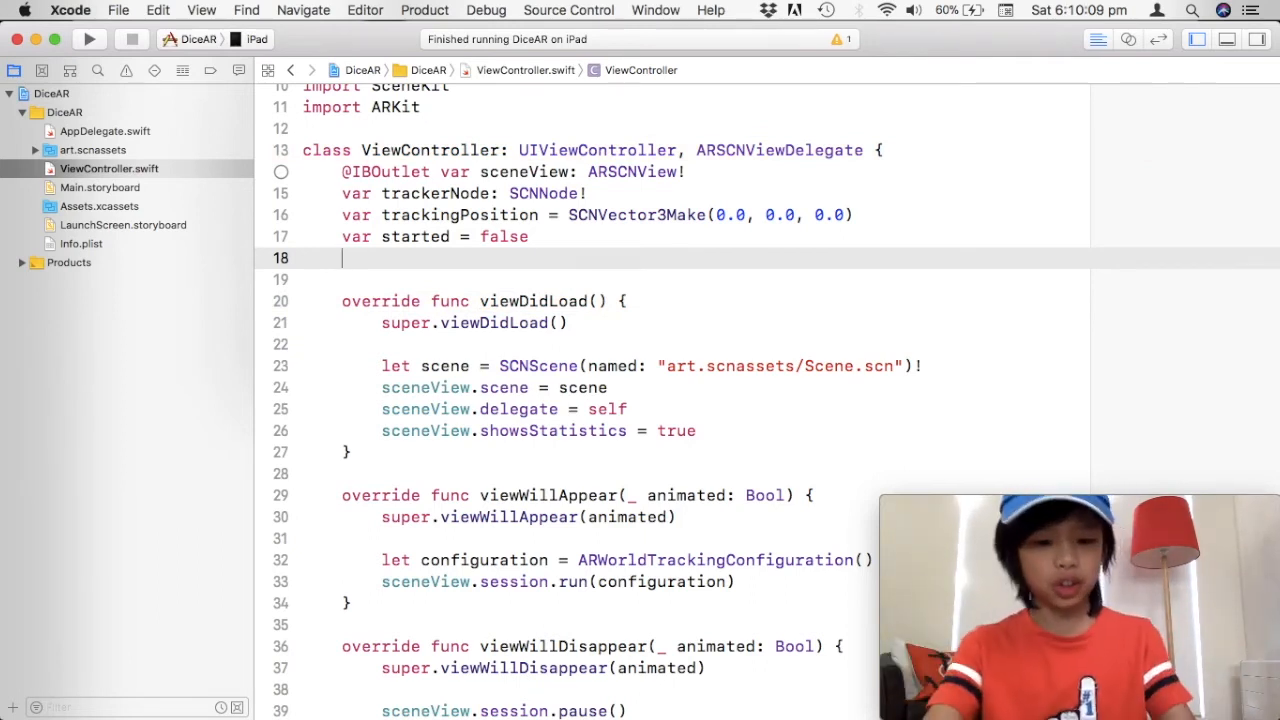
text(var)
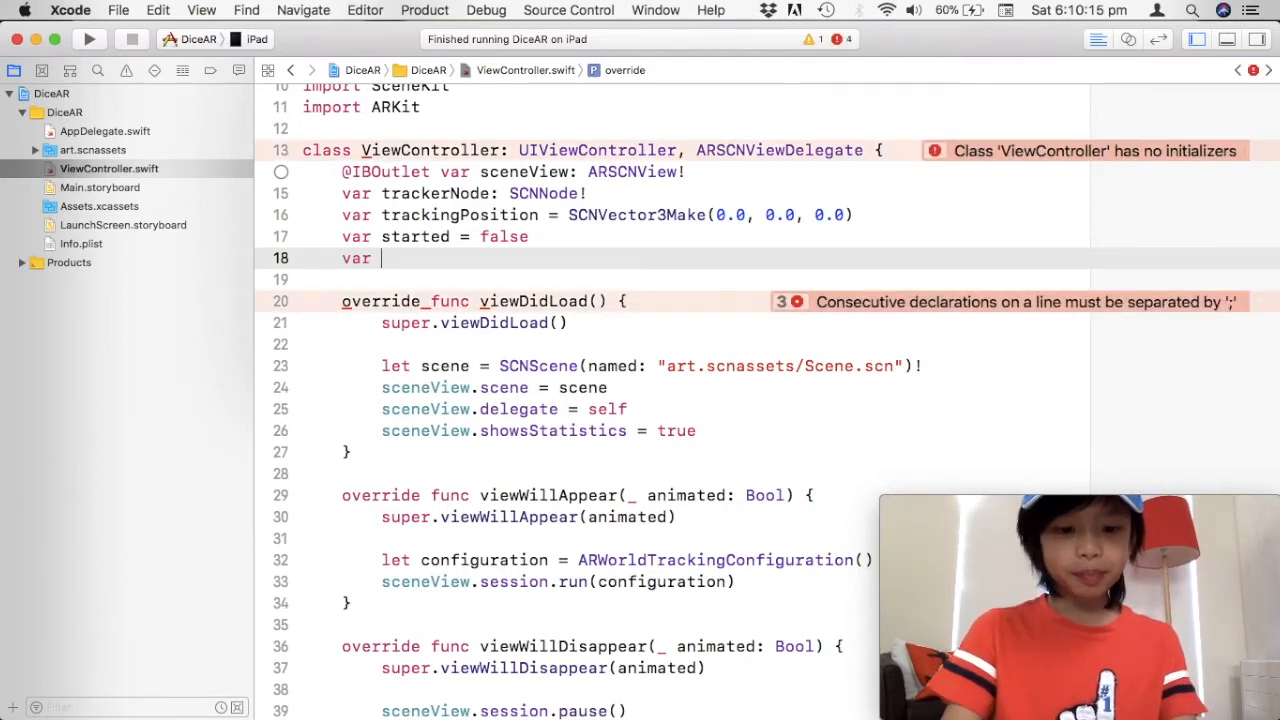
text(foundSurface = fa)
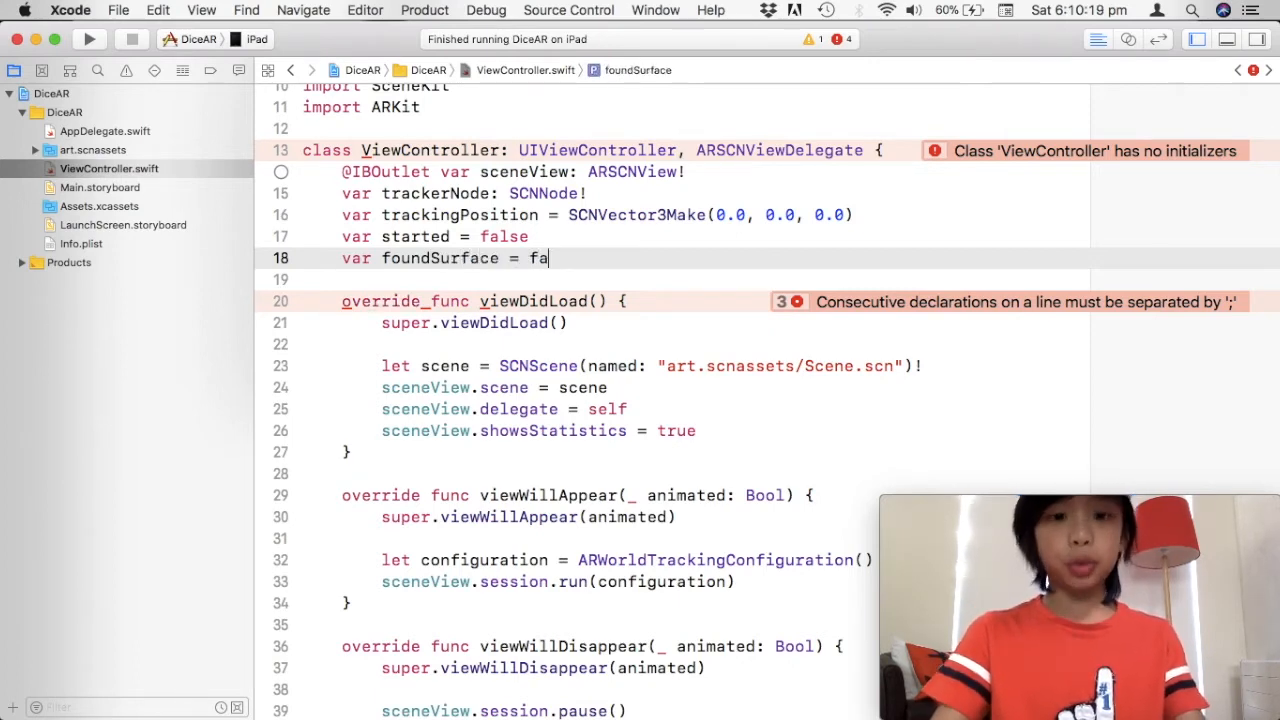
key(backspace)
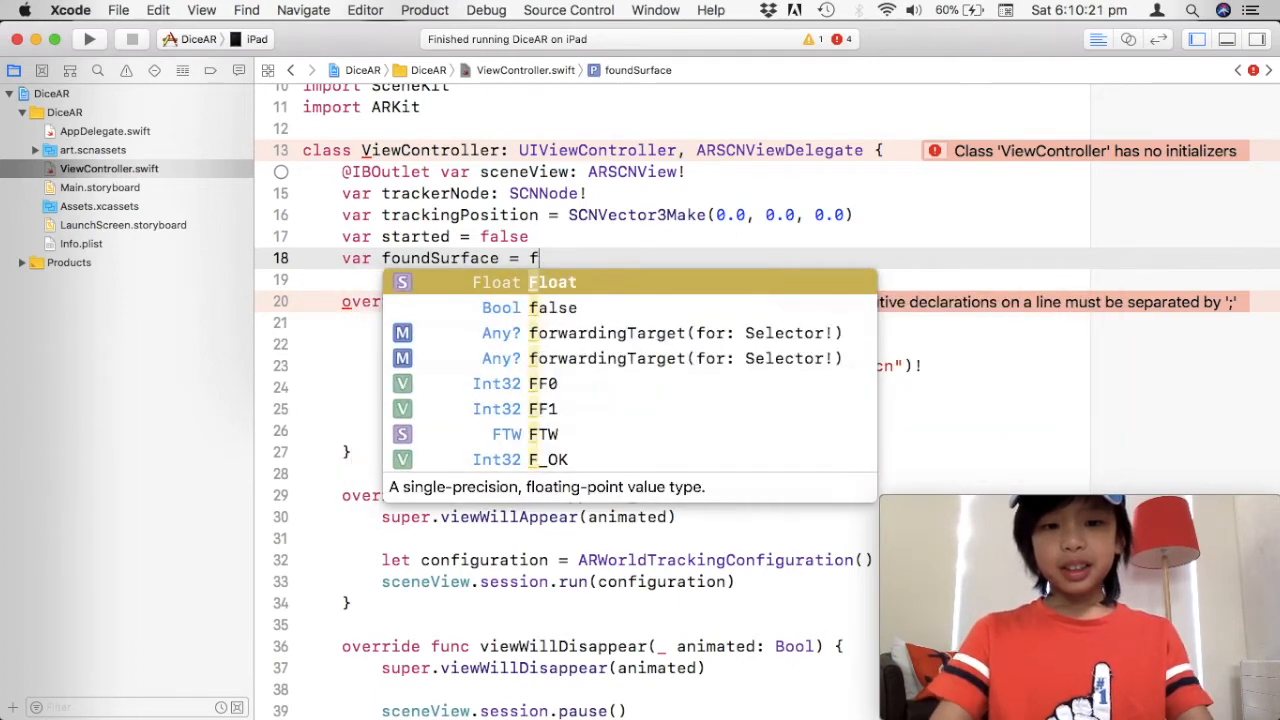
text(alse)
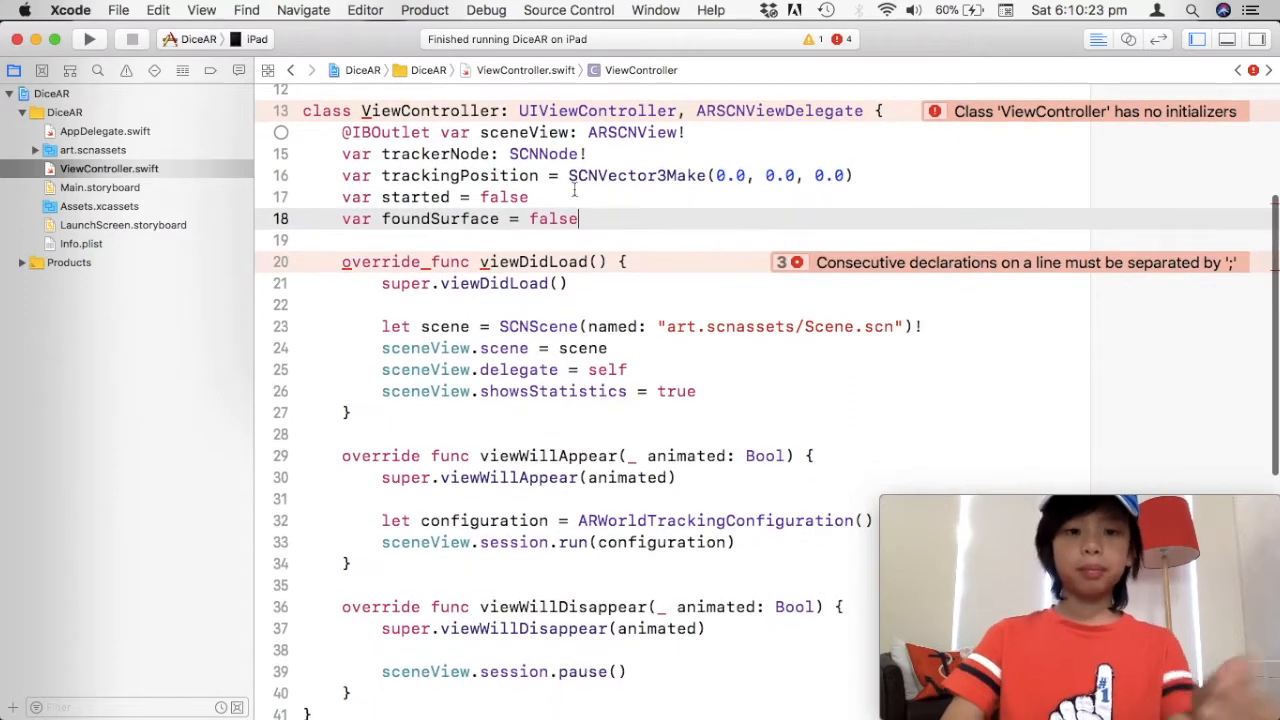
click(520, 198)
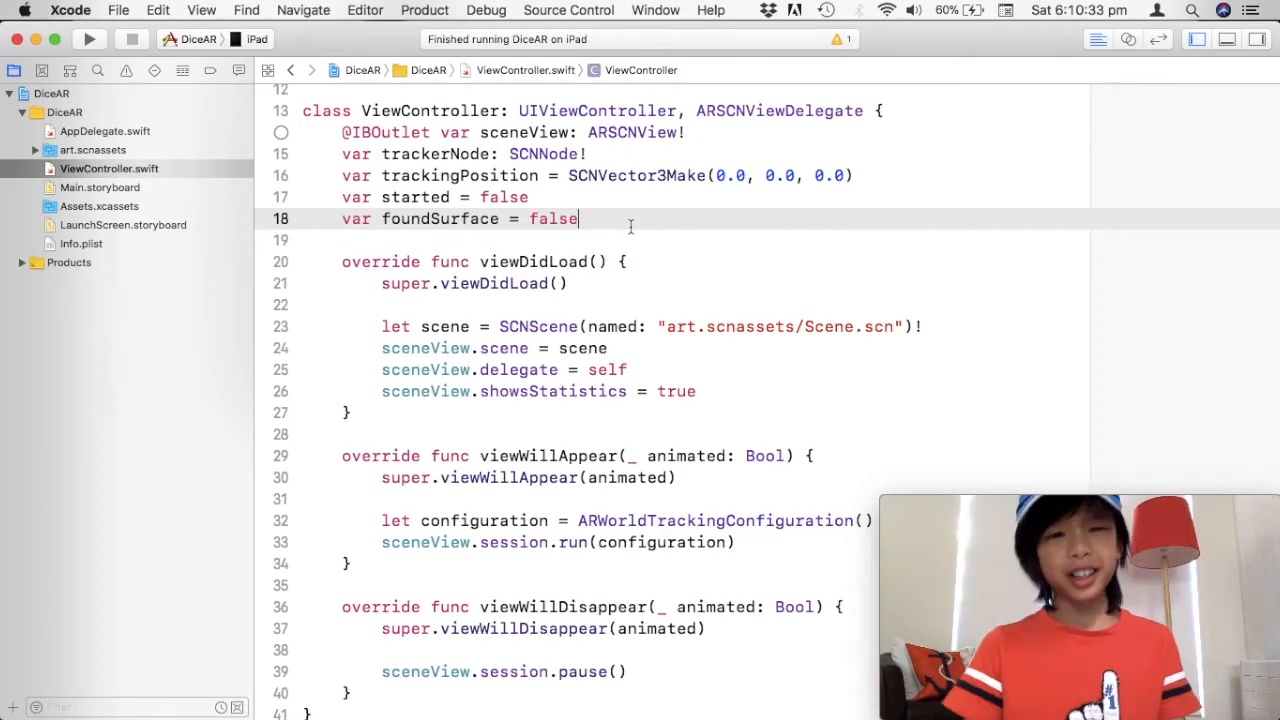
scroll(down, 3)
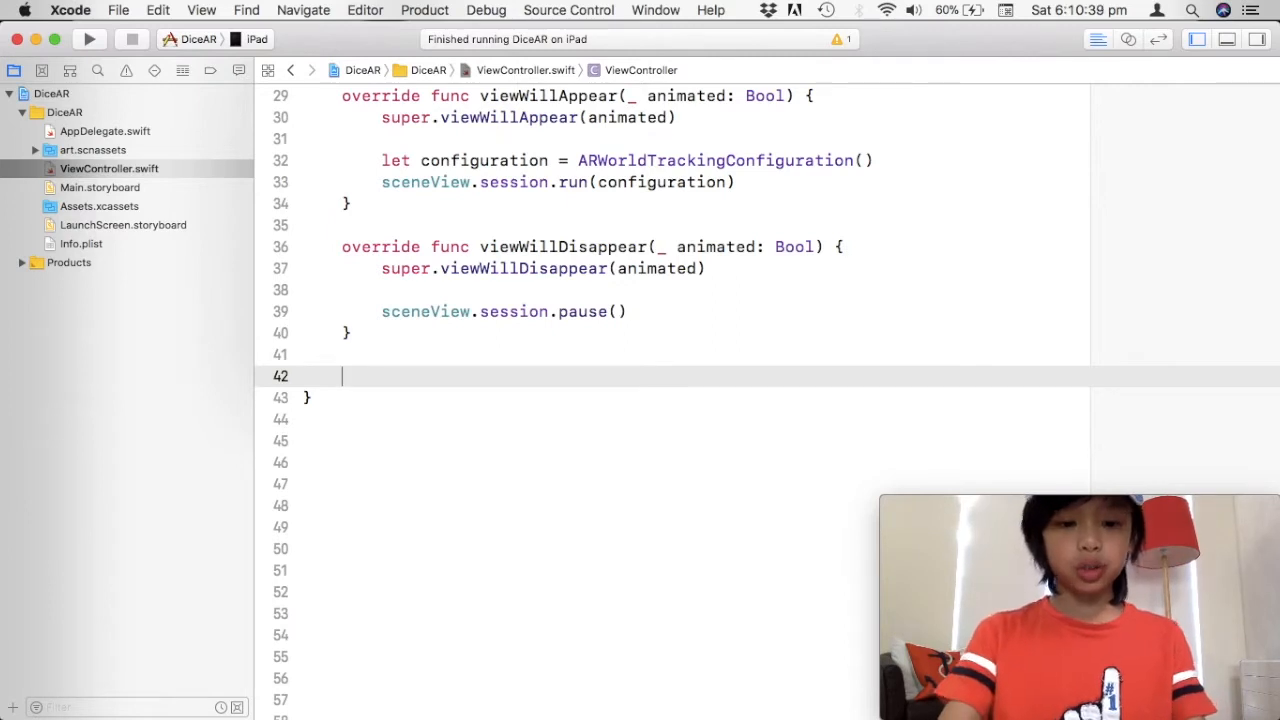
- Add the renderer(_:updateAtTime:) function below viewWillDisappear via autocomplete
text(s)
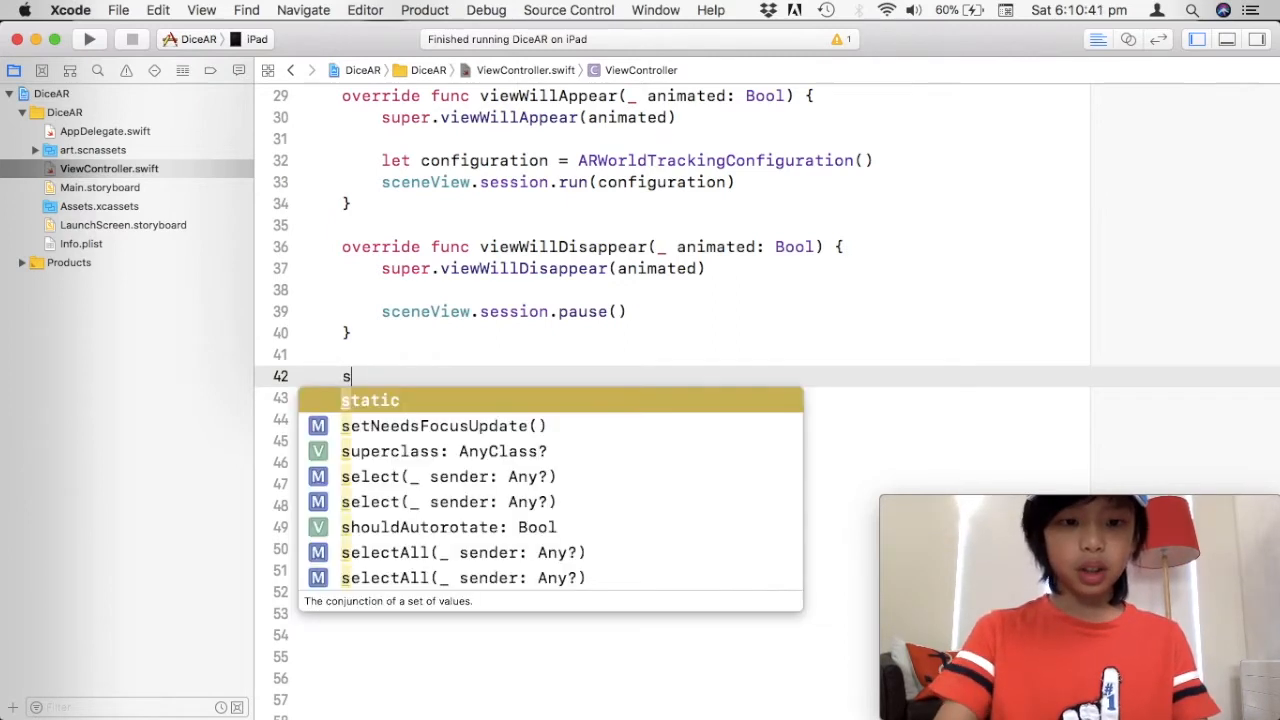
text(enderer(_ renderer: SCNSceneRenderer, updateAtTim)
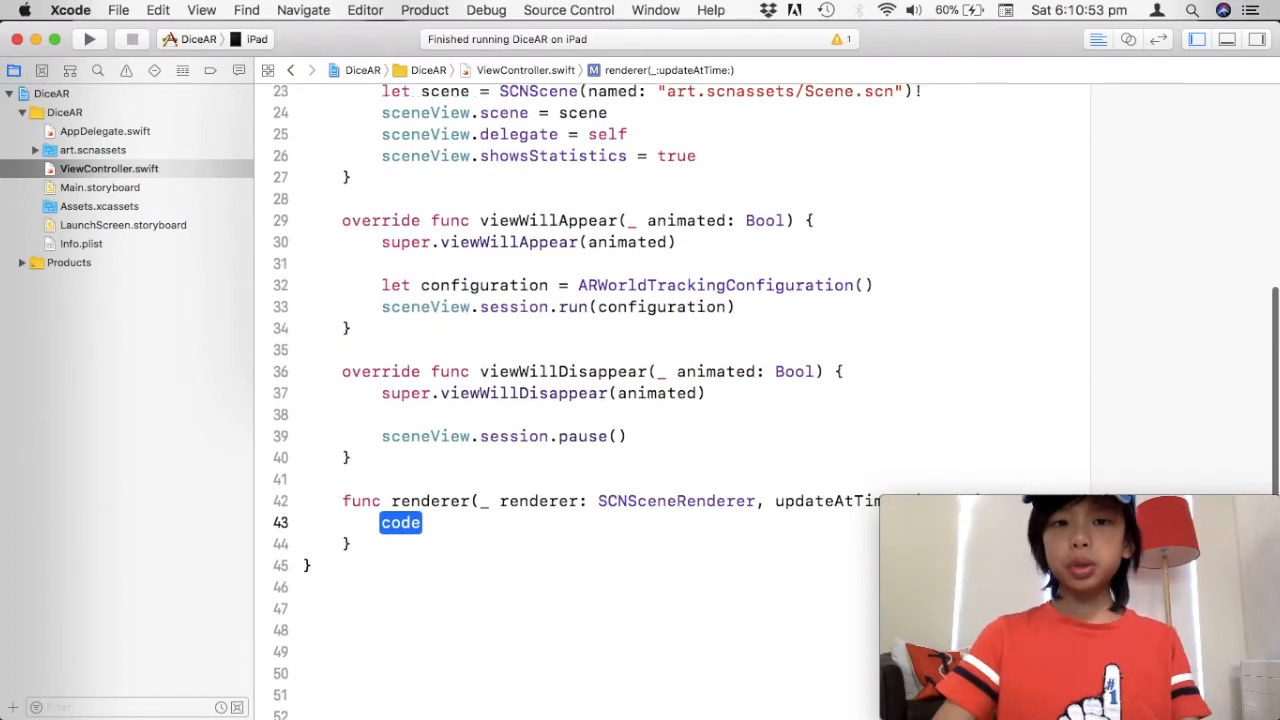
scroll(up, 3)
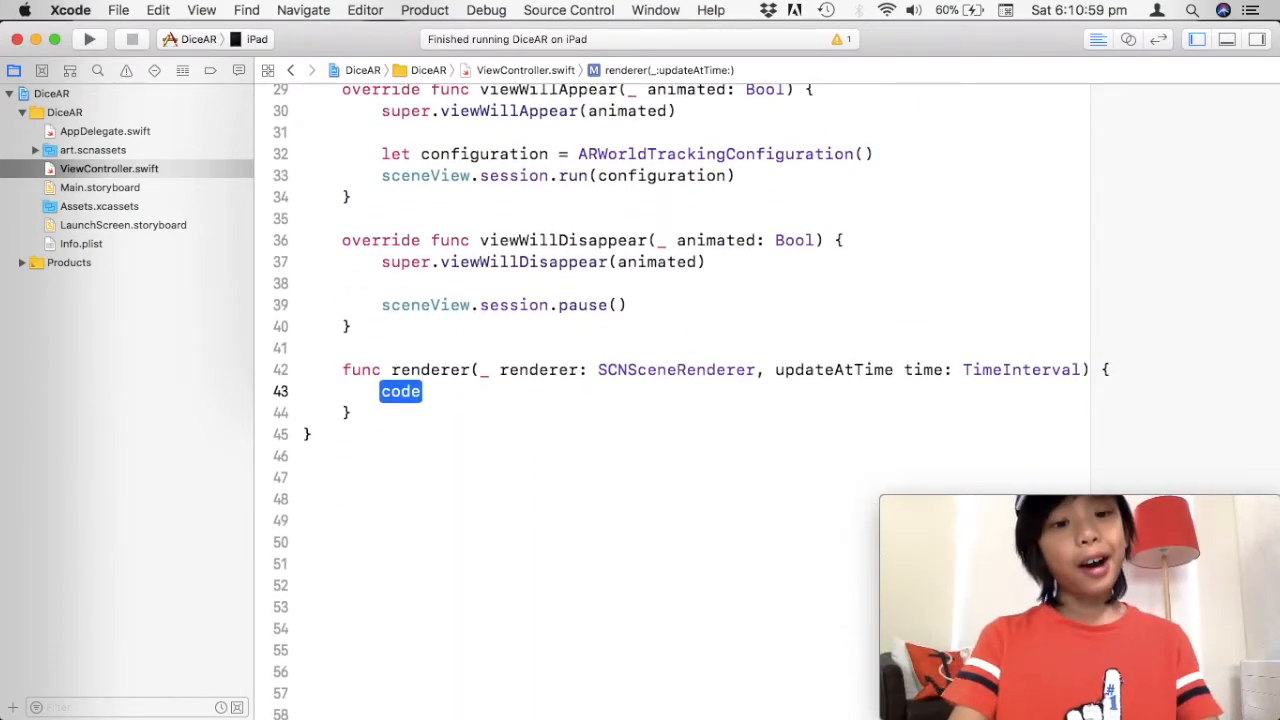
- Draft an if started { } else { } block in the renderer, then select it for removal
text(gua)
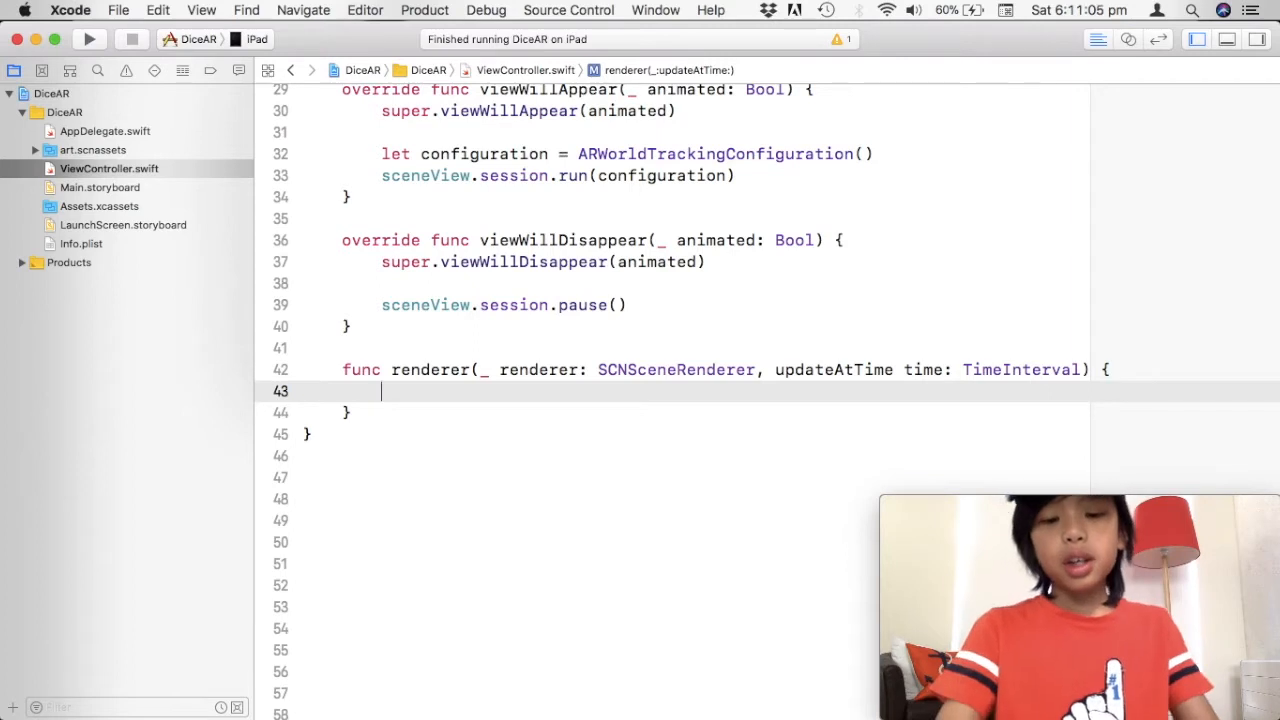
text(guard)
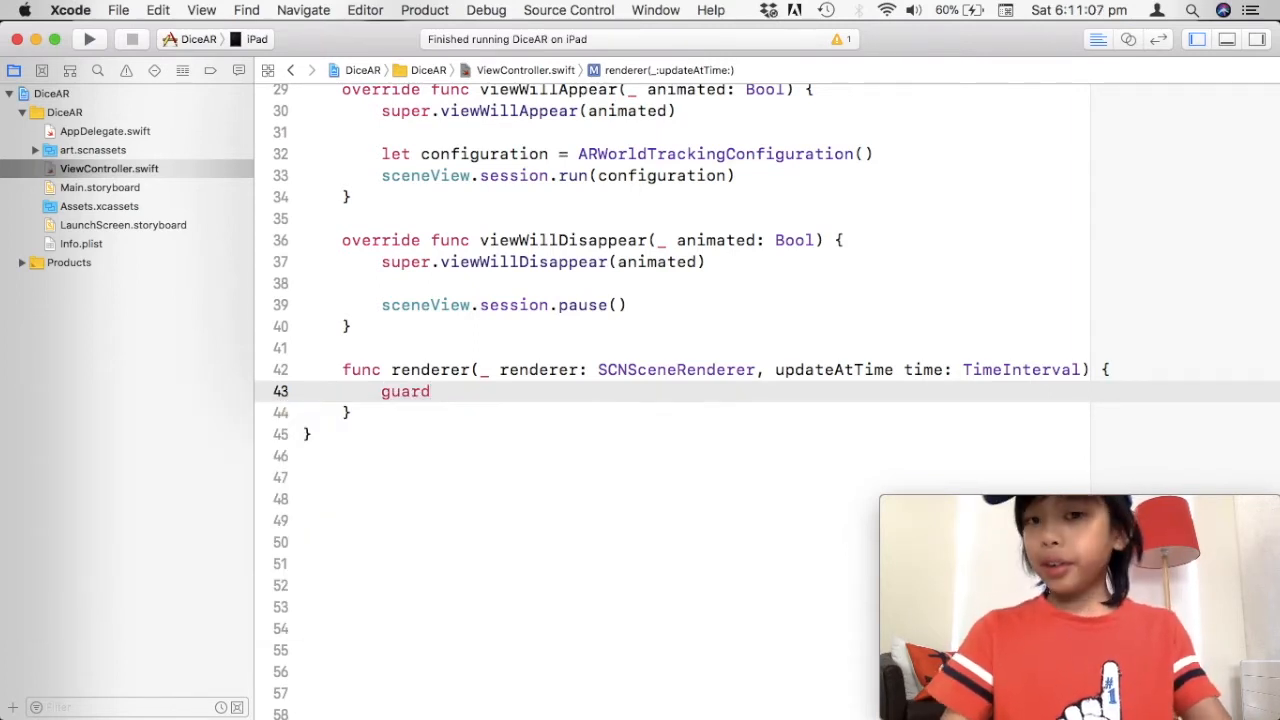
text(i)
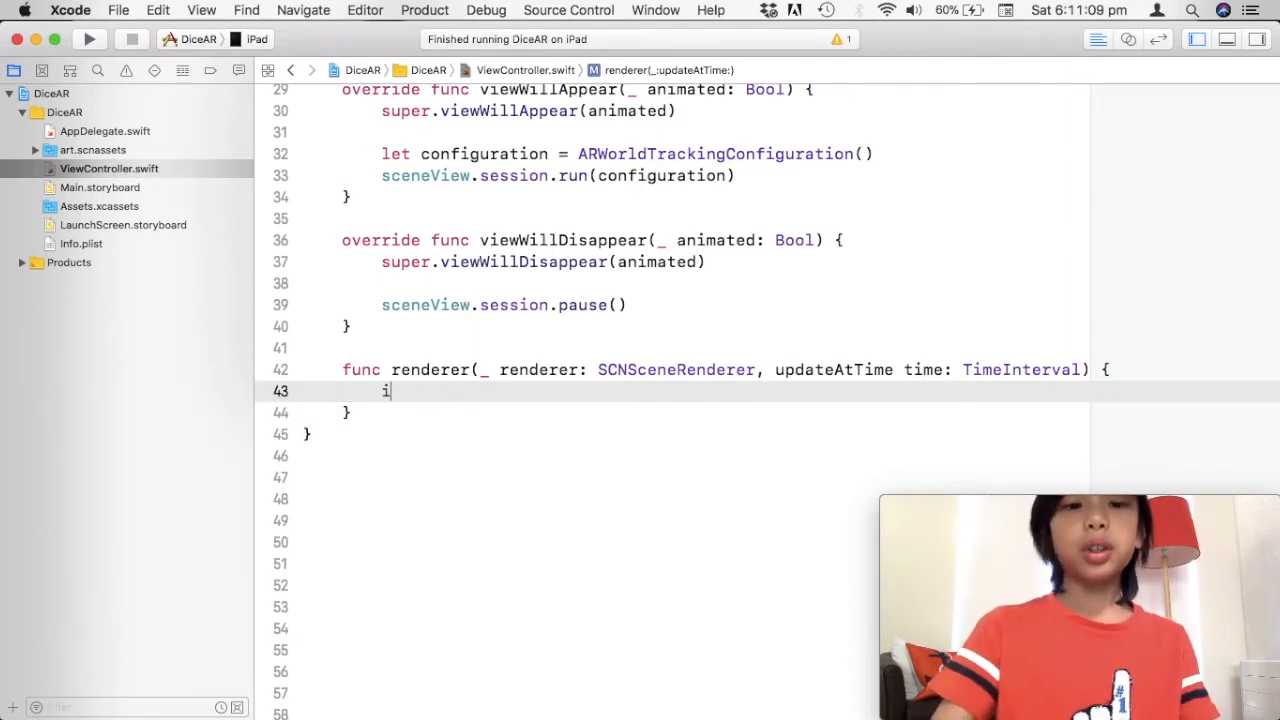
text(f started {)
text(} el)
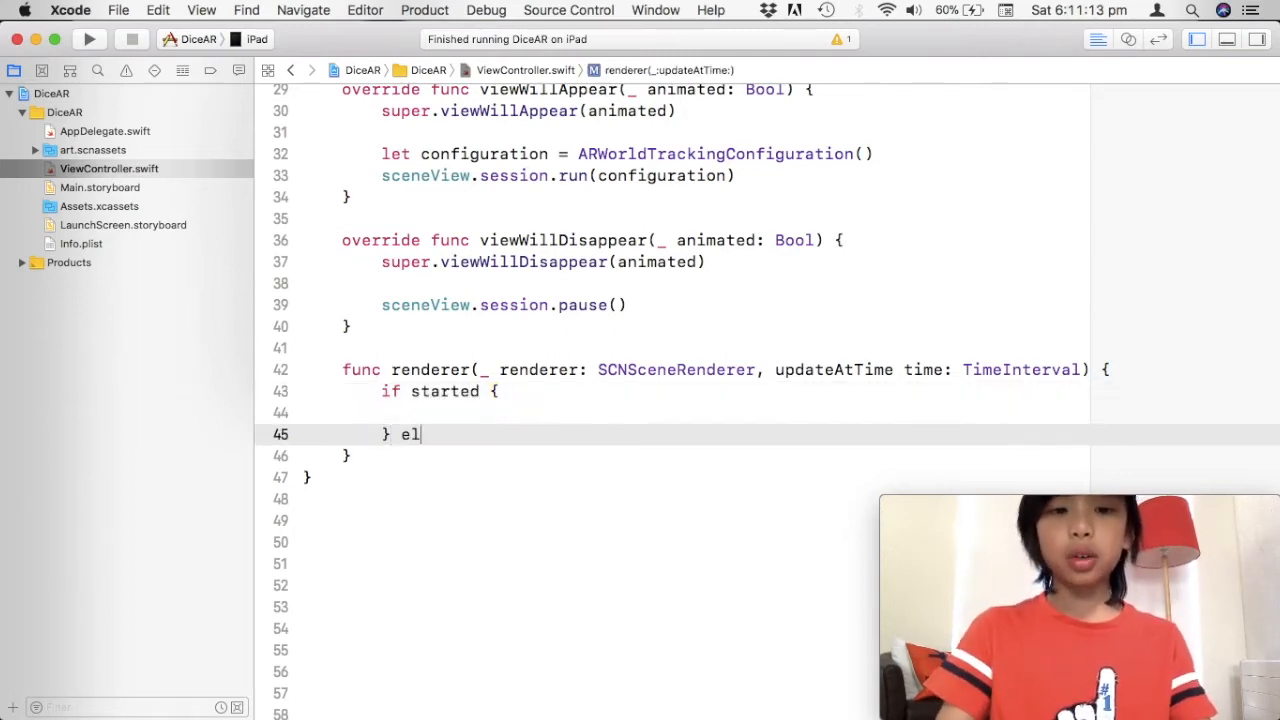
text(se {)
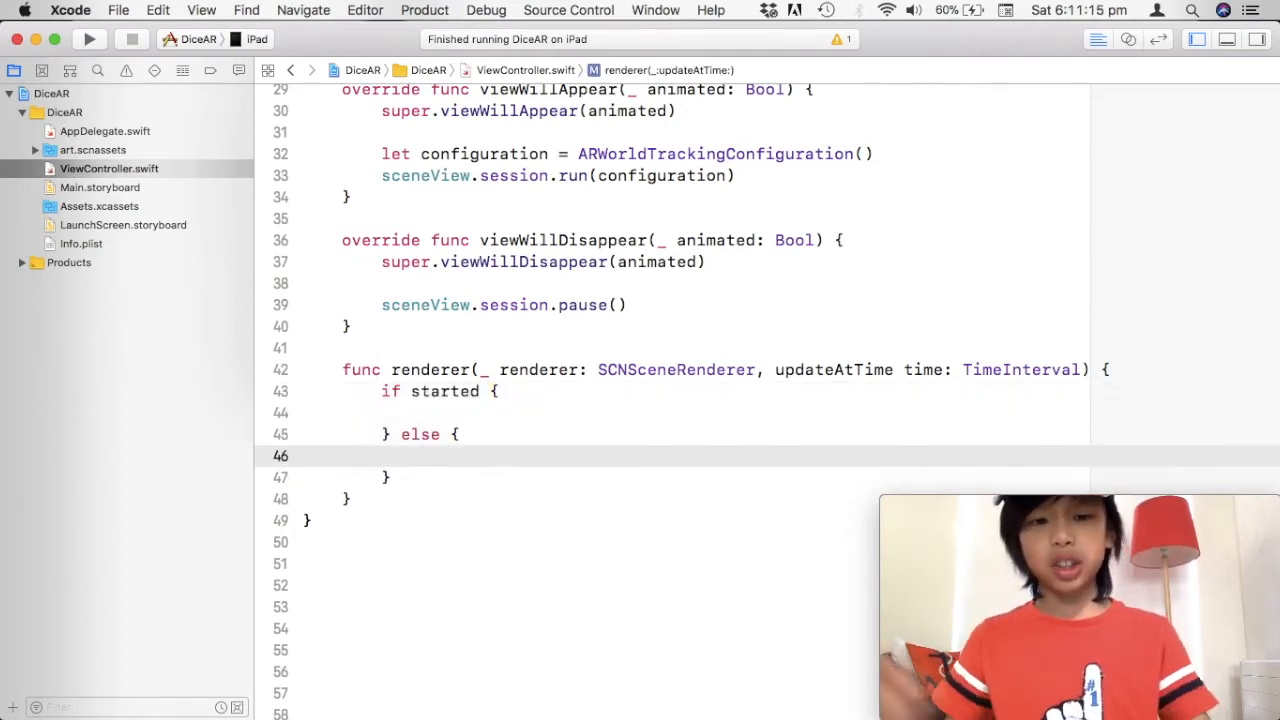
drag(342, 368, 388, 476)
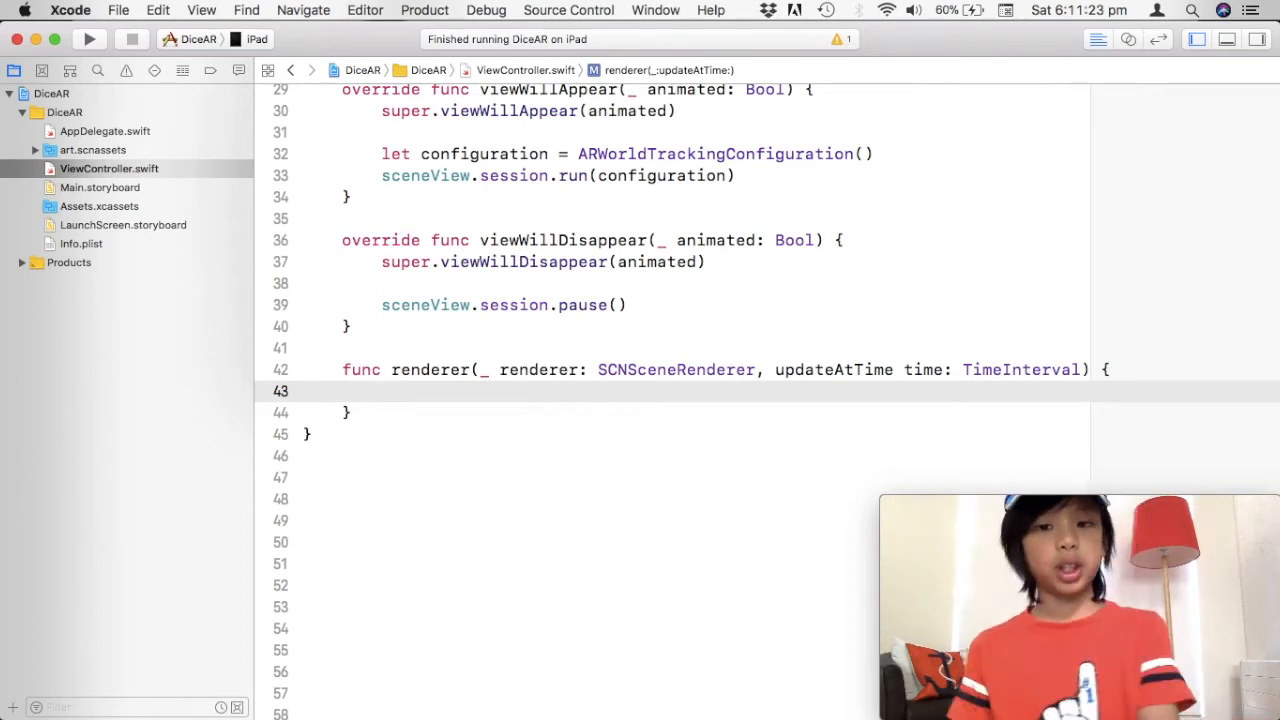
- Write guard !started else { return } as the renderer's first line
click(380, 390)
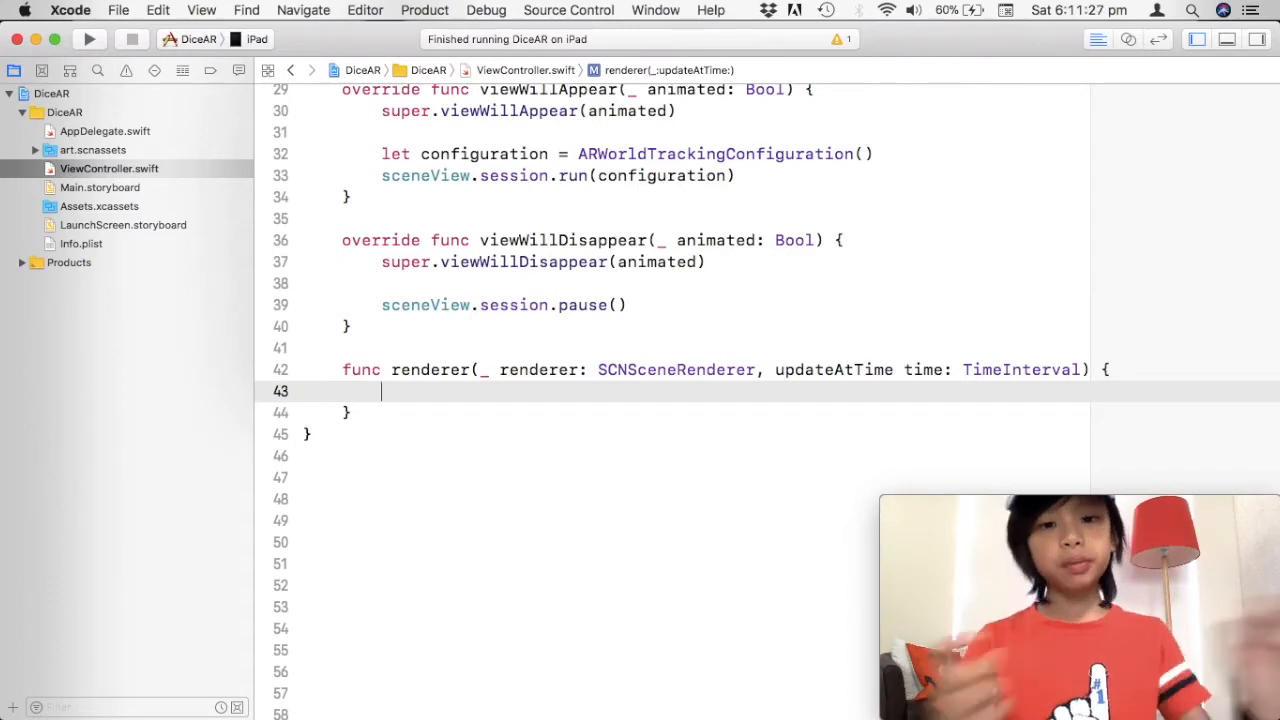
text(guard)
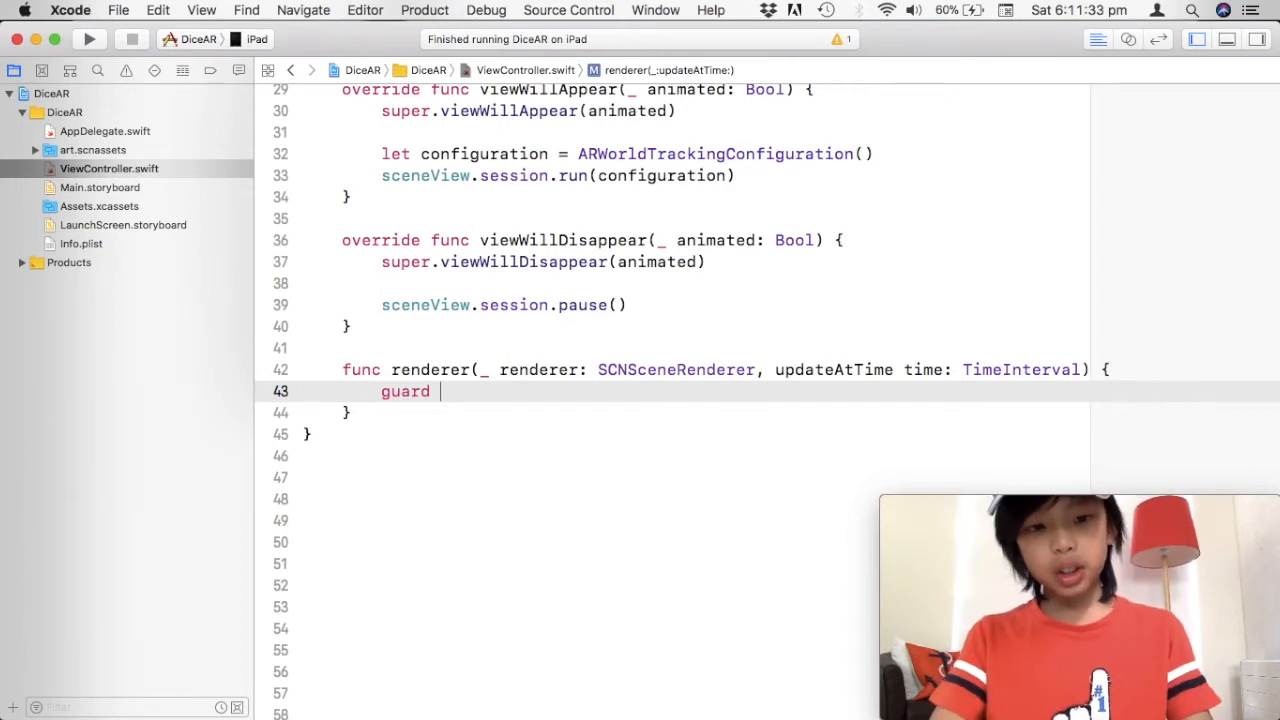
text(!s)
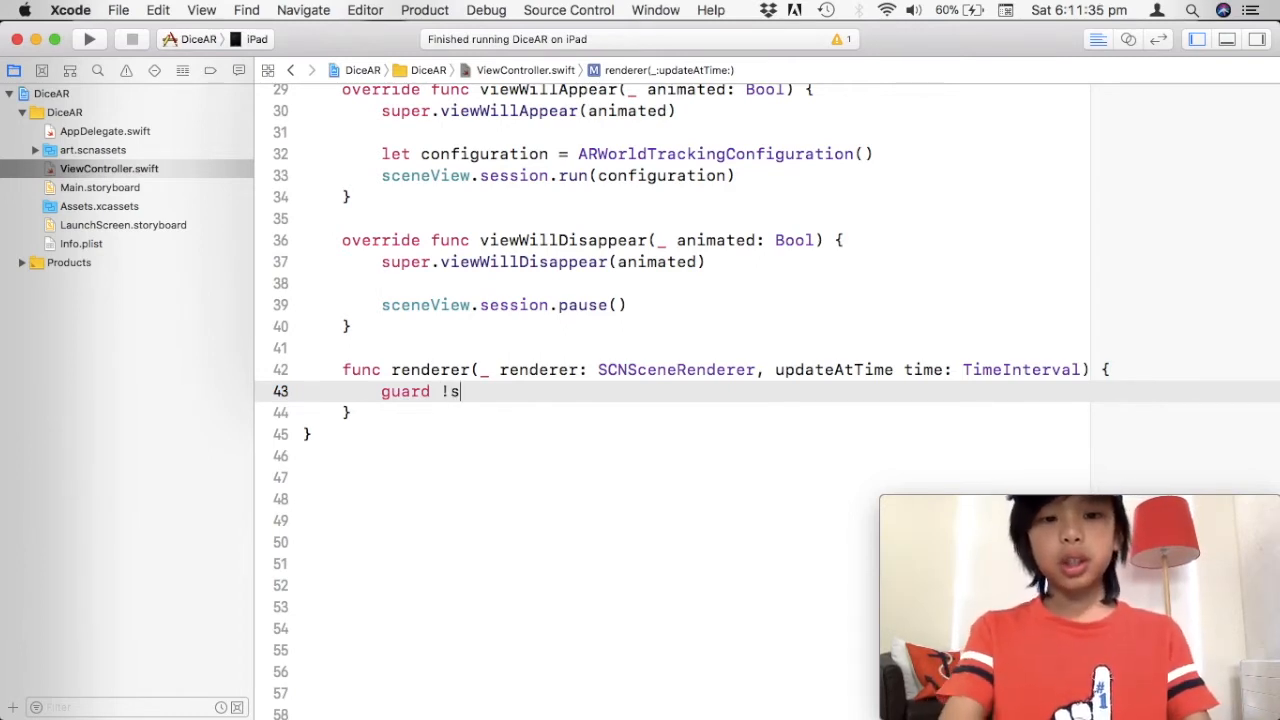
text(tarted)
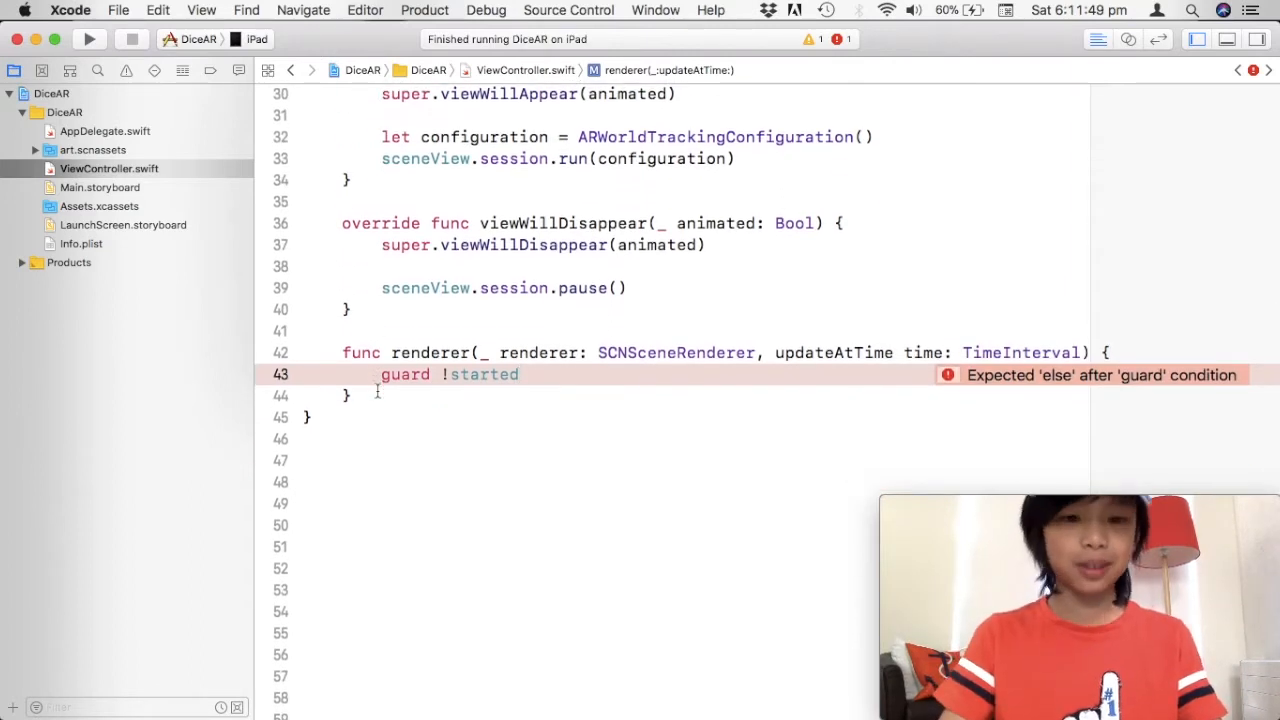
text(else {})
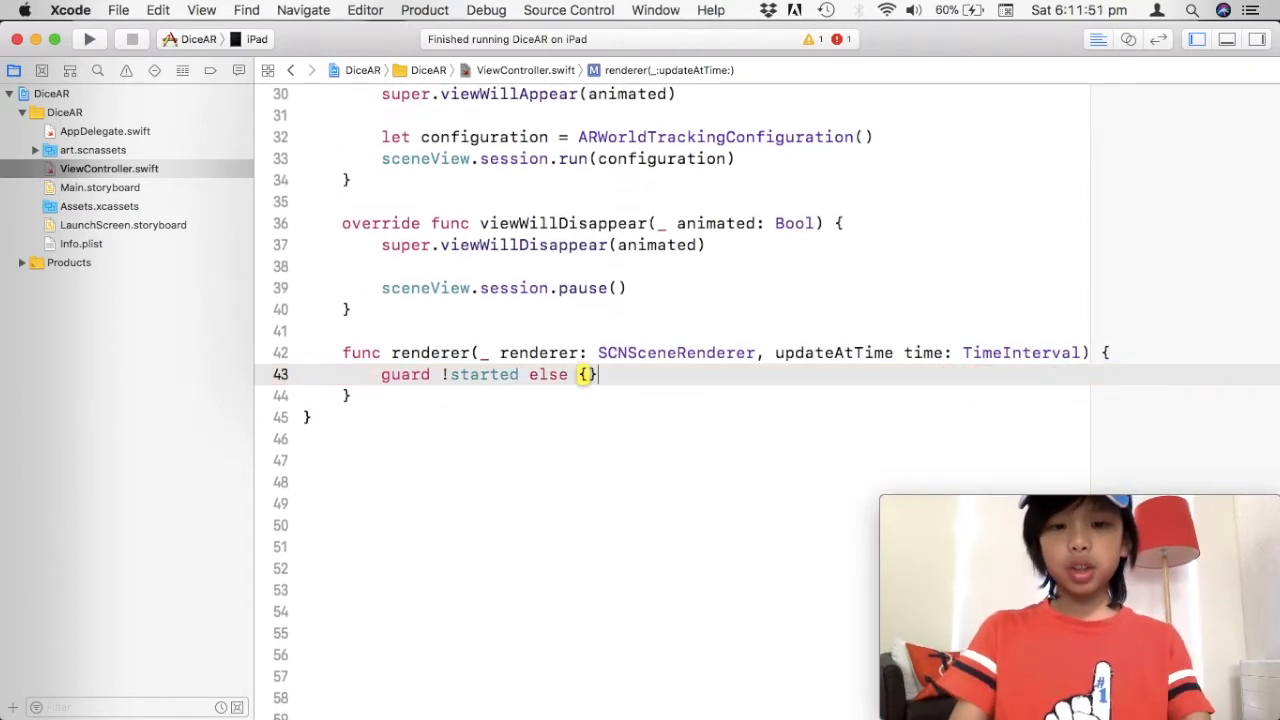
text(return)
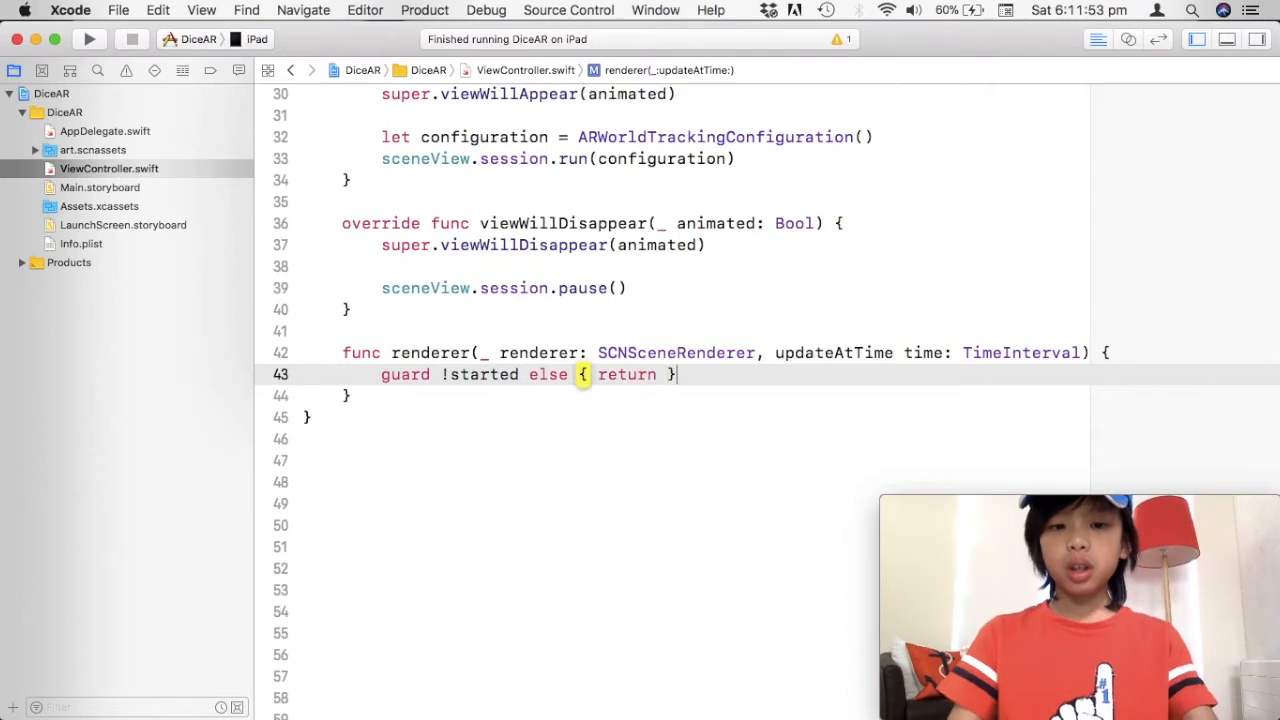
key(Return)
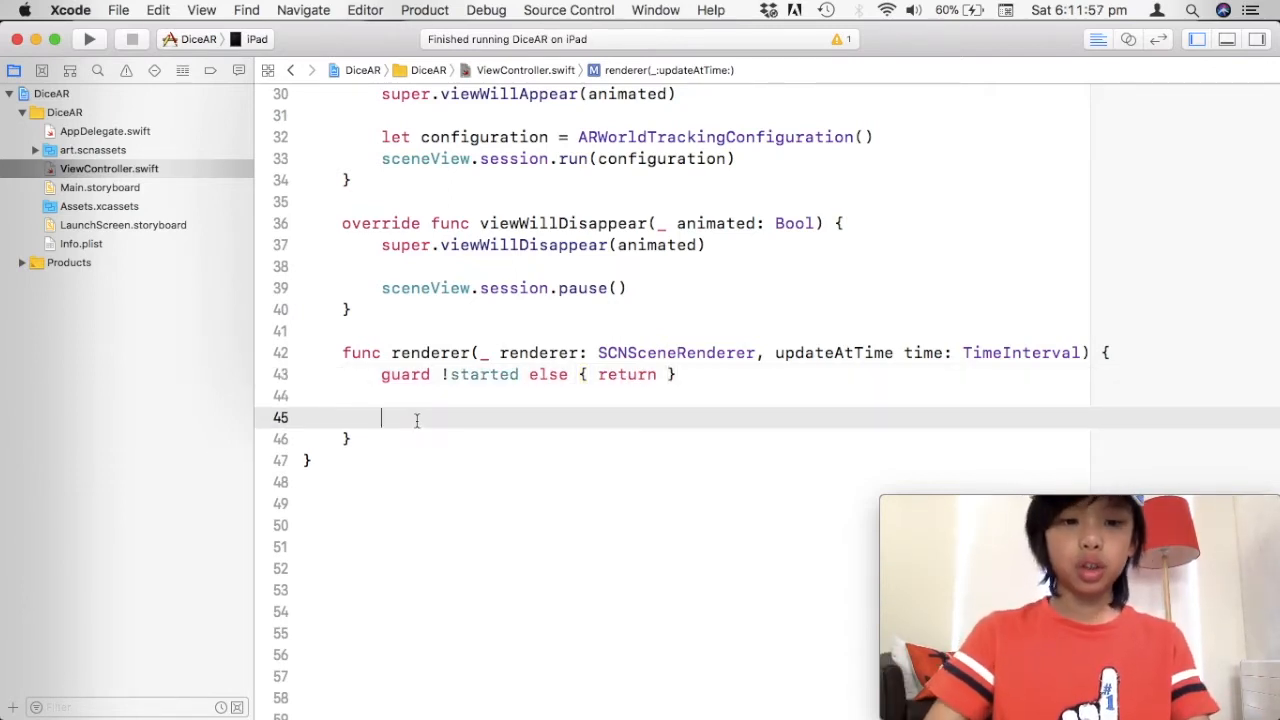
- Type a throwaway comment below the guard and select it to clear it
text(//)
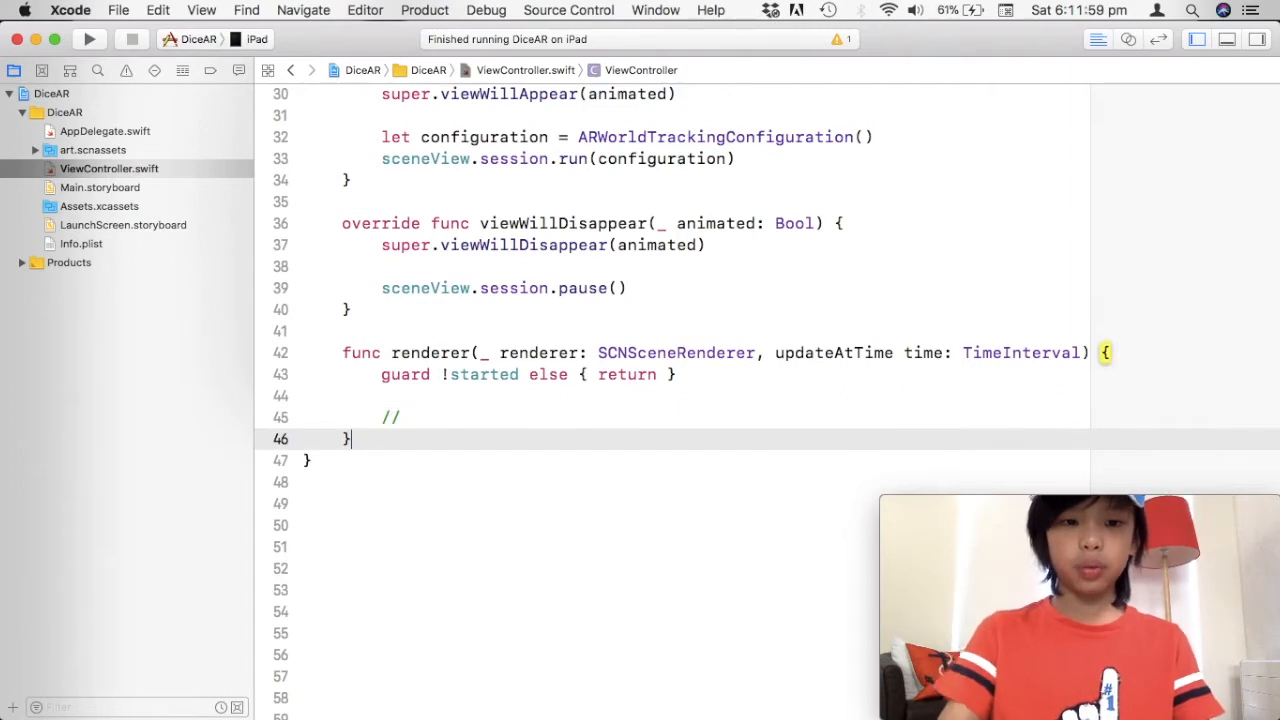
text(dbakd)
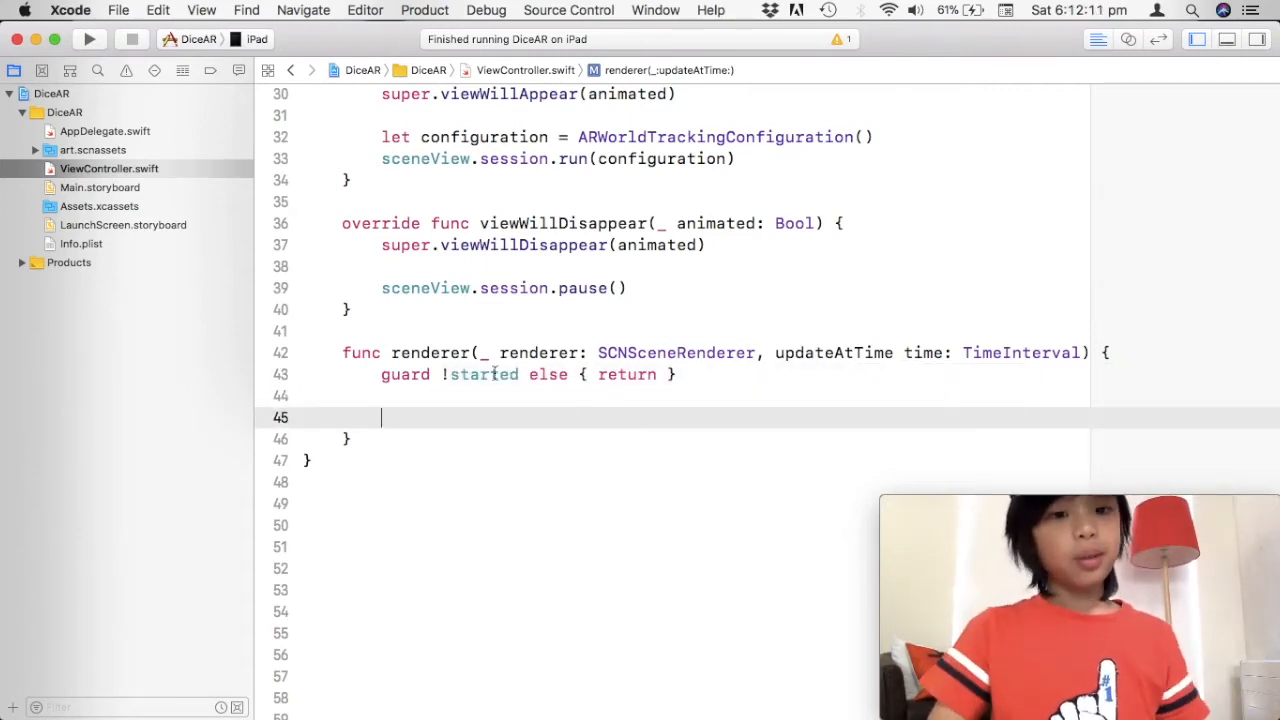
double_click(626, 374)
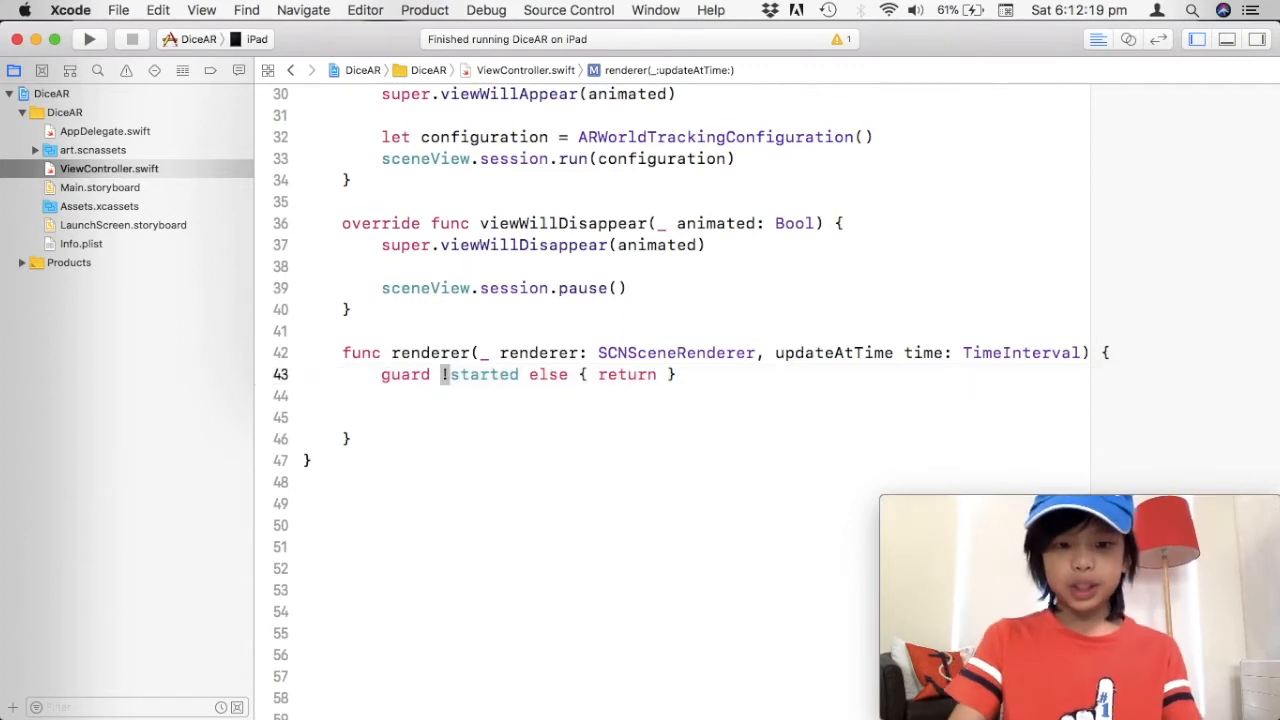
double_click(480, 374)
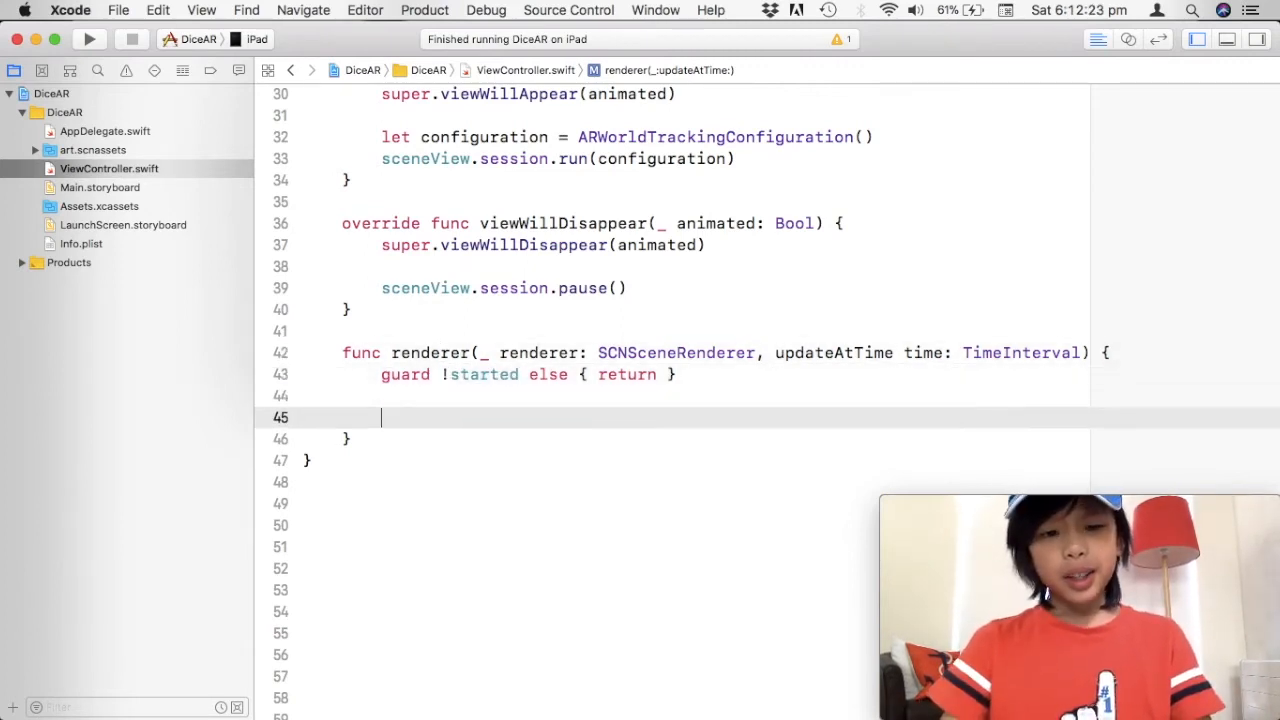
- Write guard let hitTest = sceneView.hitTest(CGPoint( with the types parameter
text(guard)
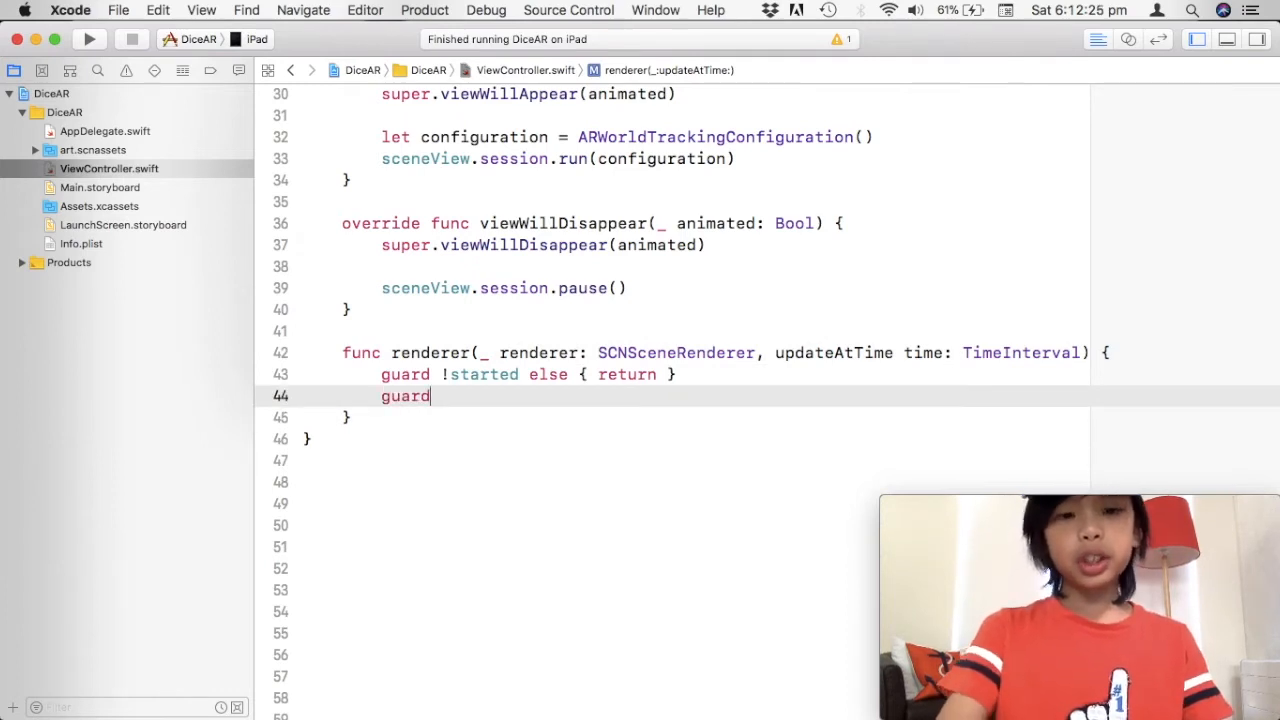
text(let)
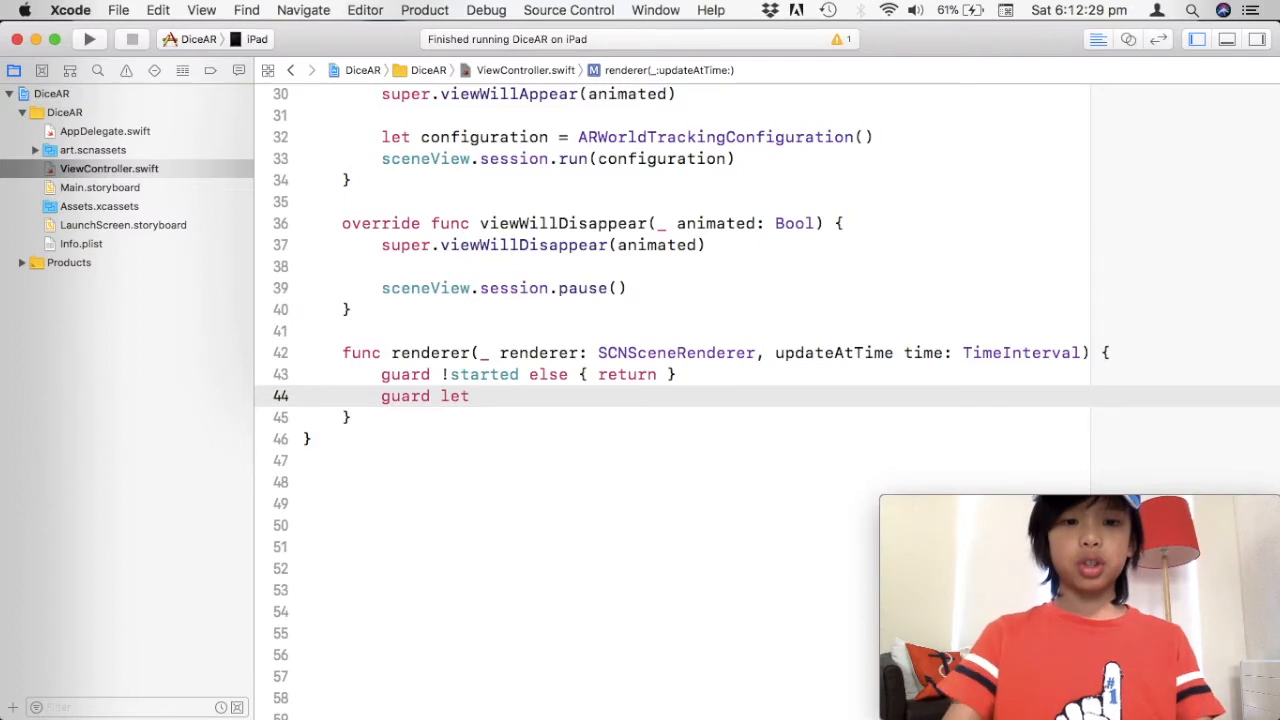
text(scene)
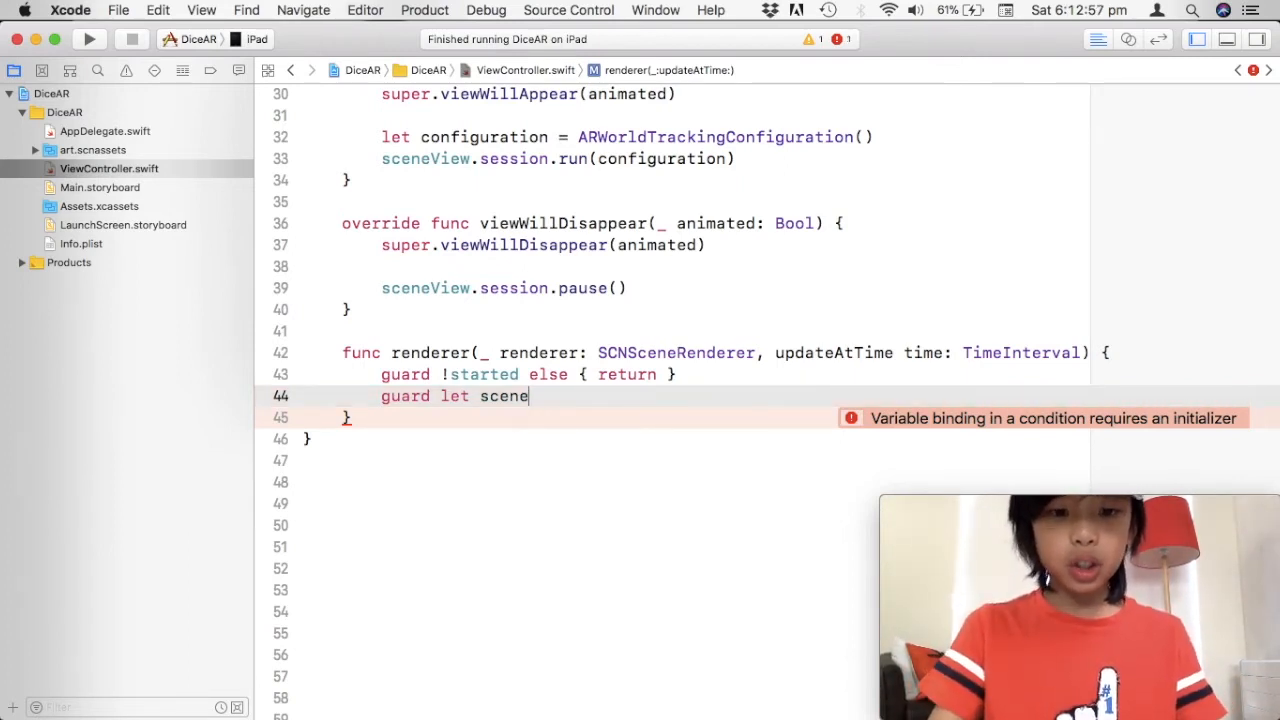
key(backspace)
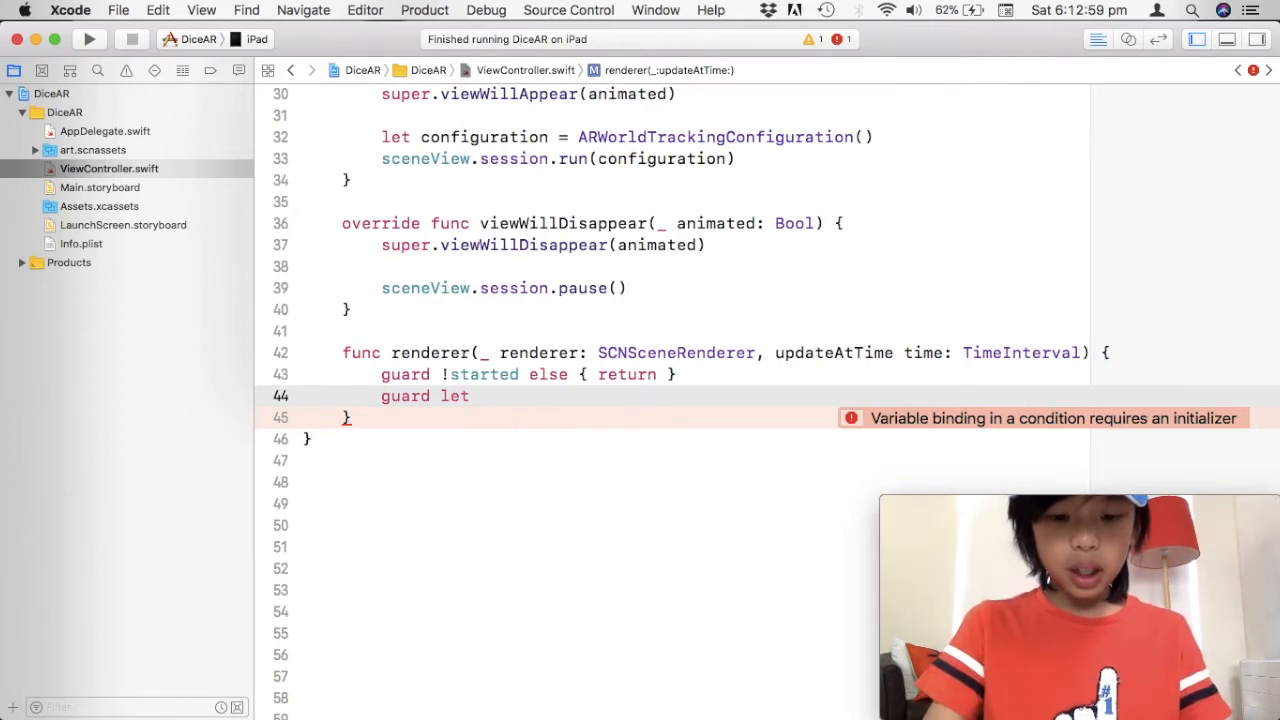
text(hitTest =)
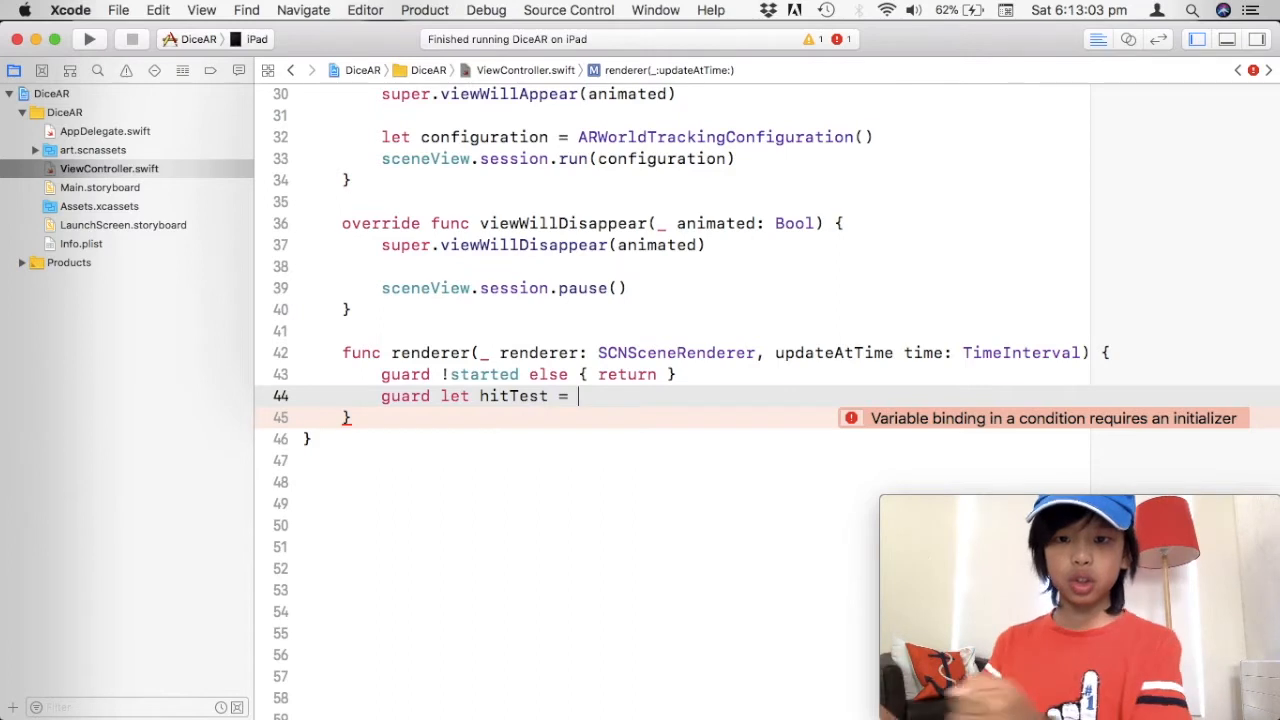
text(=)
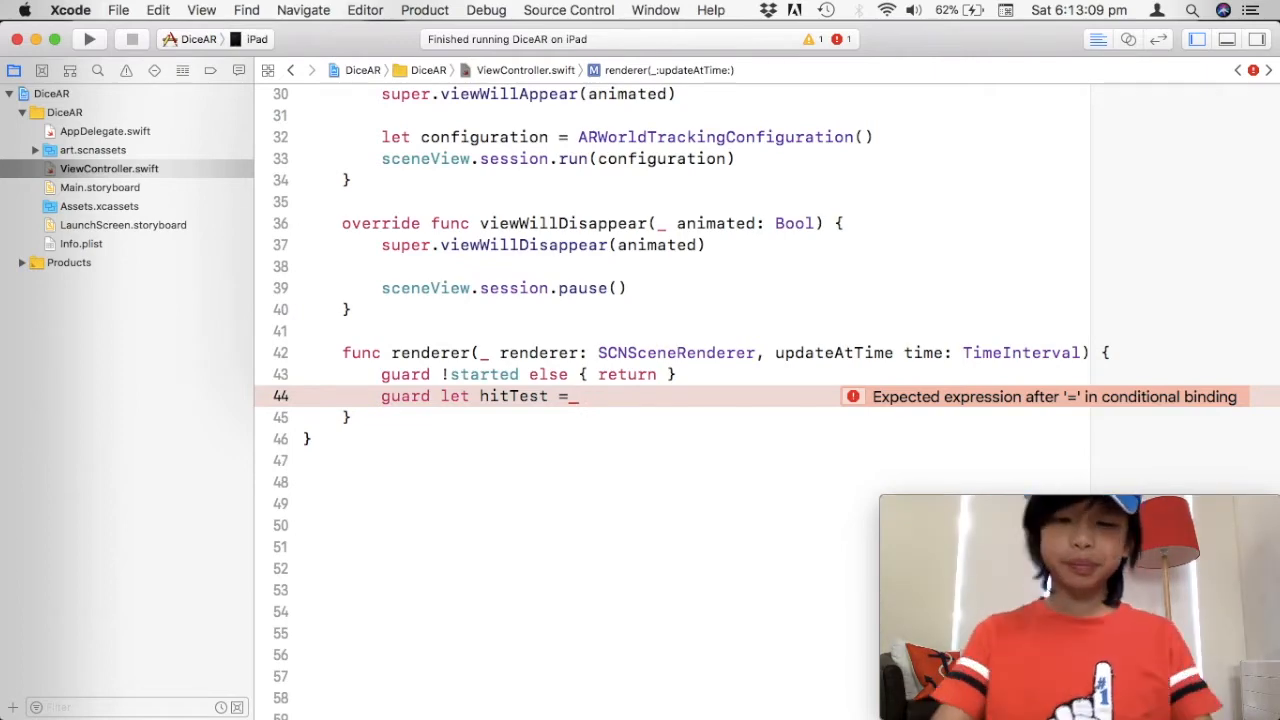
text(sceneView.hitTest(CG, types: ARHitTestResult.ResultType)
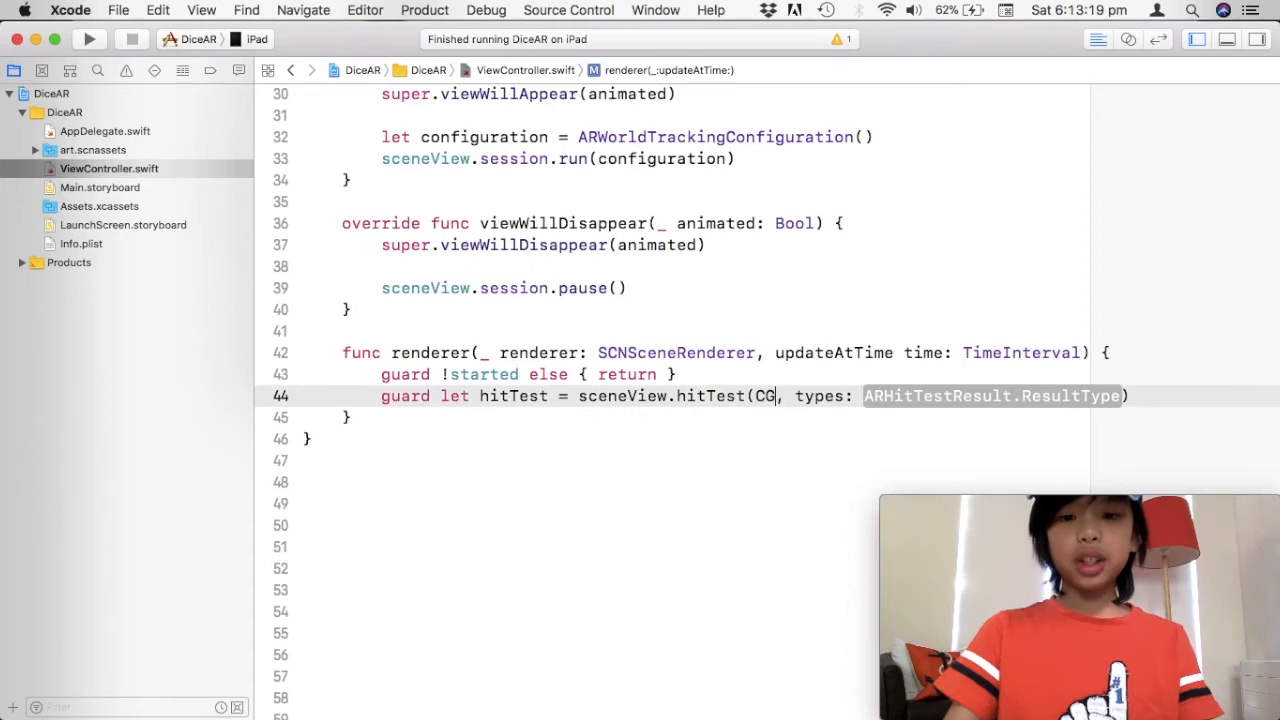
text(CG)
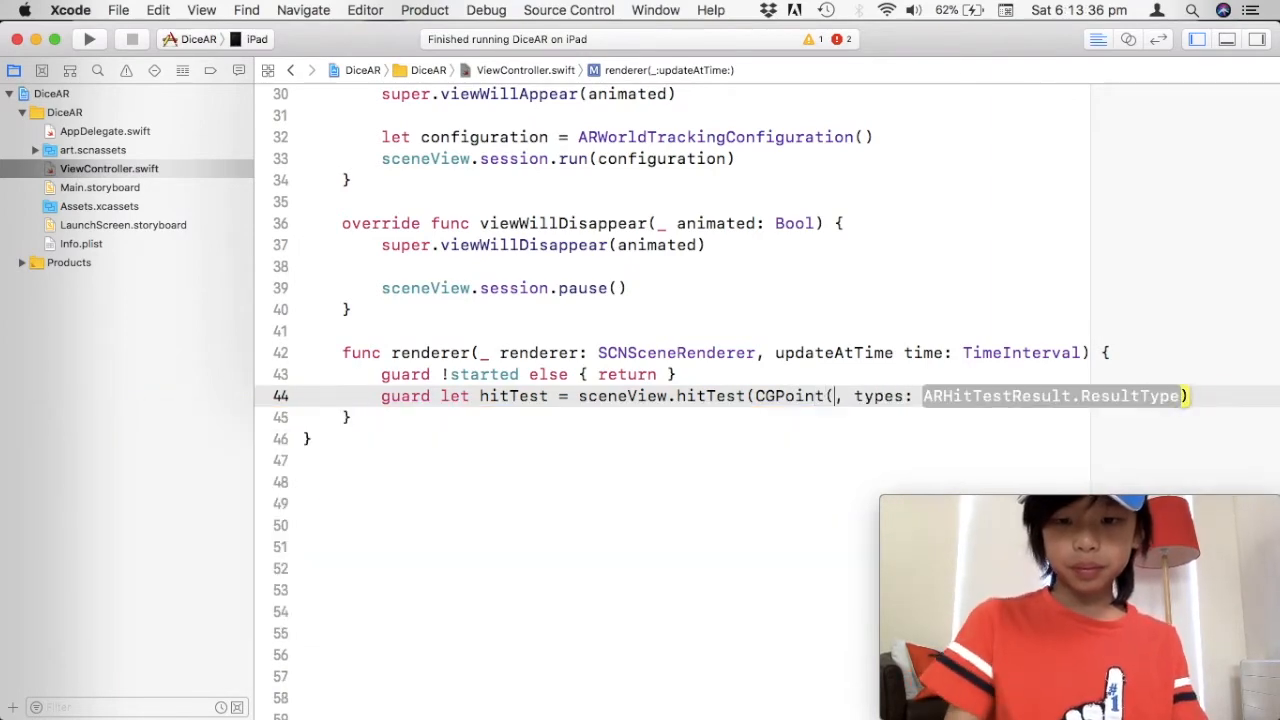
- Fill the CGPoint with x: view.frame.midX, y: view.frame.midY and start the types array
text(())
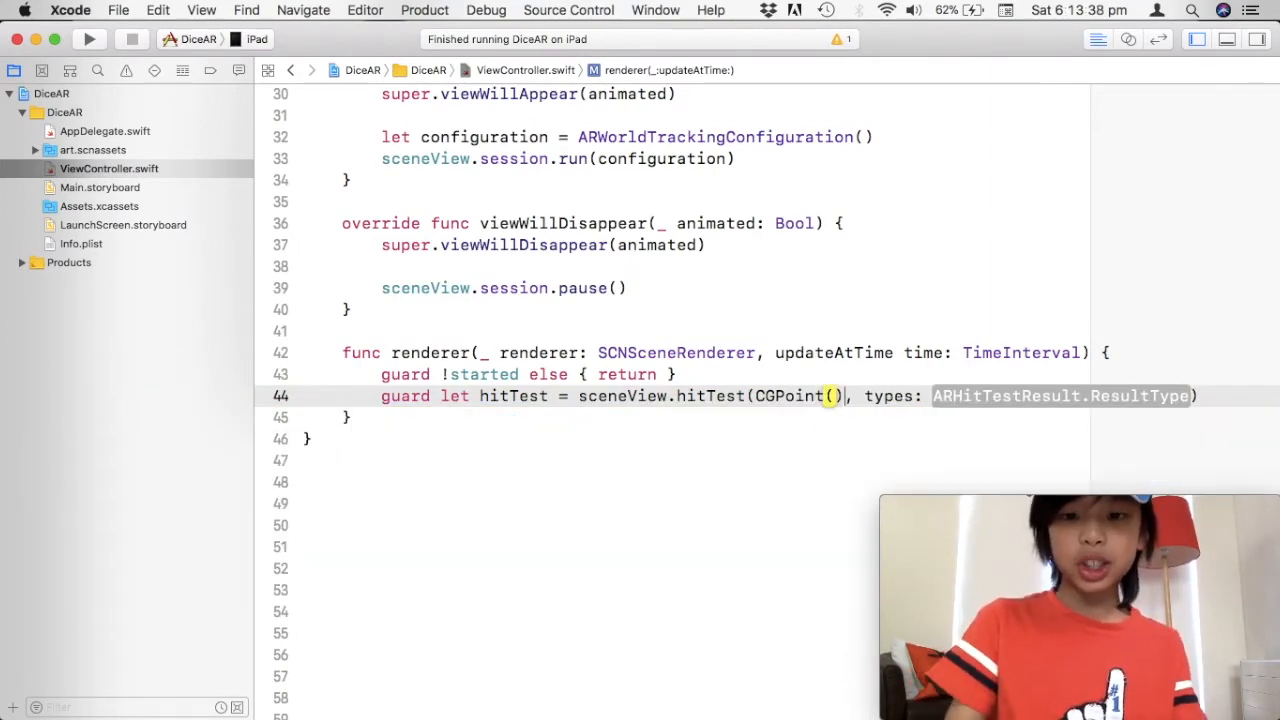
text(x: , y:)
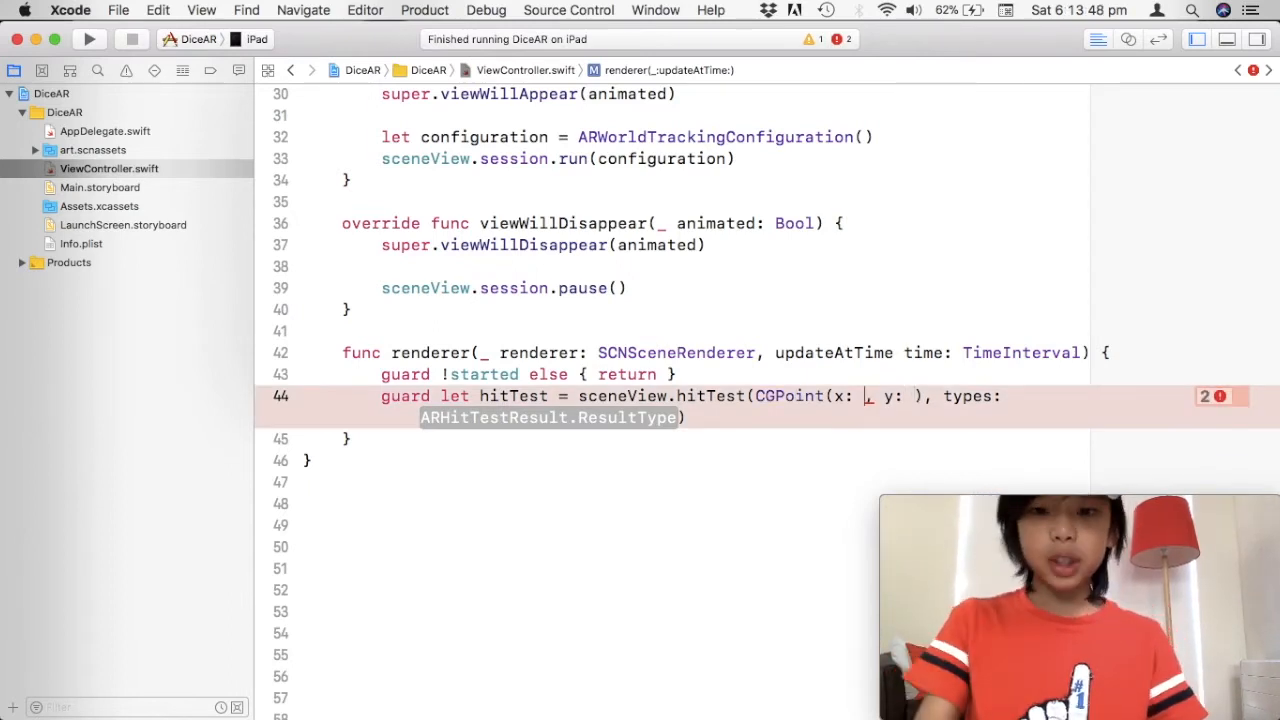
text(v)
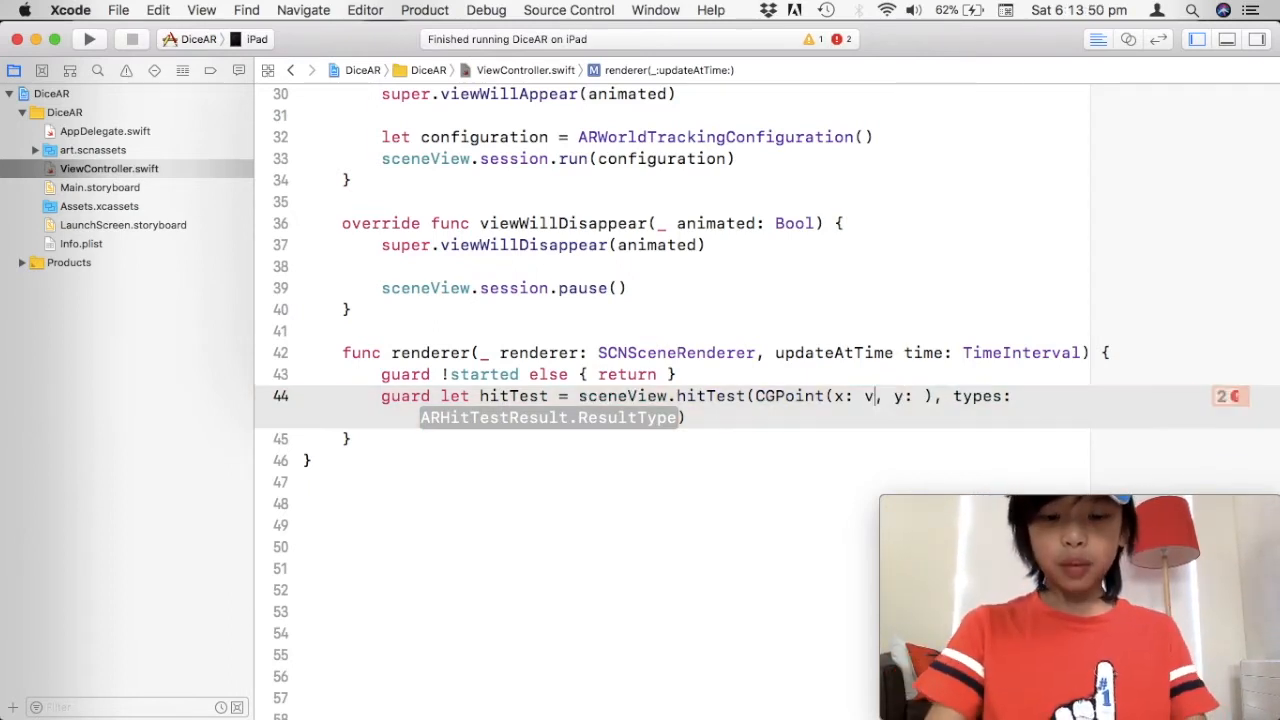
text(iew.frame.m)
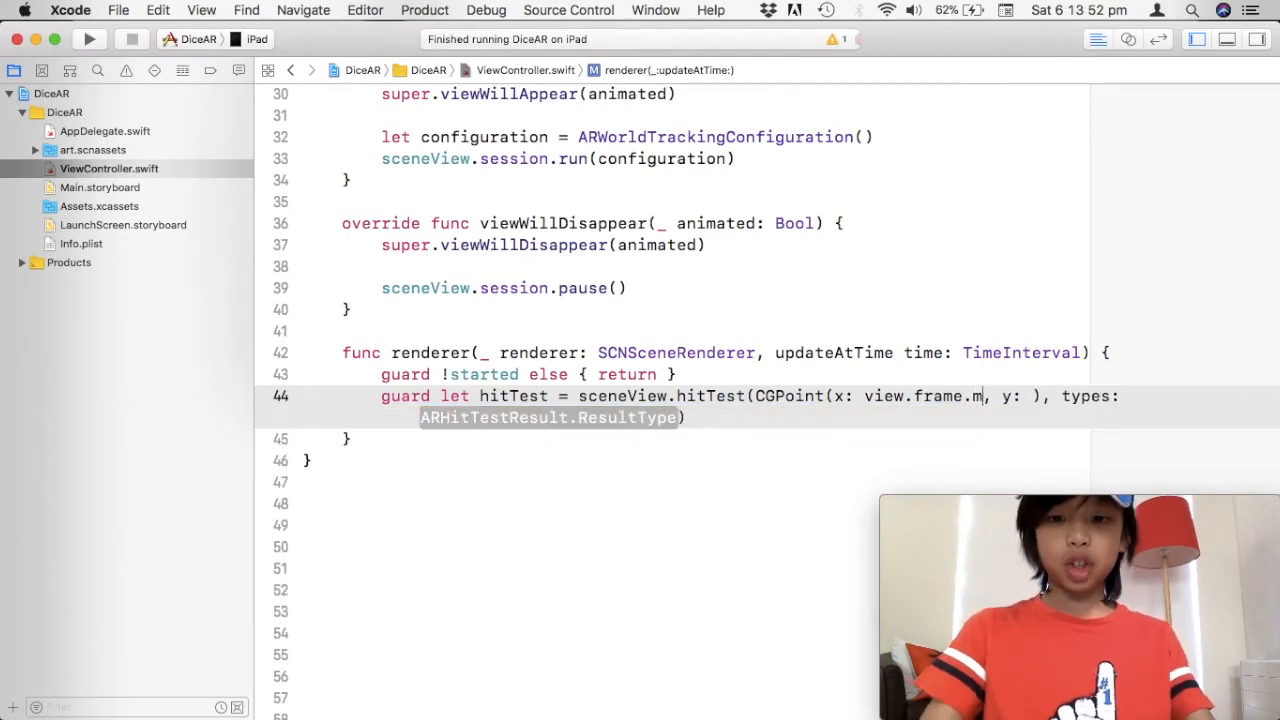
text(idX)
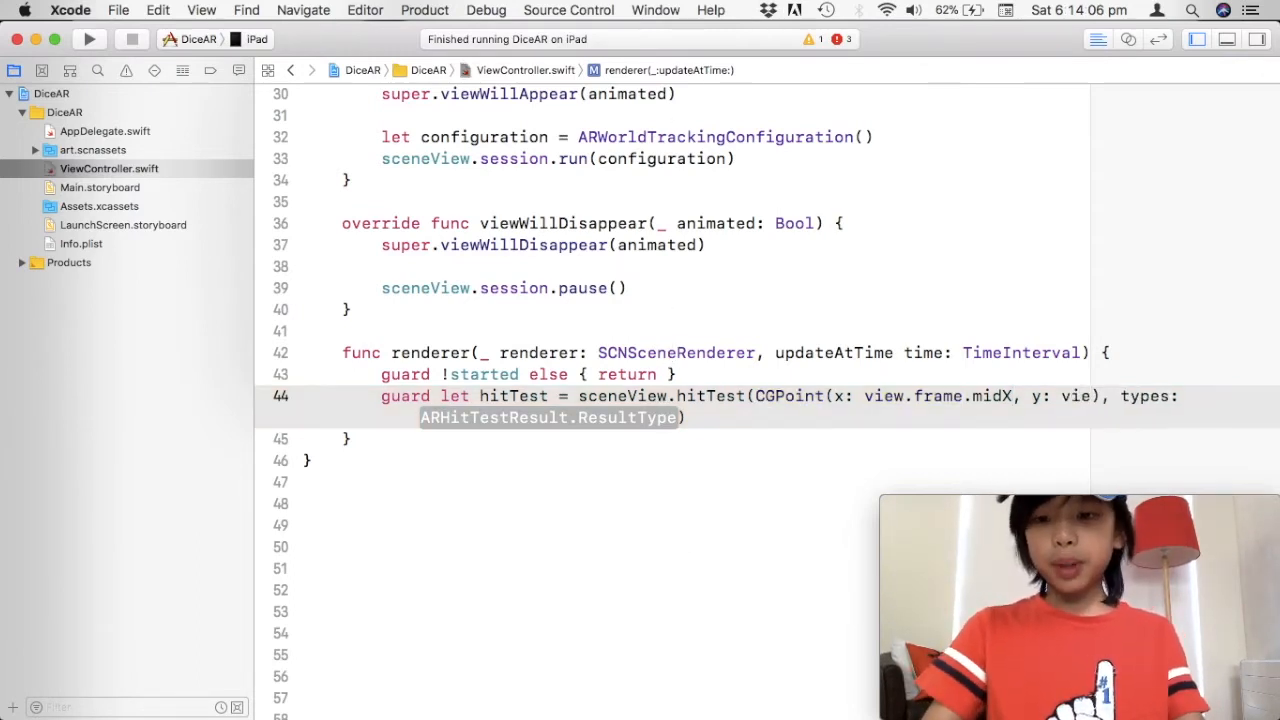
text(view.frame.midY)
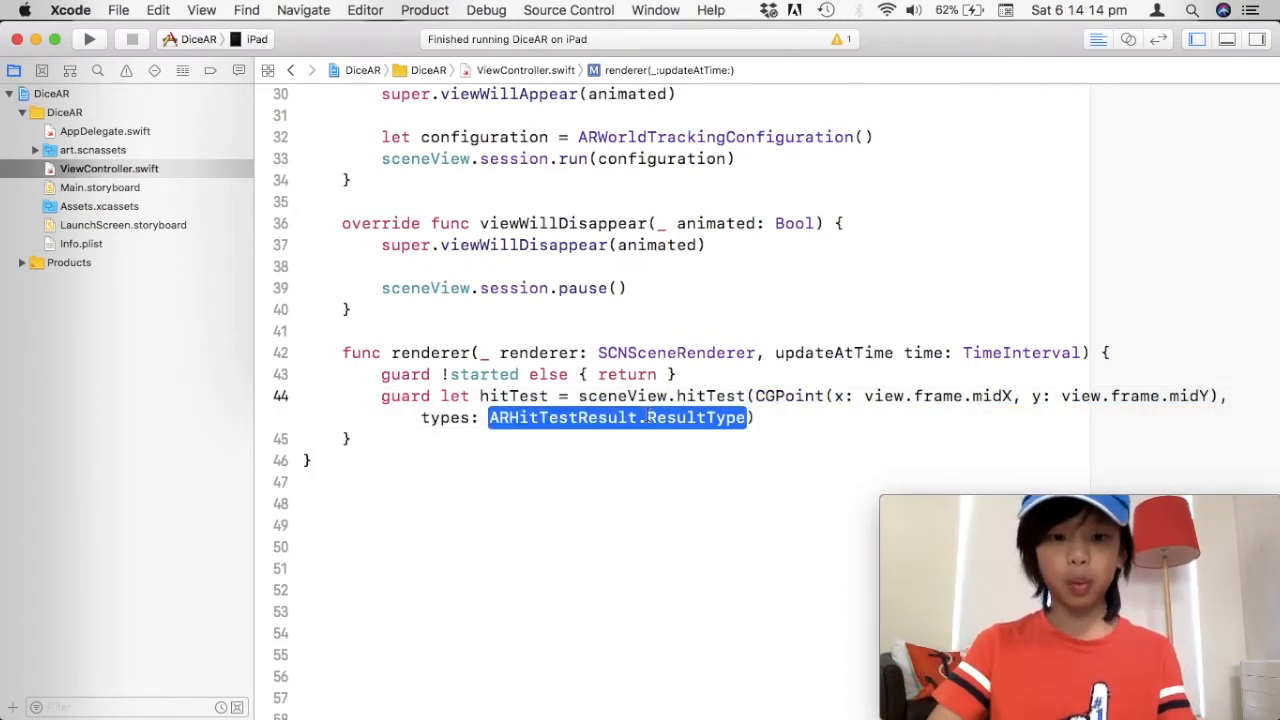
text([])
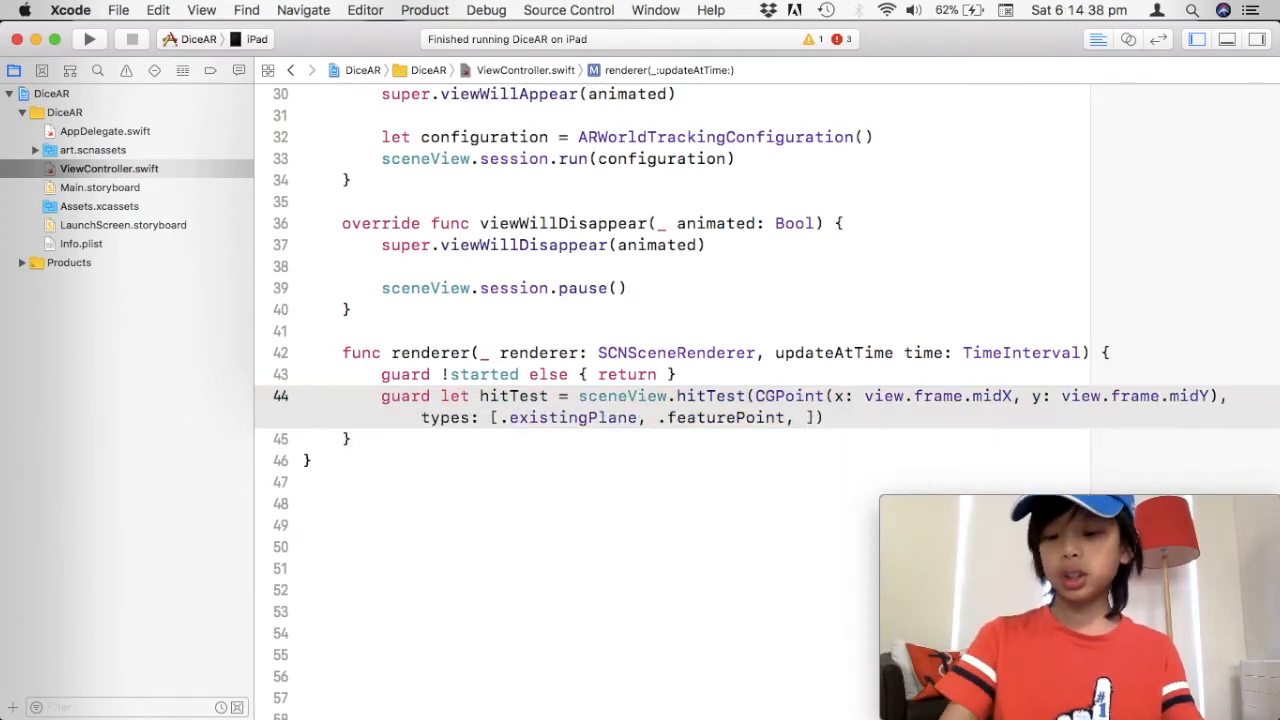
- Complete the types list with .estimatedHorizontalPlane and start a let line
text(.estimatedHorizontalPlane)
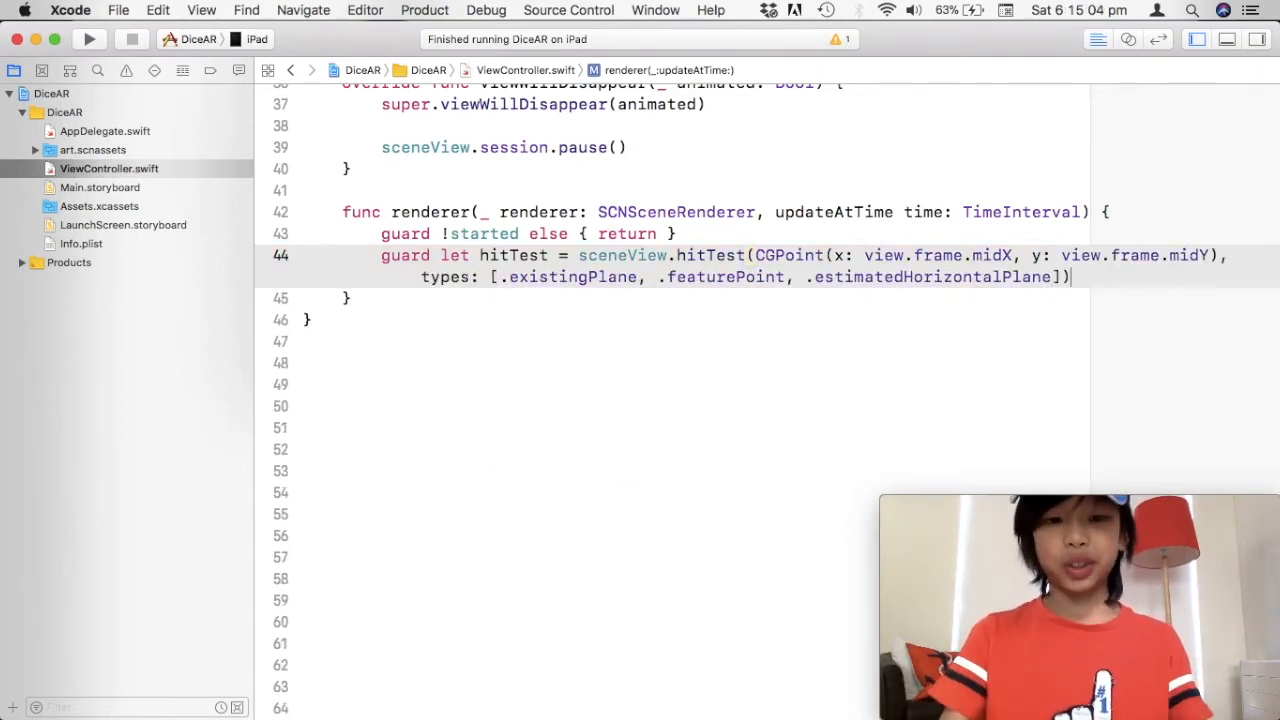
text(let)
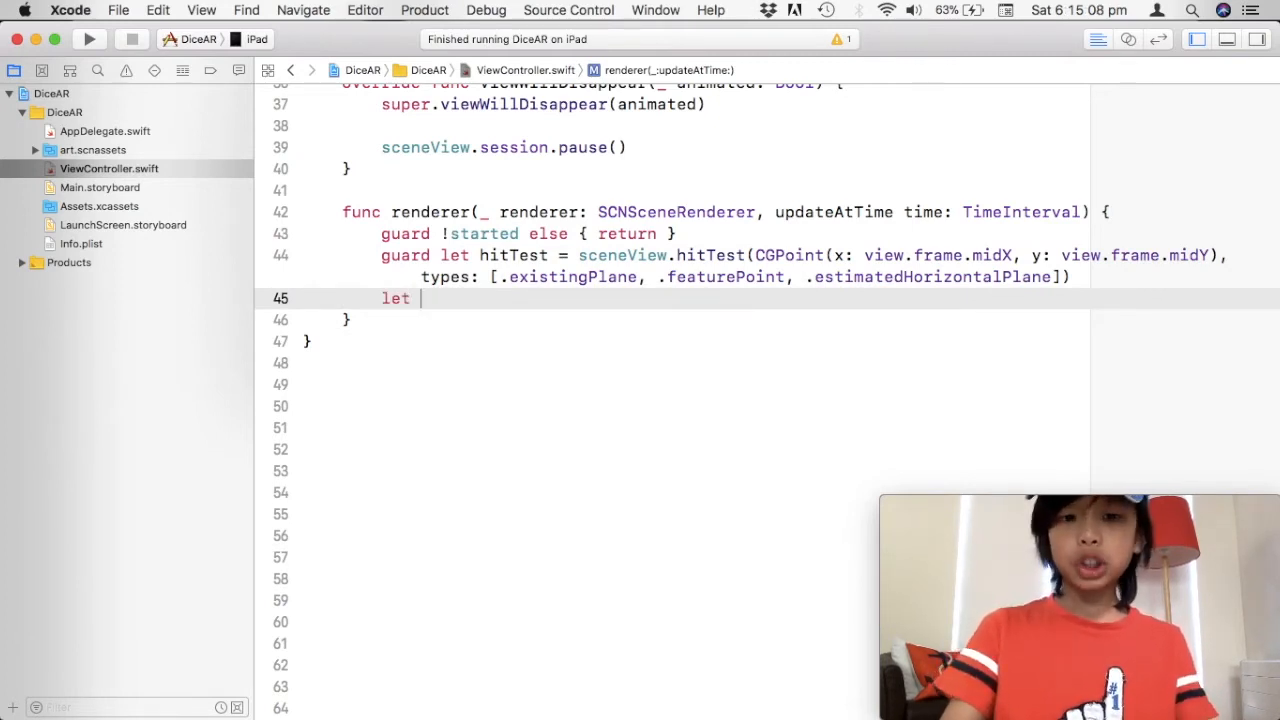
- Start let trans = hitTest.world…, trying worldCoordinates on the result
text(hitTe)
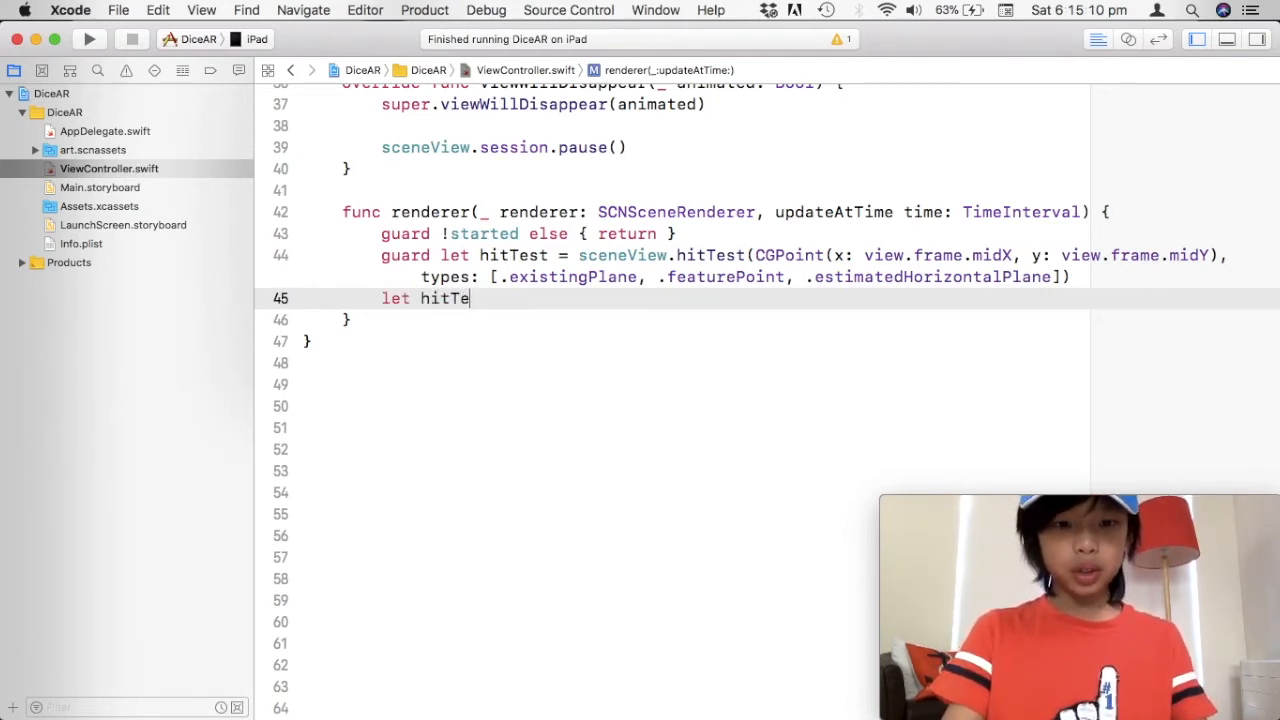
text(trans)
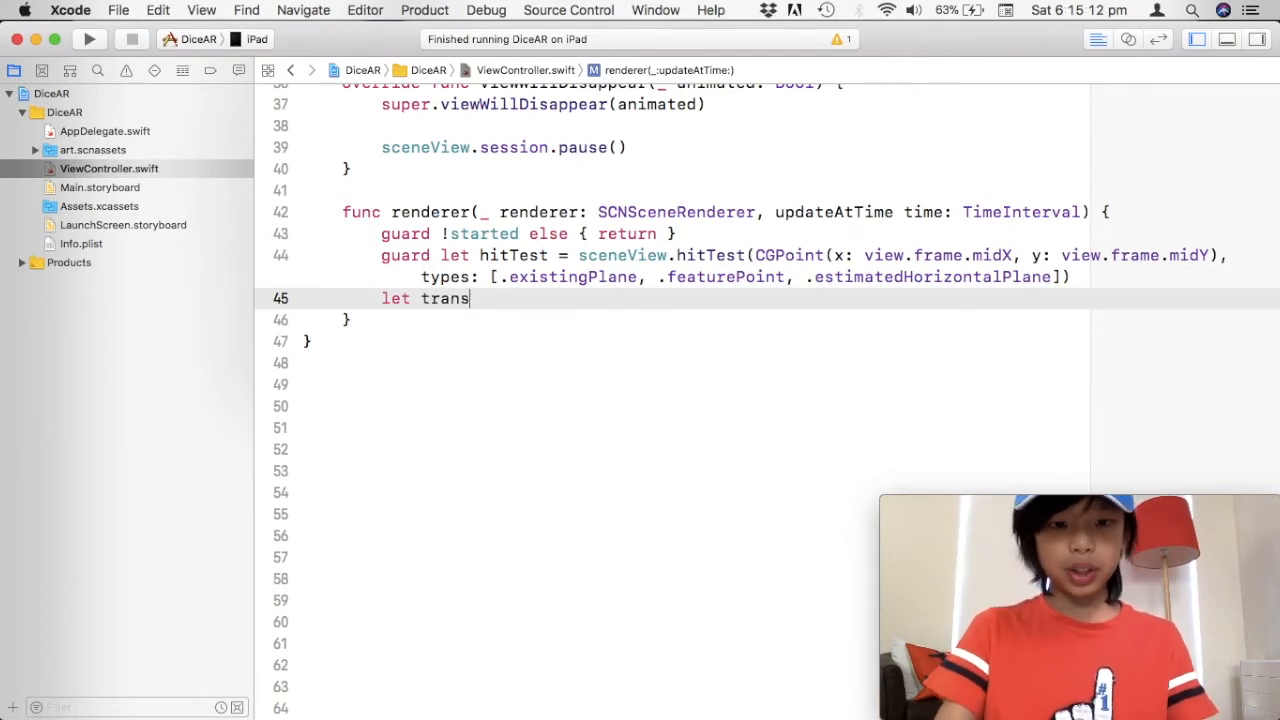
text(= hitTest.tra)
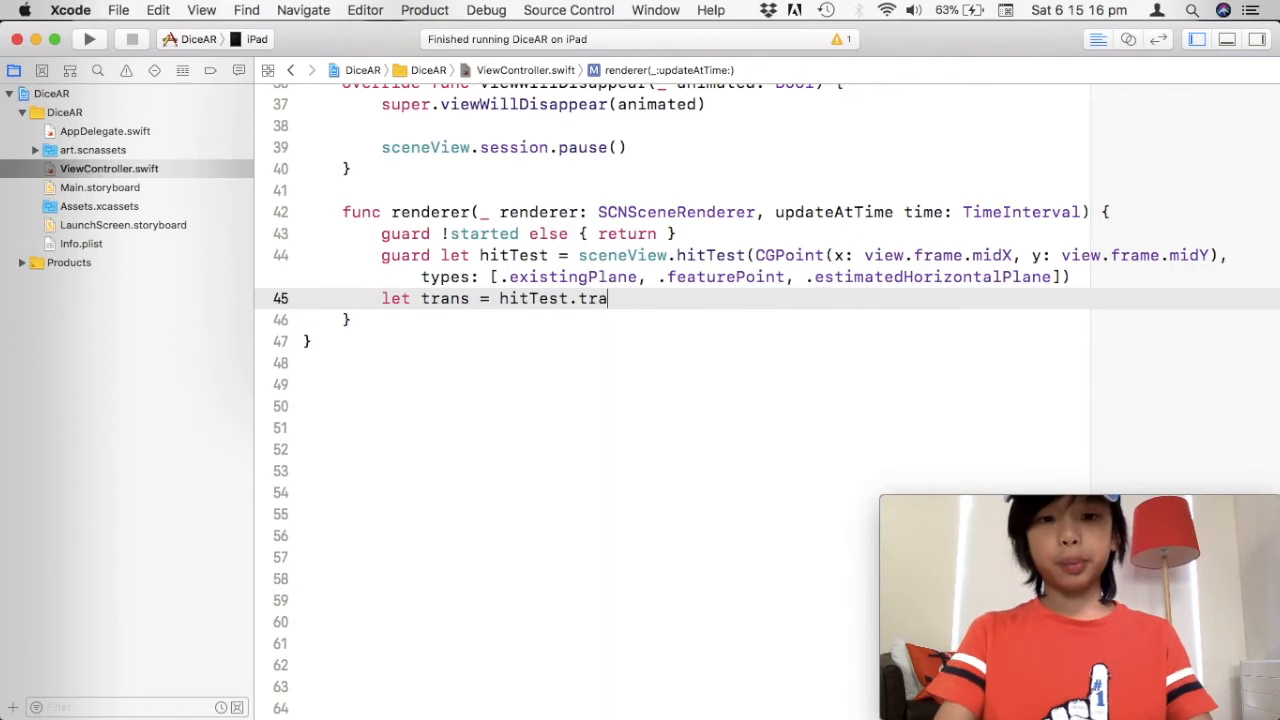
text(ns)
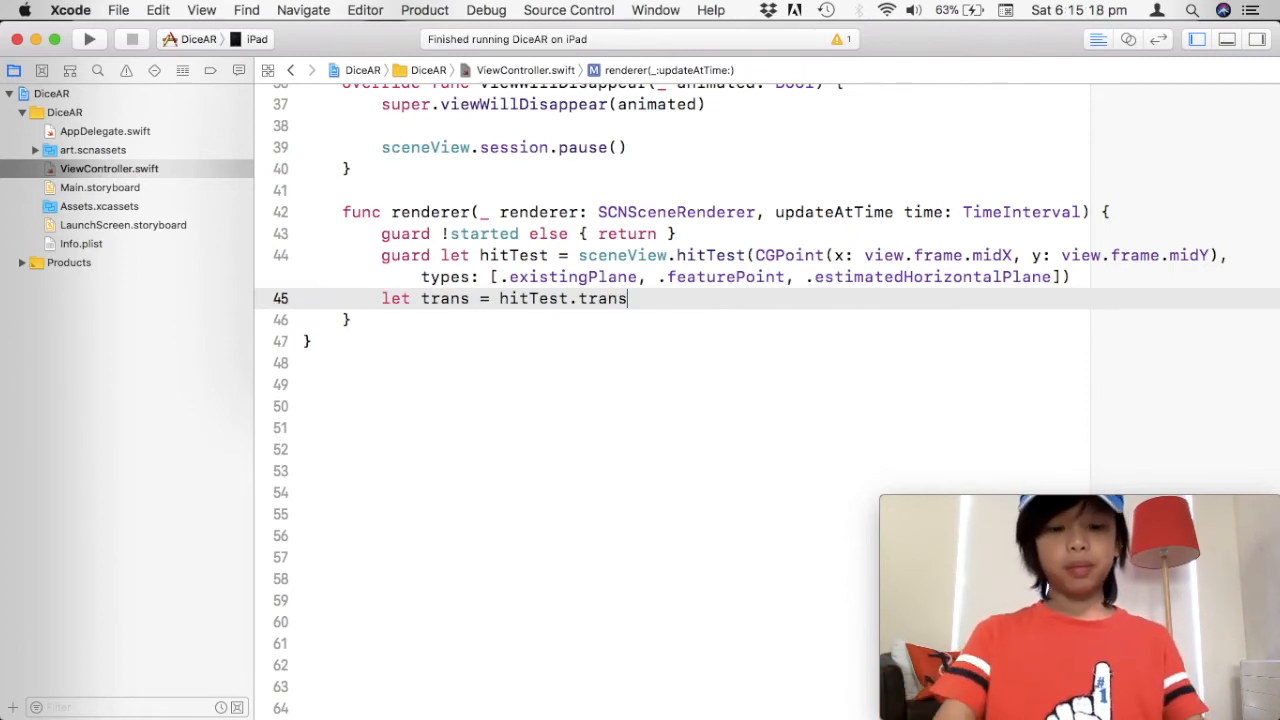
key(backspace)
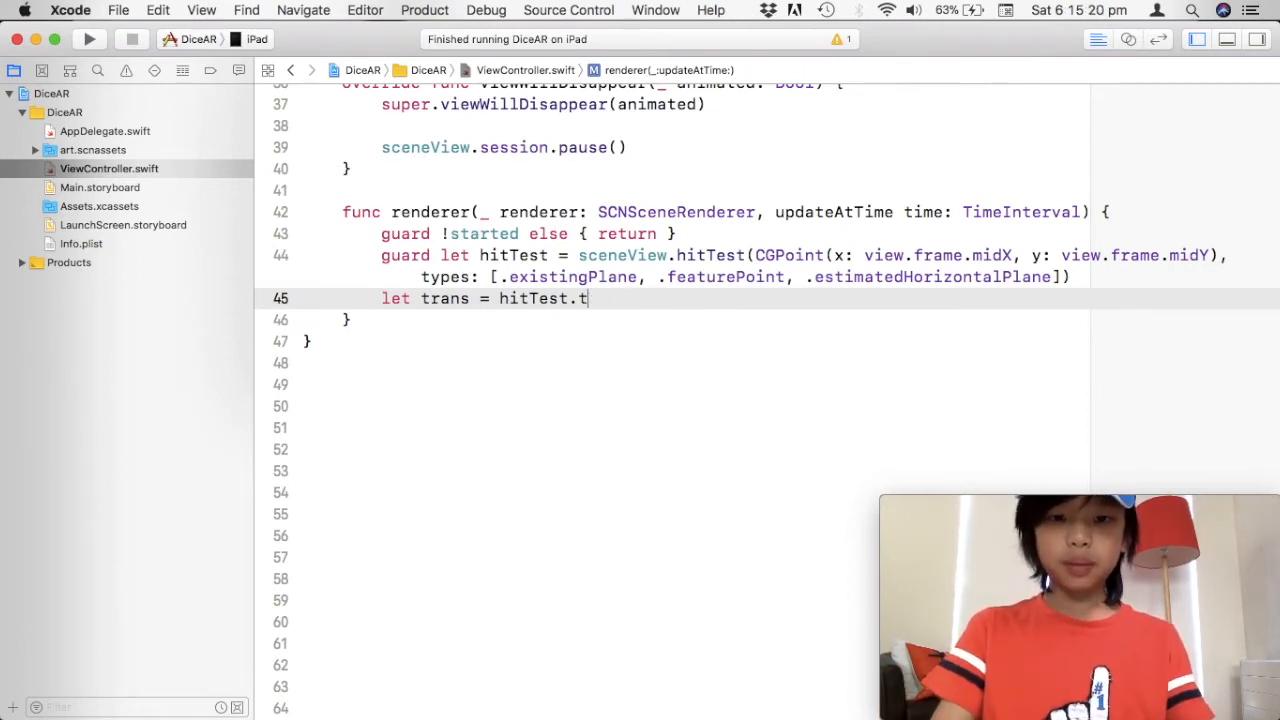
text(worl)
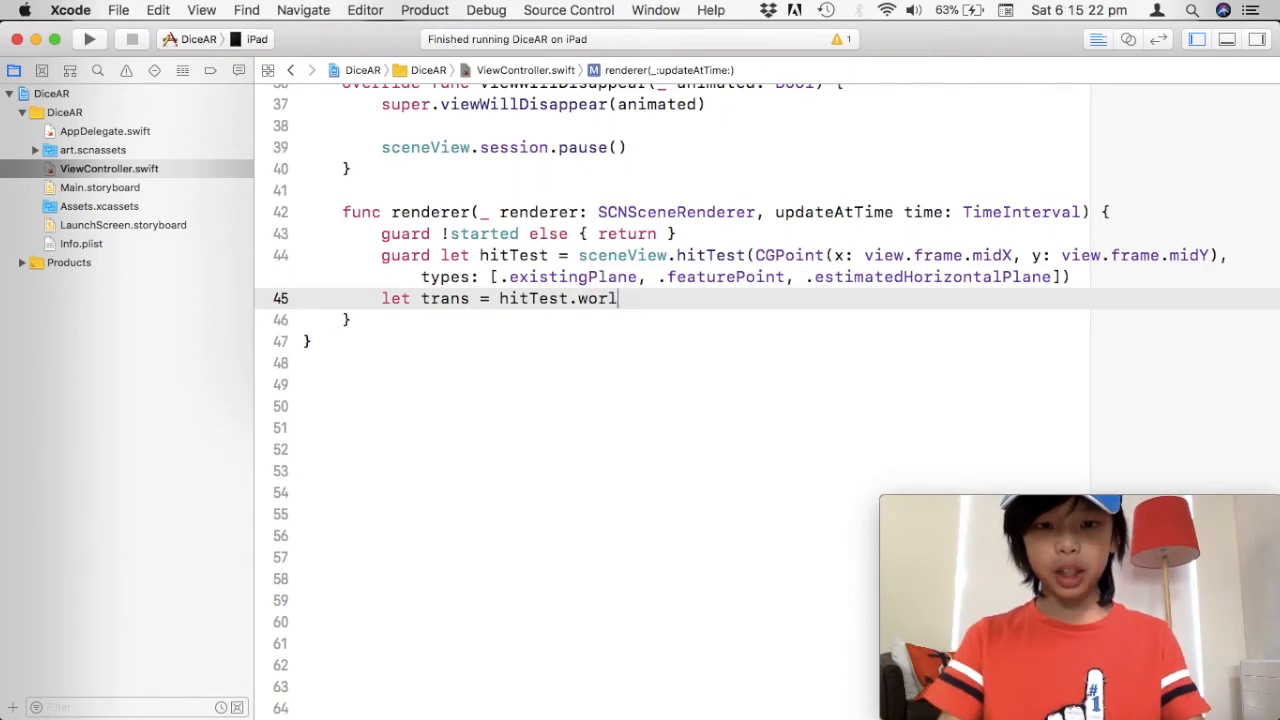
text(d)
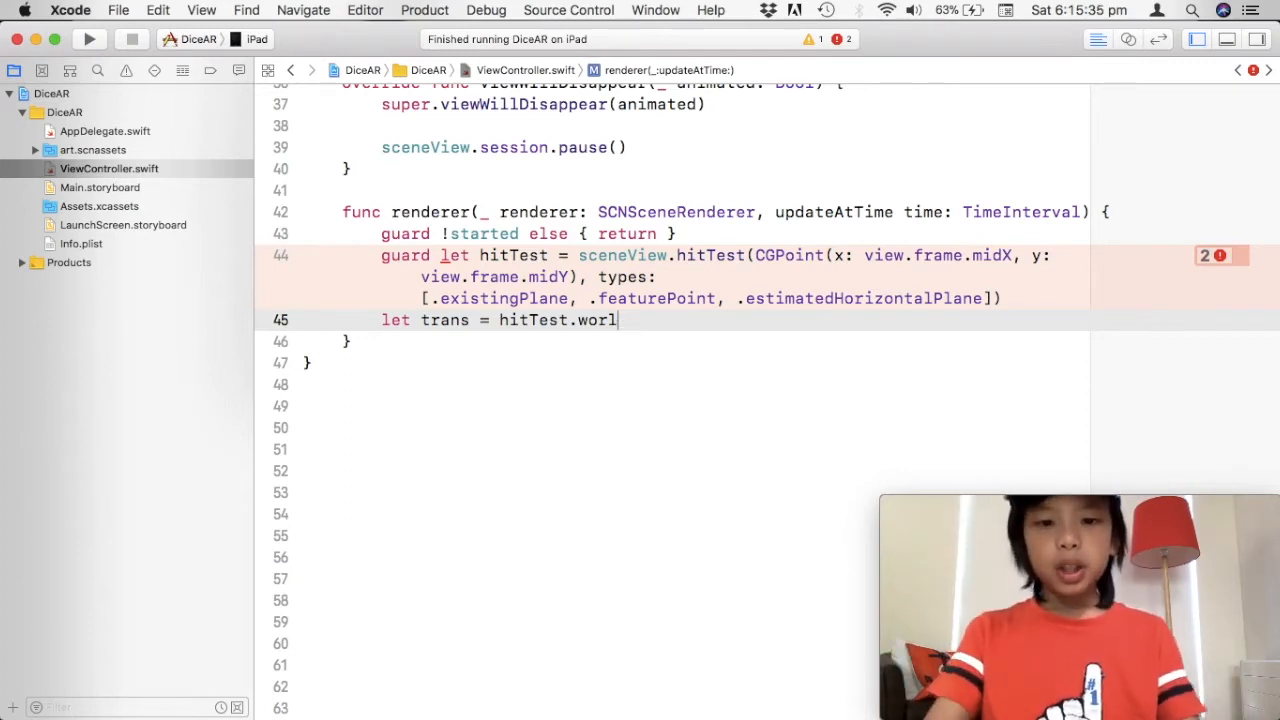
text(;)
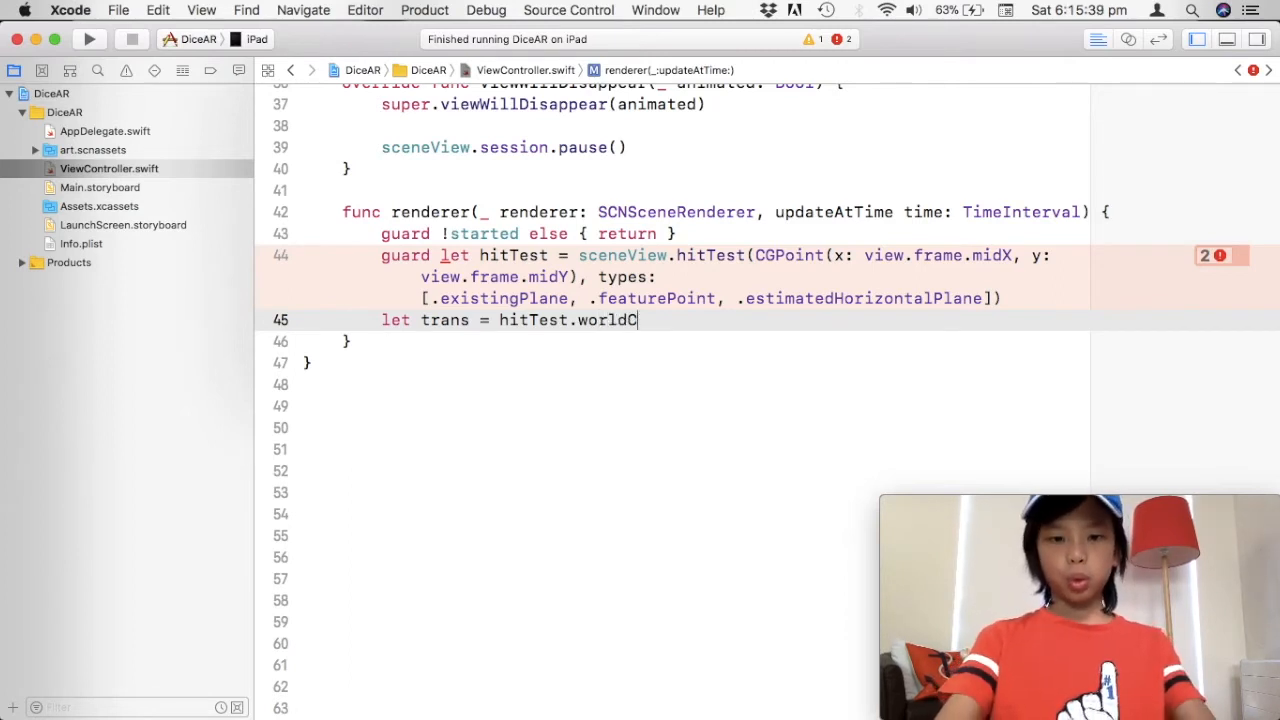
text(oord)
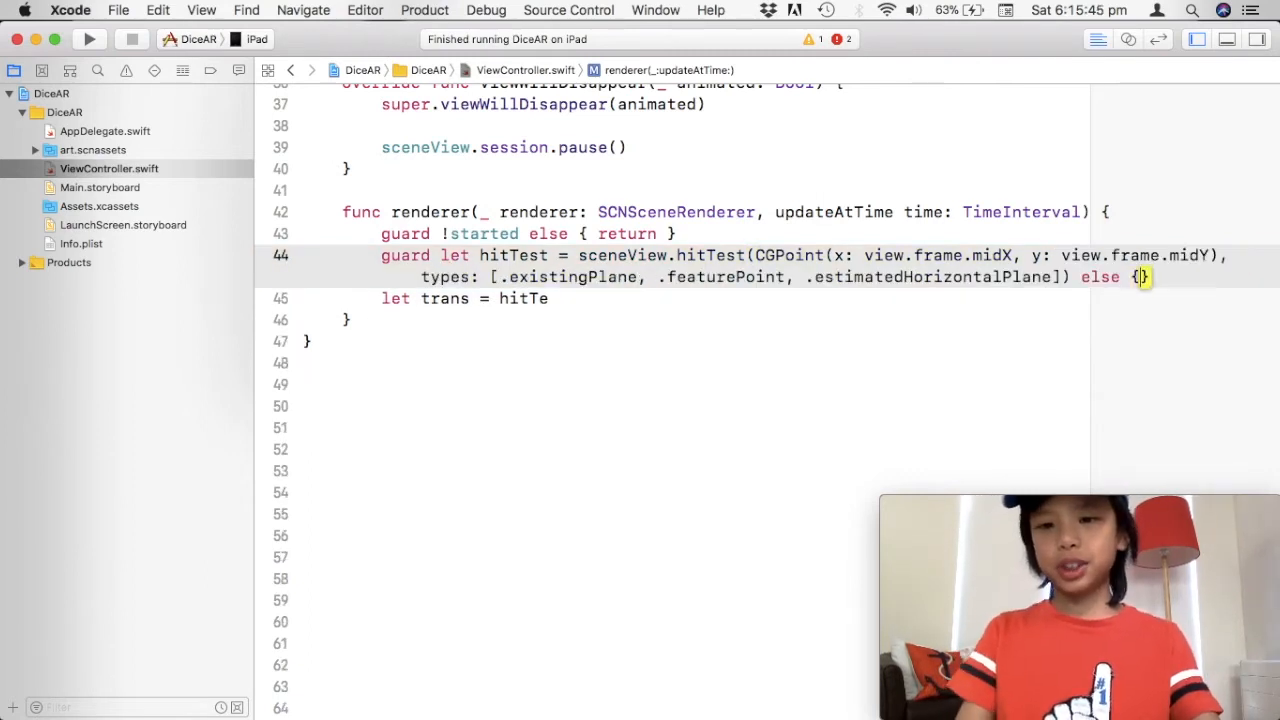
- Append .first else { return } to the guard and finish let trans = hitTest.worldTransform
text(return)
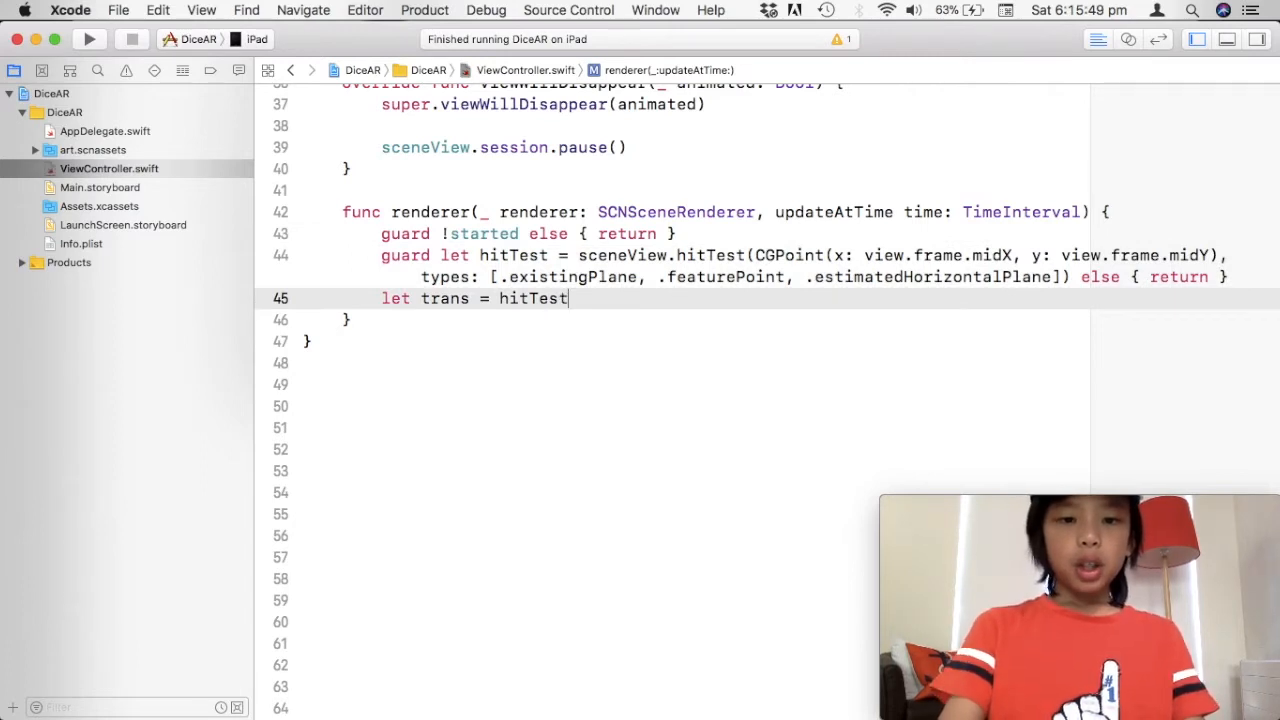
text(.wor)
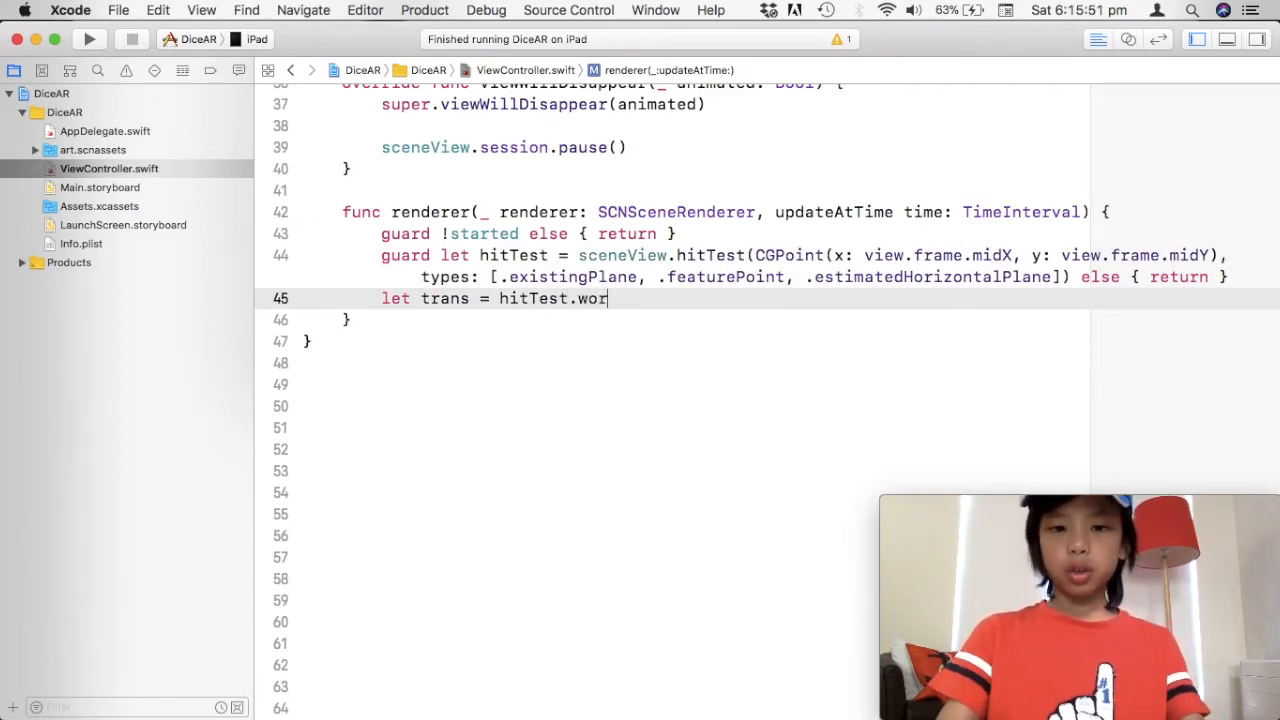
text(ldCoo)
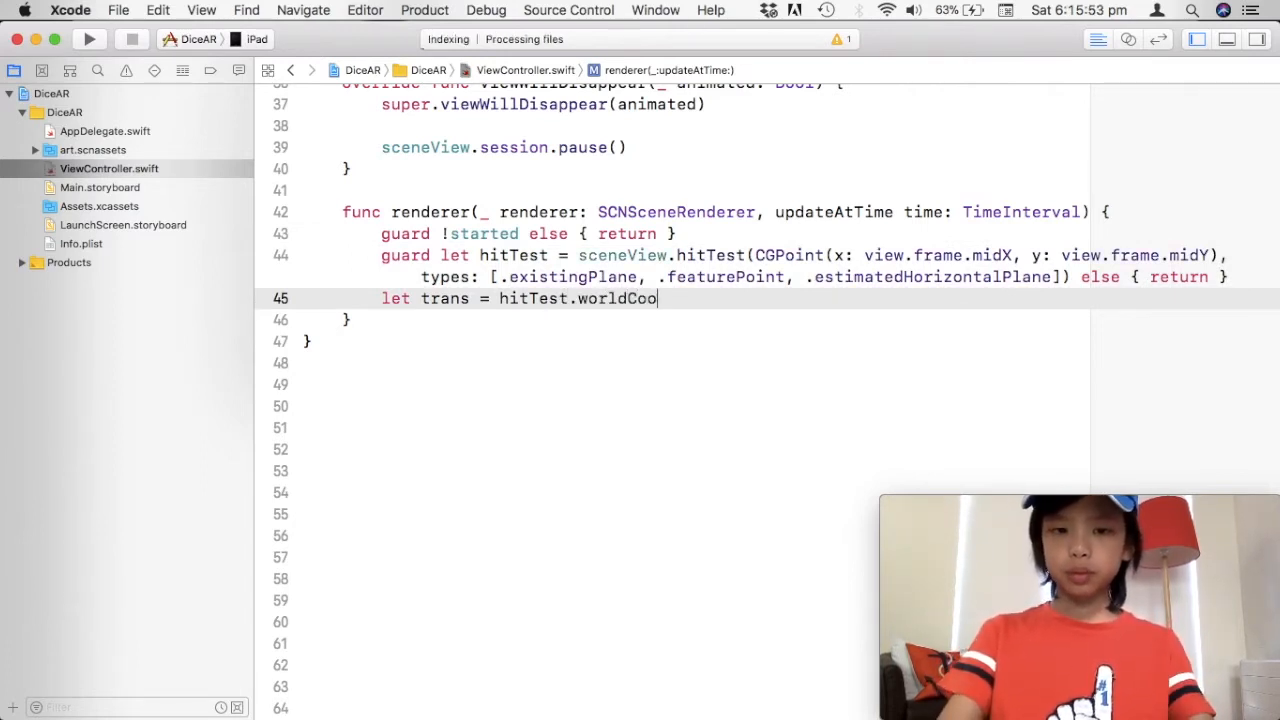
key(Backspace)
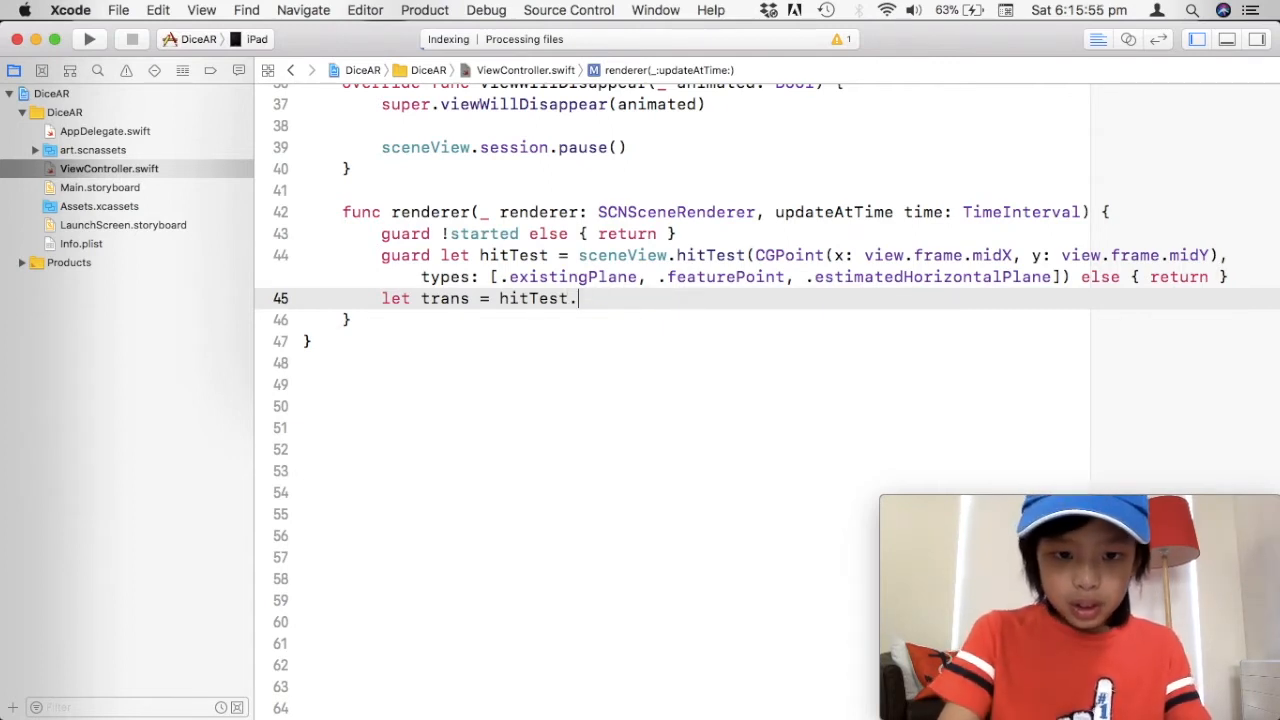
text(wo)
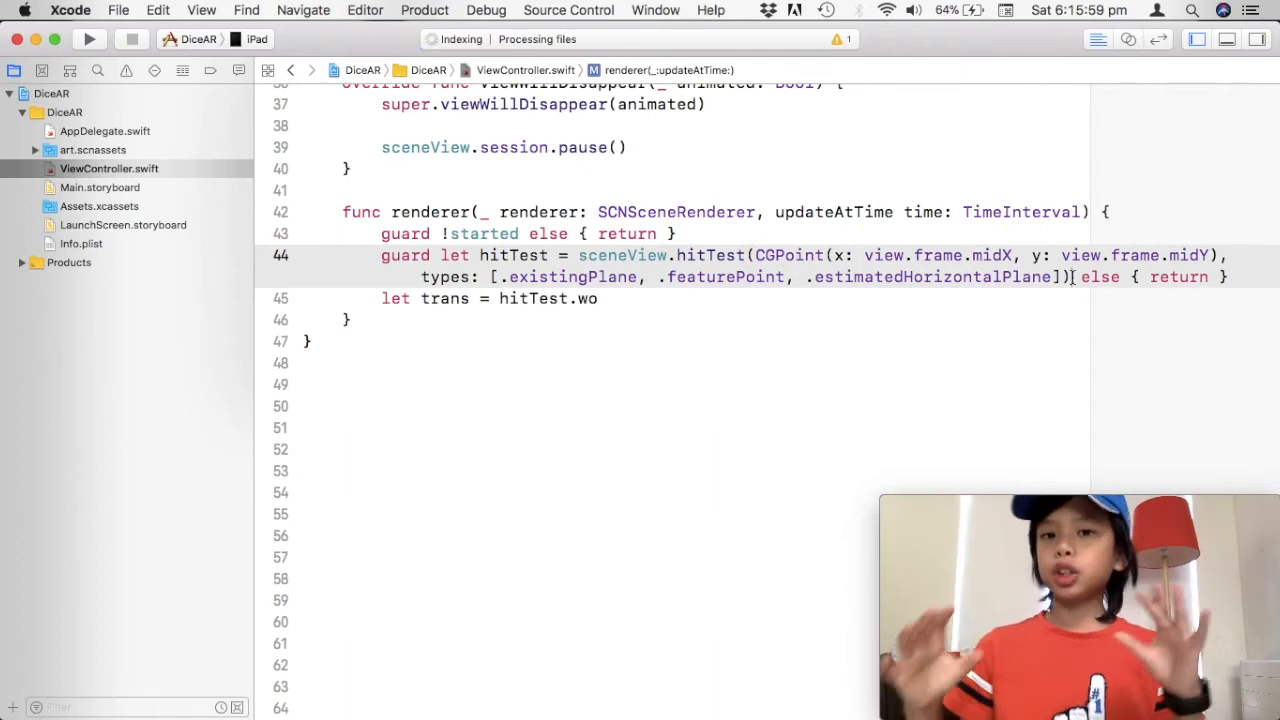
text(.first)
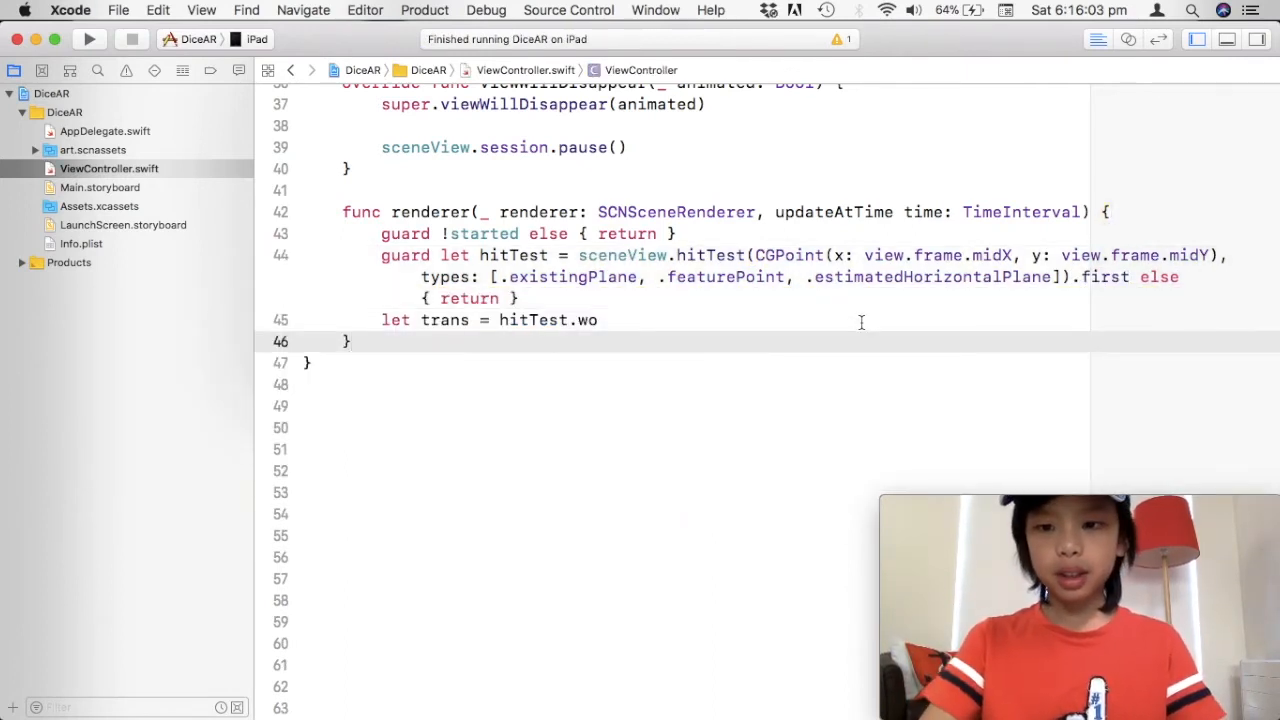
key(backspace)
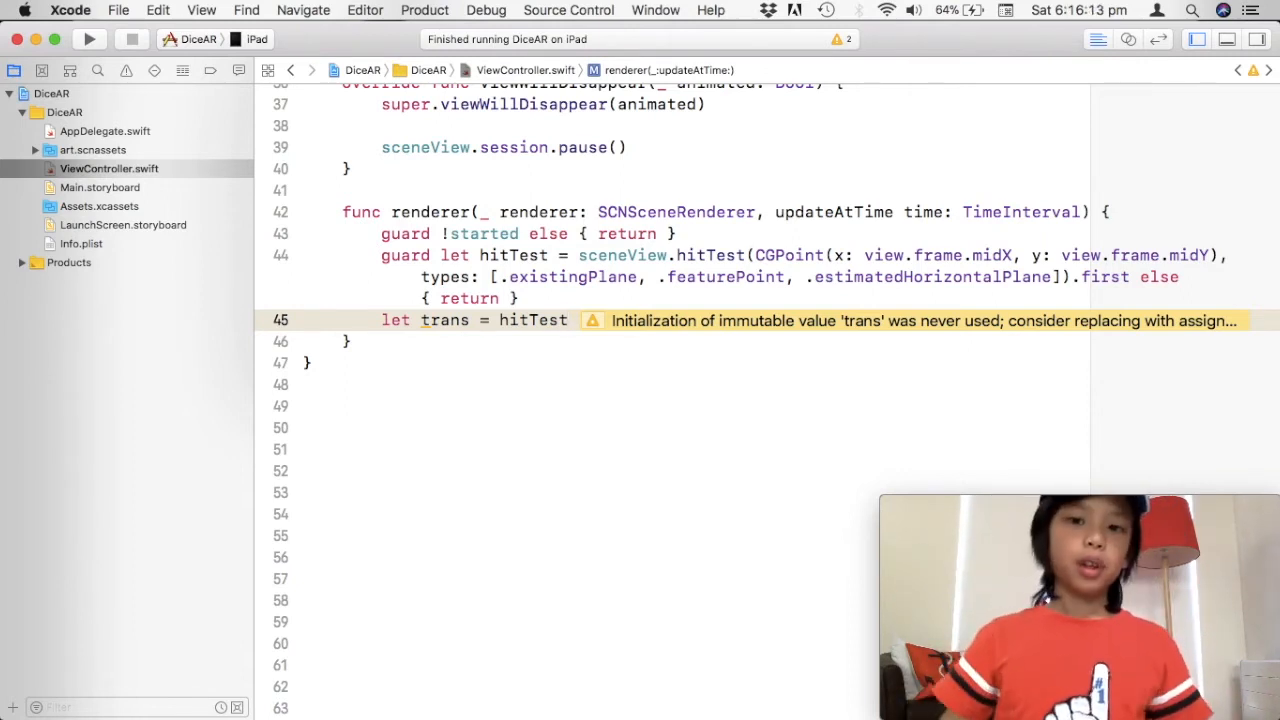
text(.)
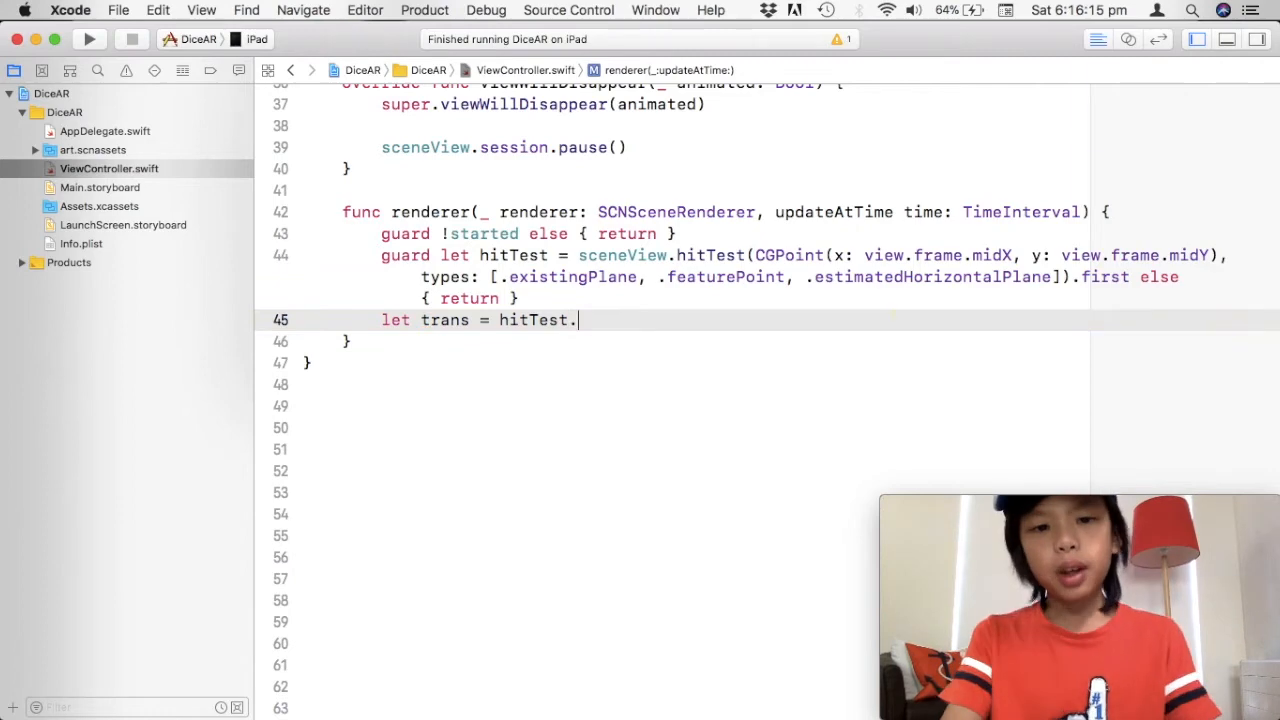
text(worldTransform)
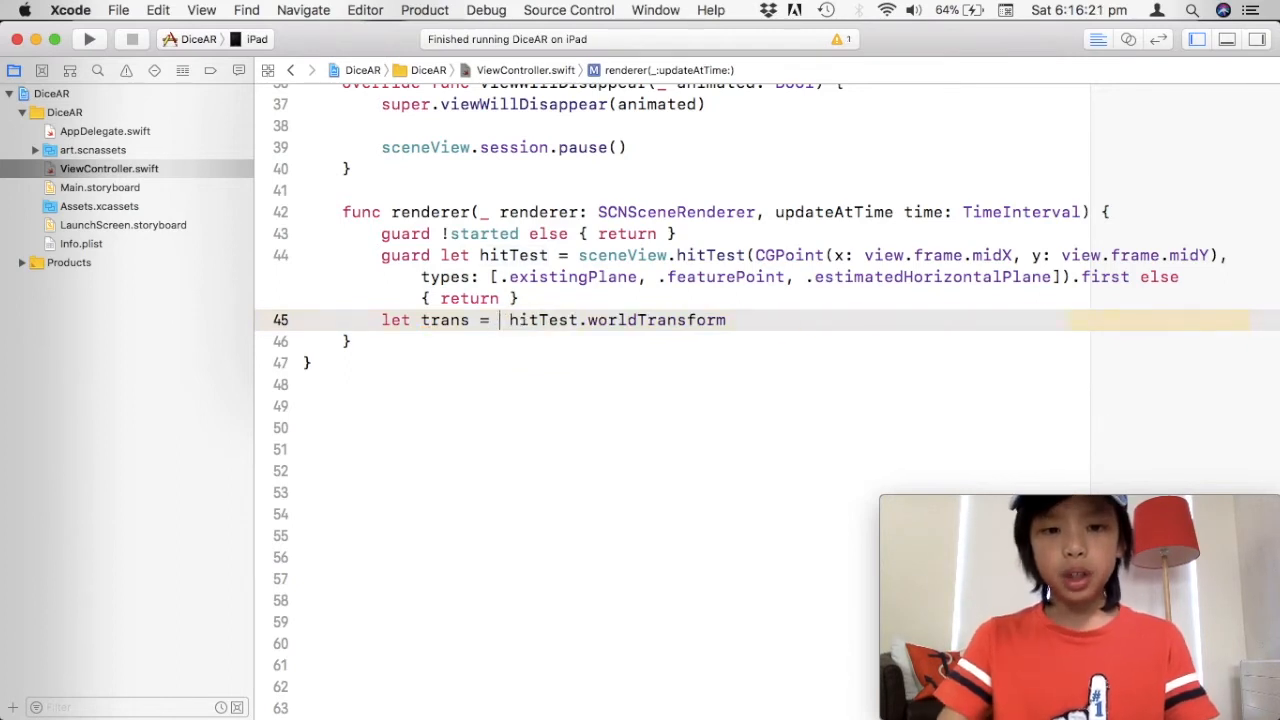
- Complete let trans = SCNMatrix4(hitTest.worldTransform) and begin the next line with trans
text(SCN)
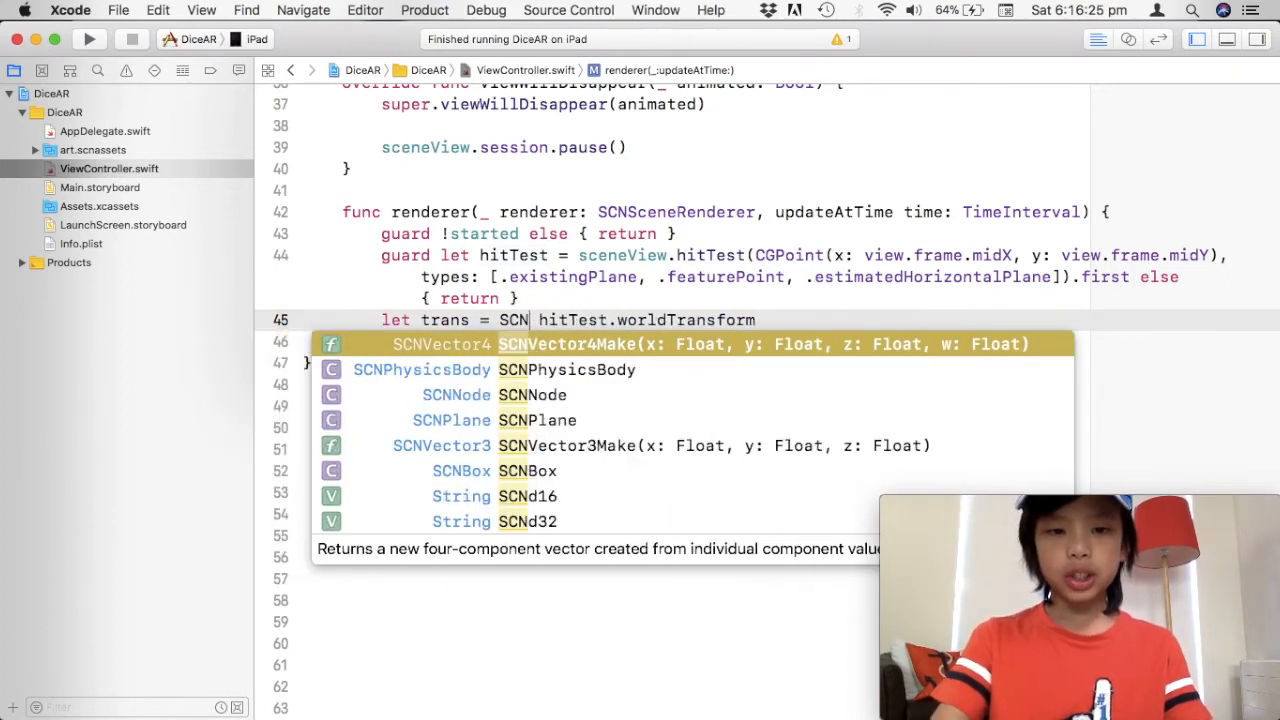
text(Matrix4()
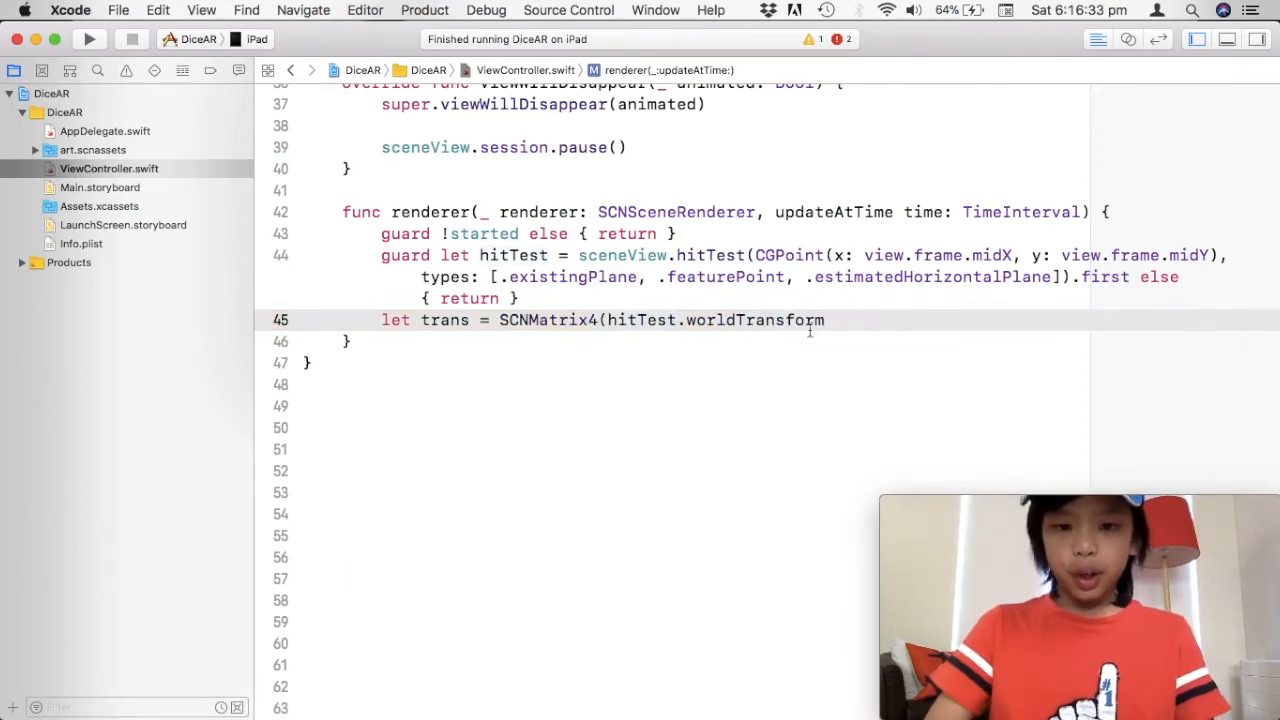
text())
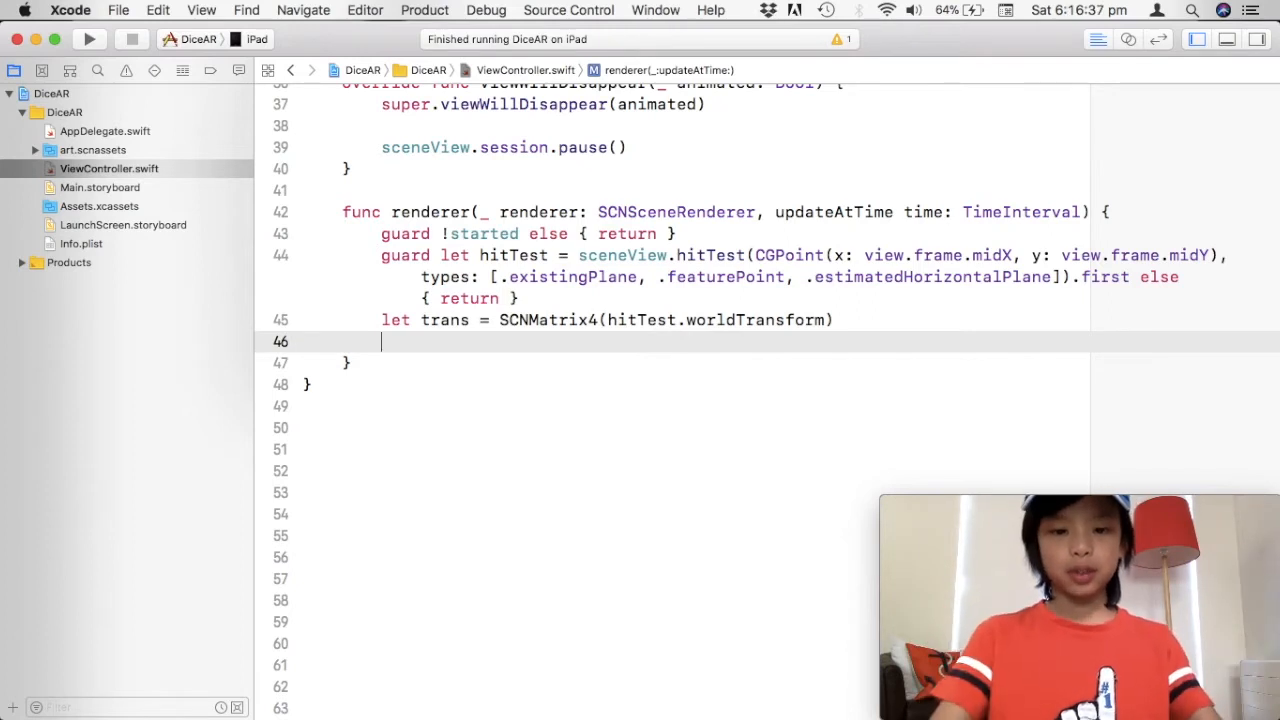
text(trans.)
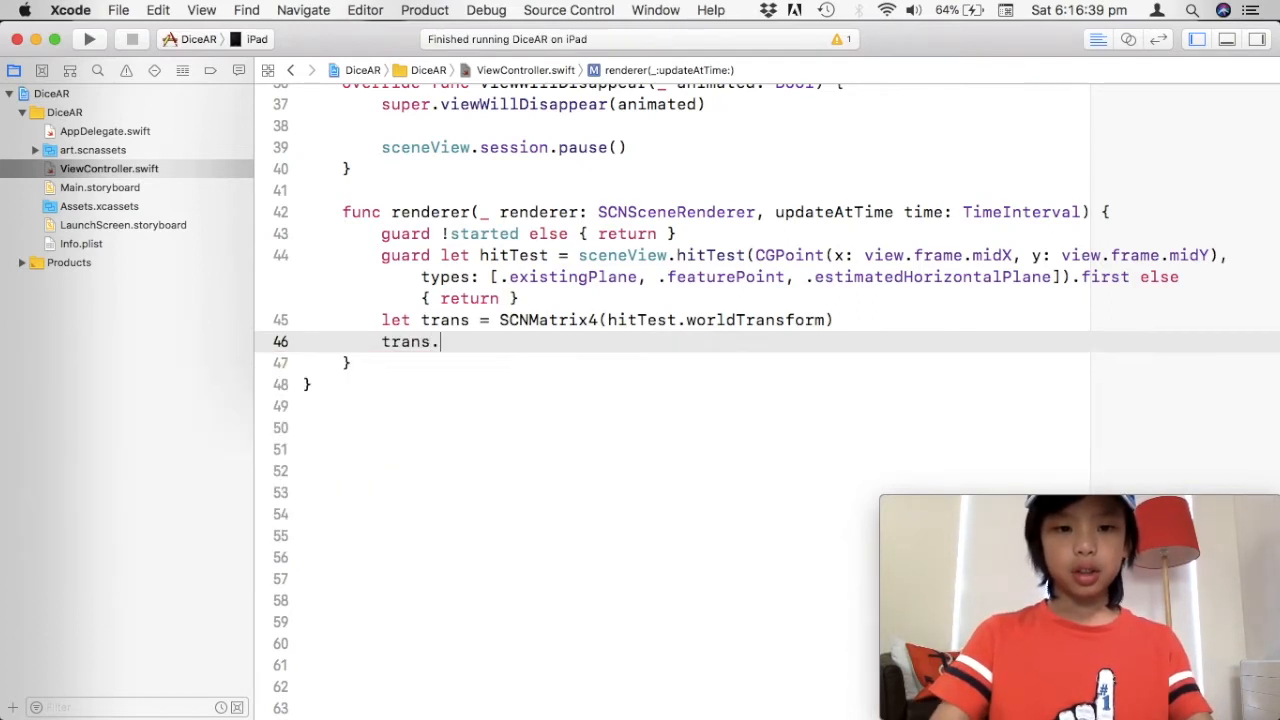
text(.)
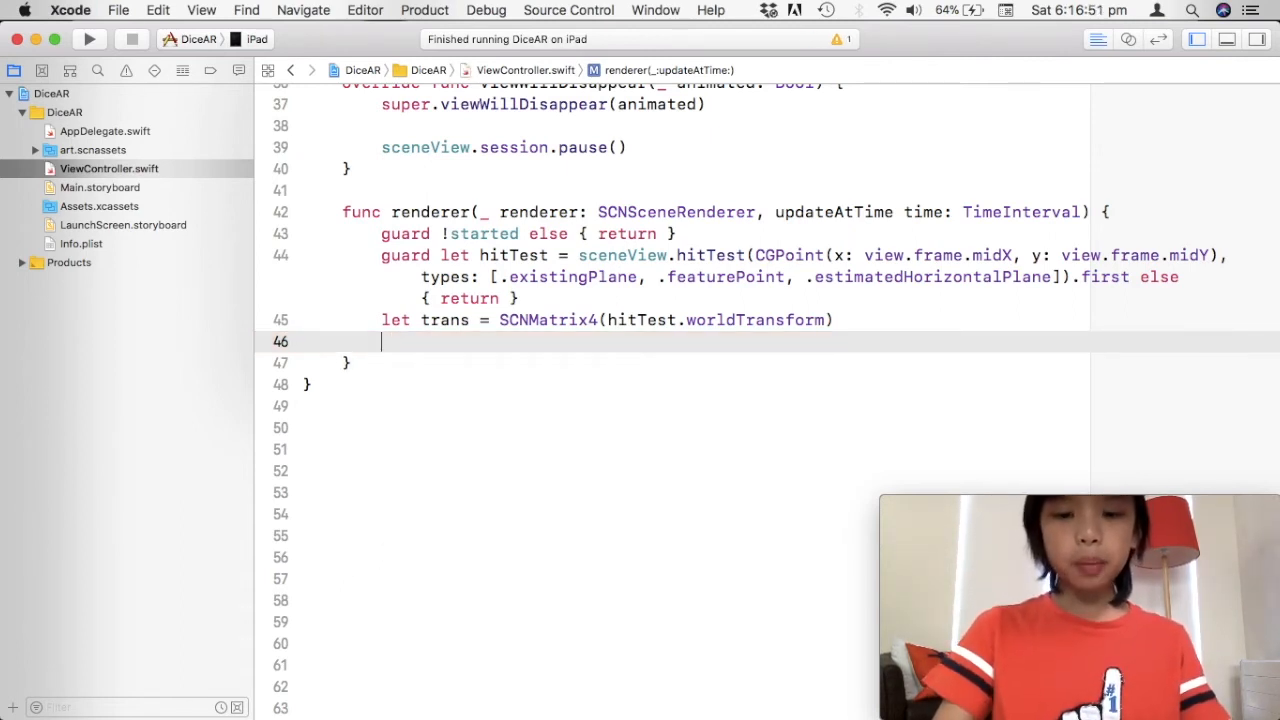
- Write trackingPosition = SCNVector3Make(trans.m41, trans.m42, trans.m43) and begin a new line
text(trackingPosition)
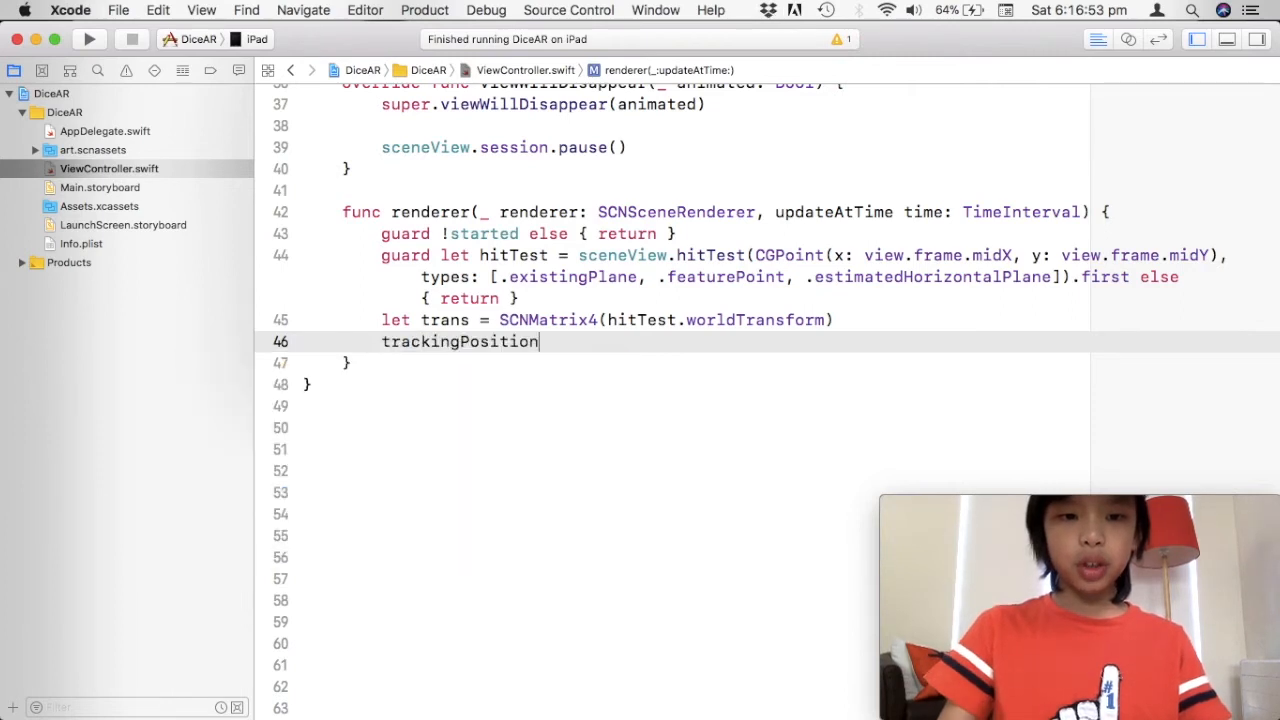
text(= SCN)
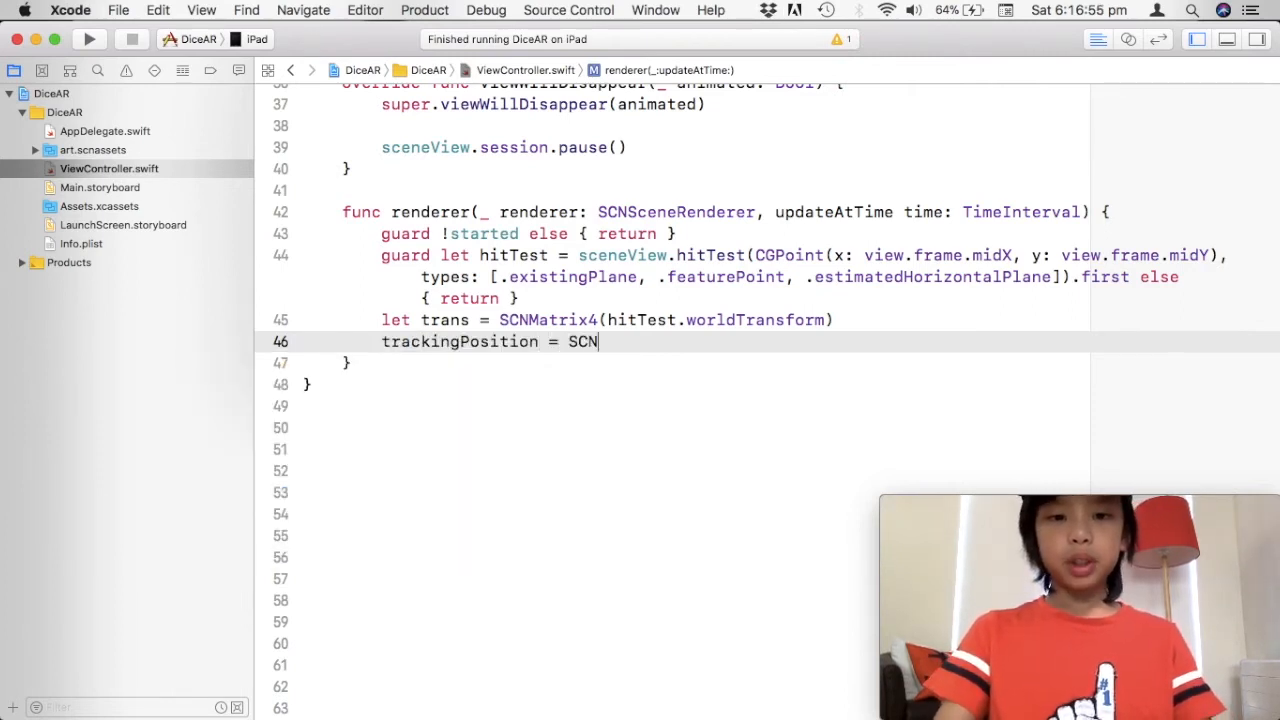
text(SCN)
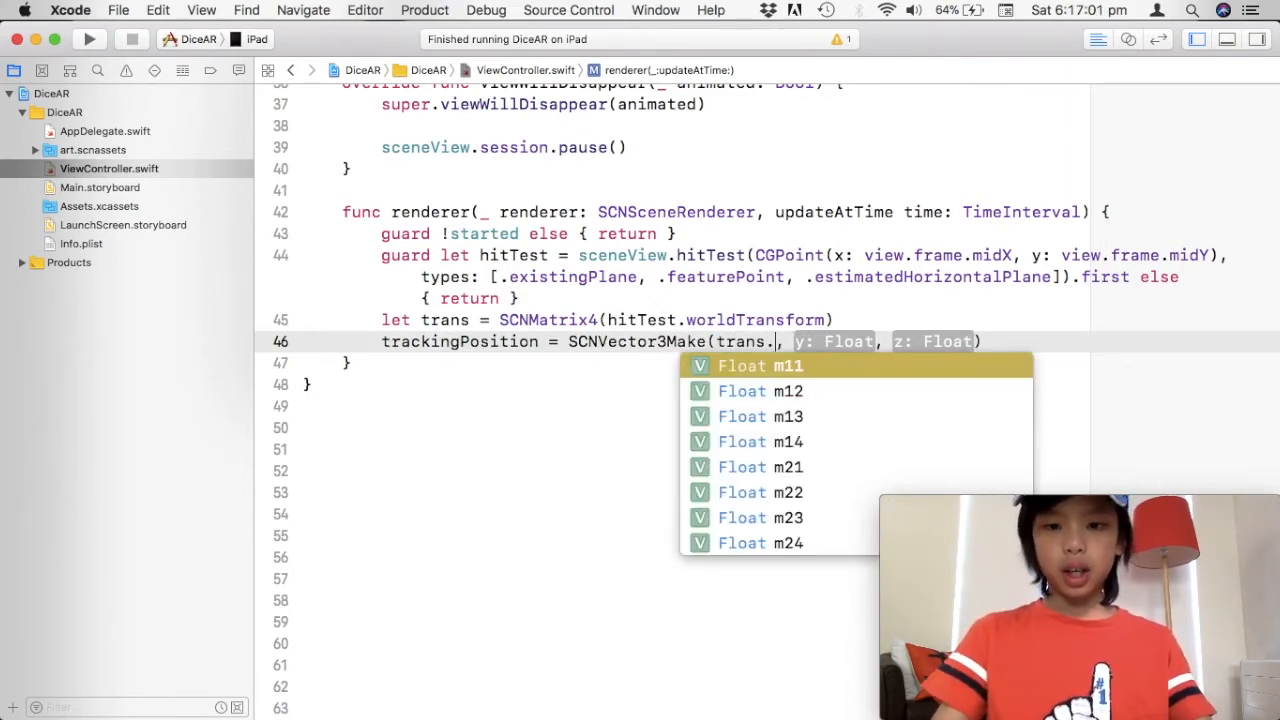
text(m41)
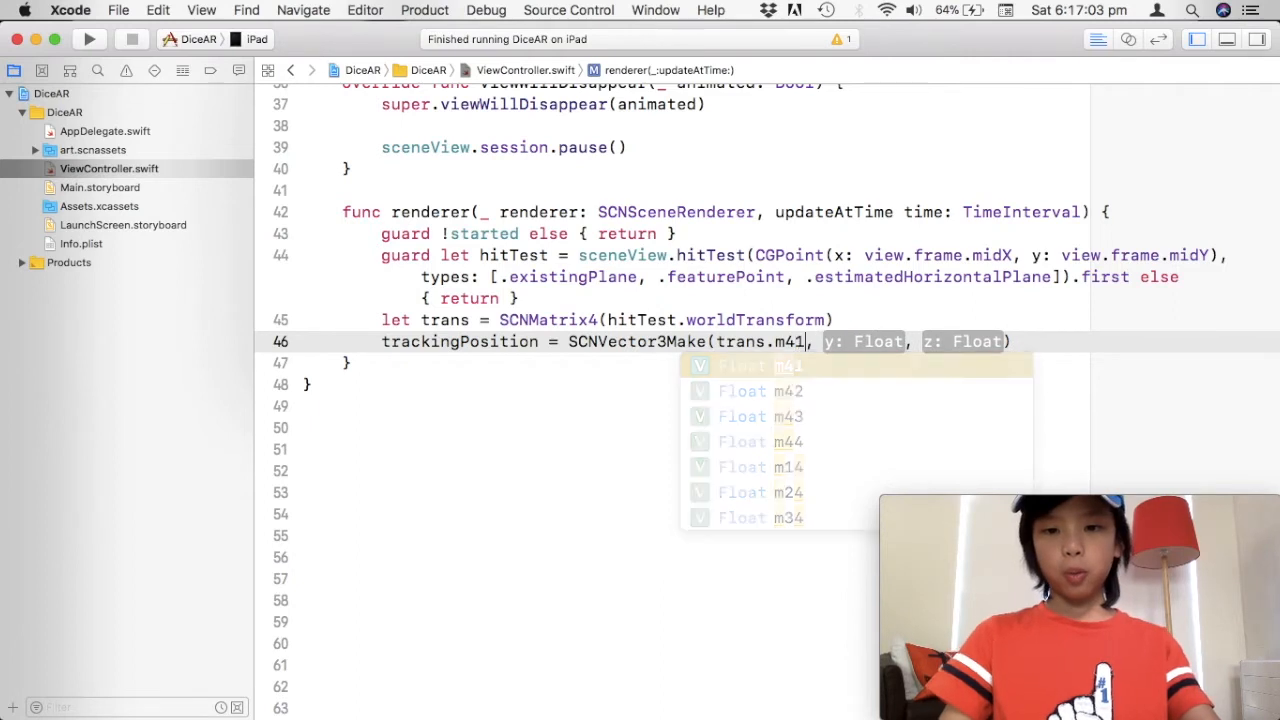
text(t)
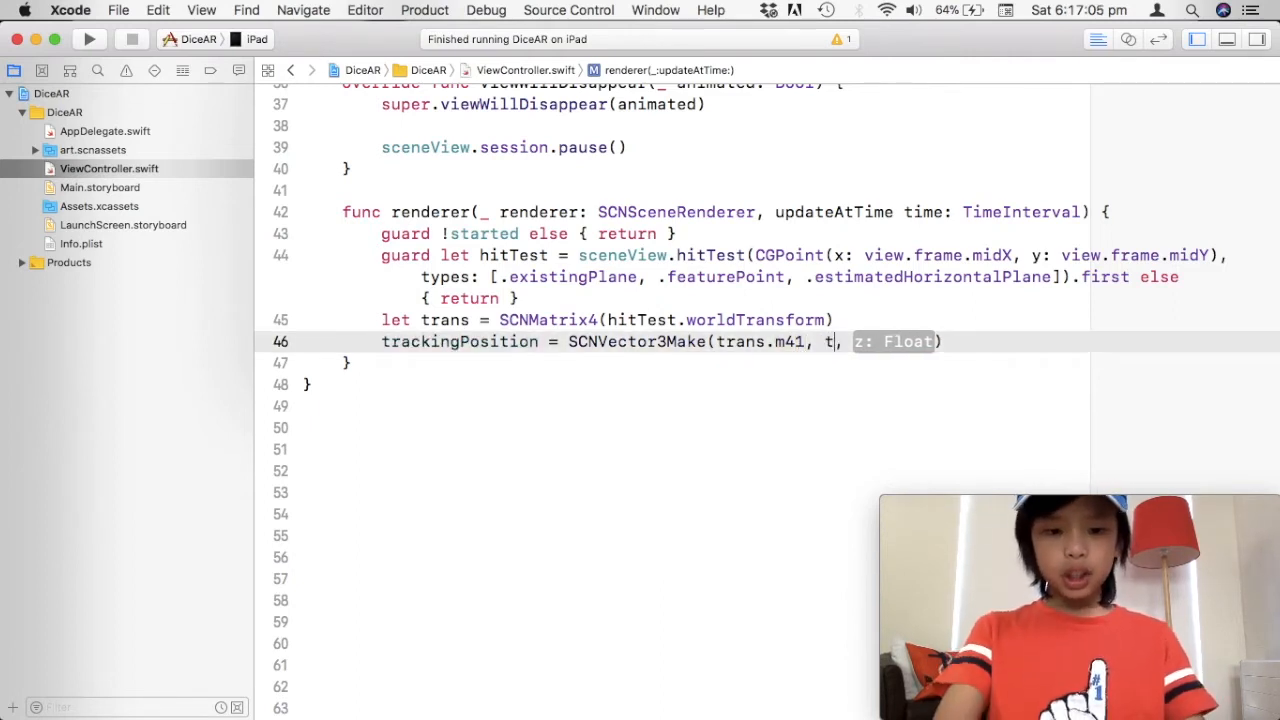
text(rans.m4)
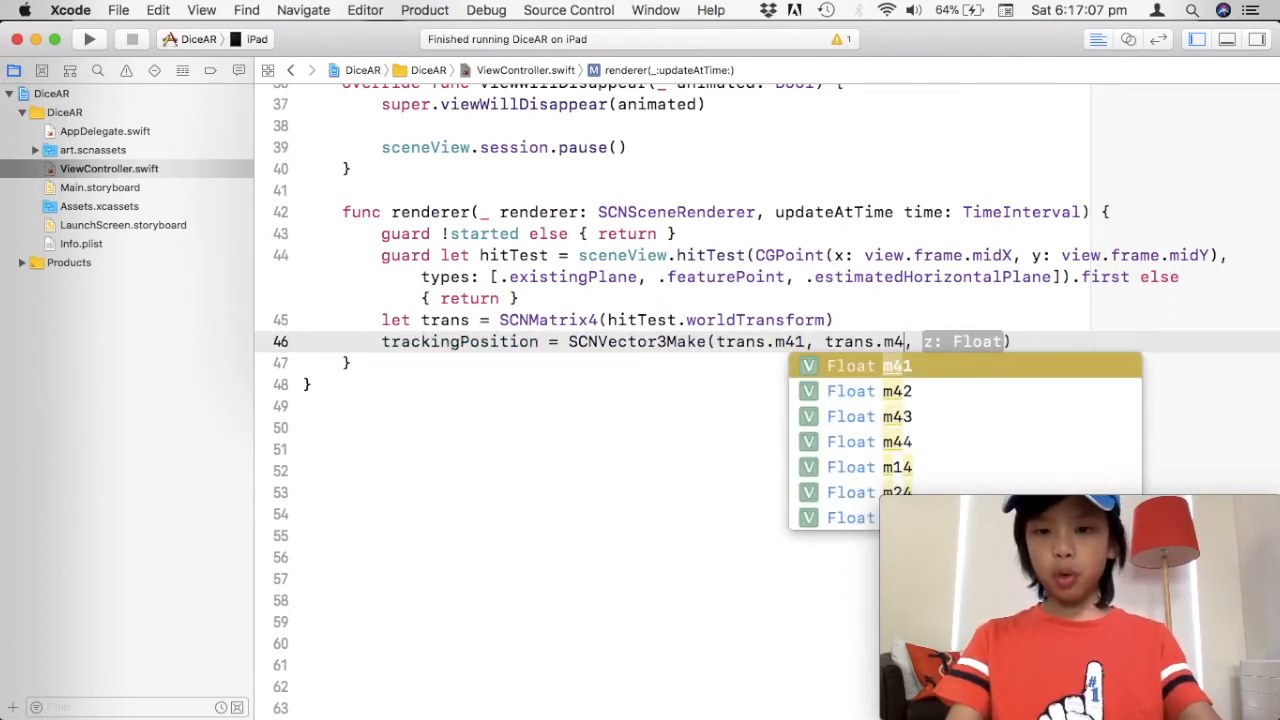
text(2)
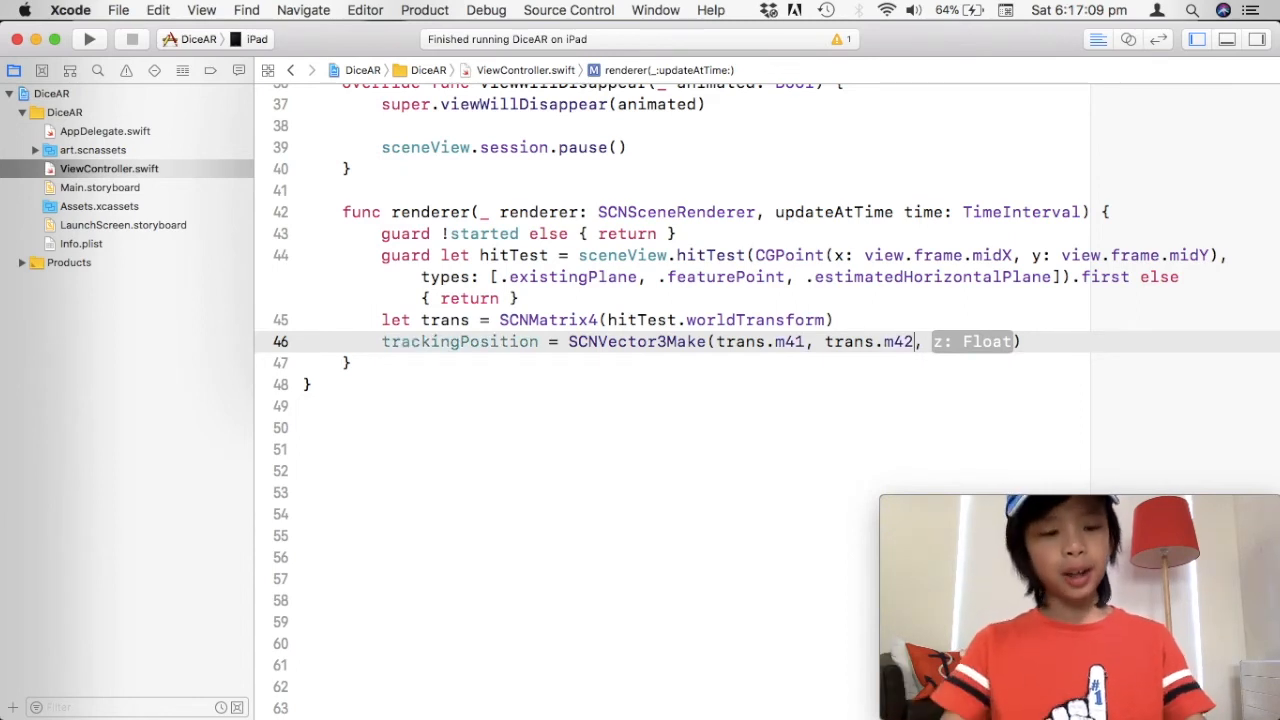
text(trans)
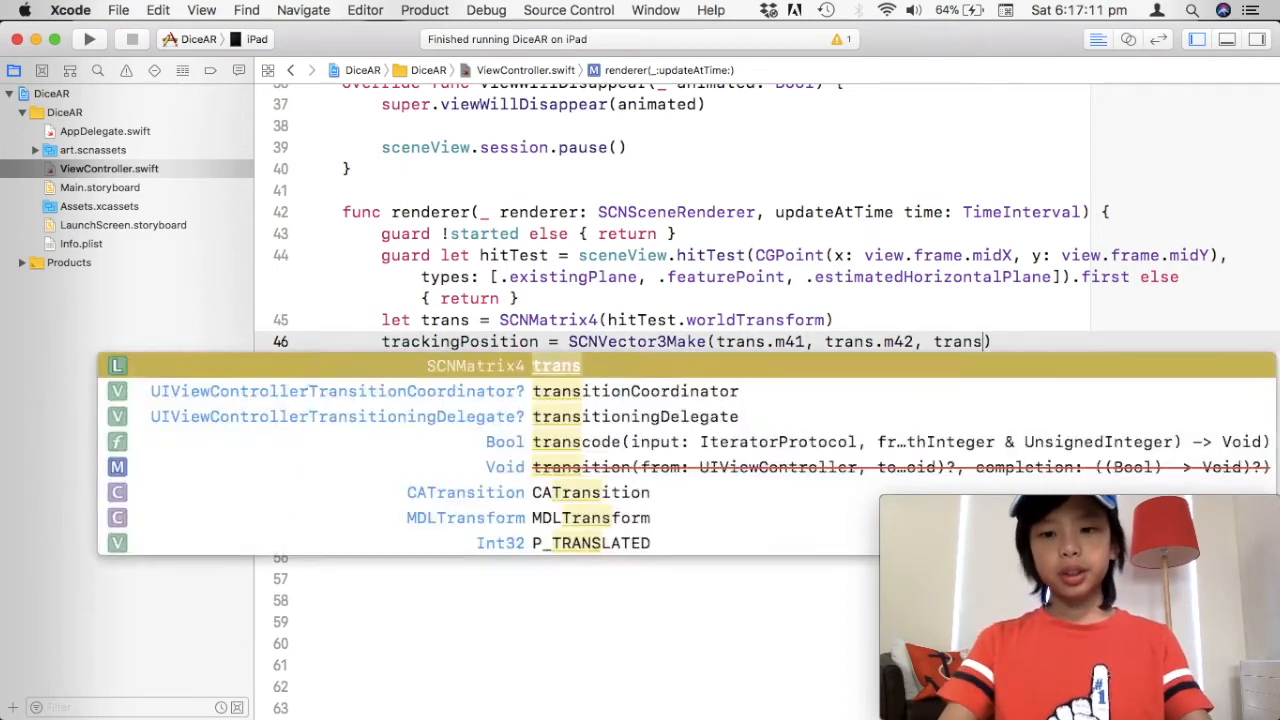
text(.m)
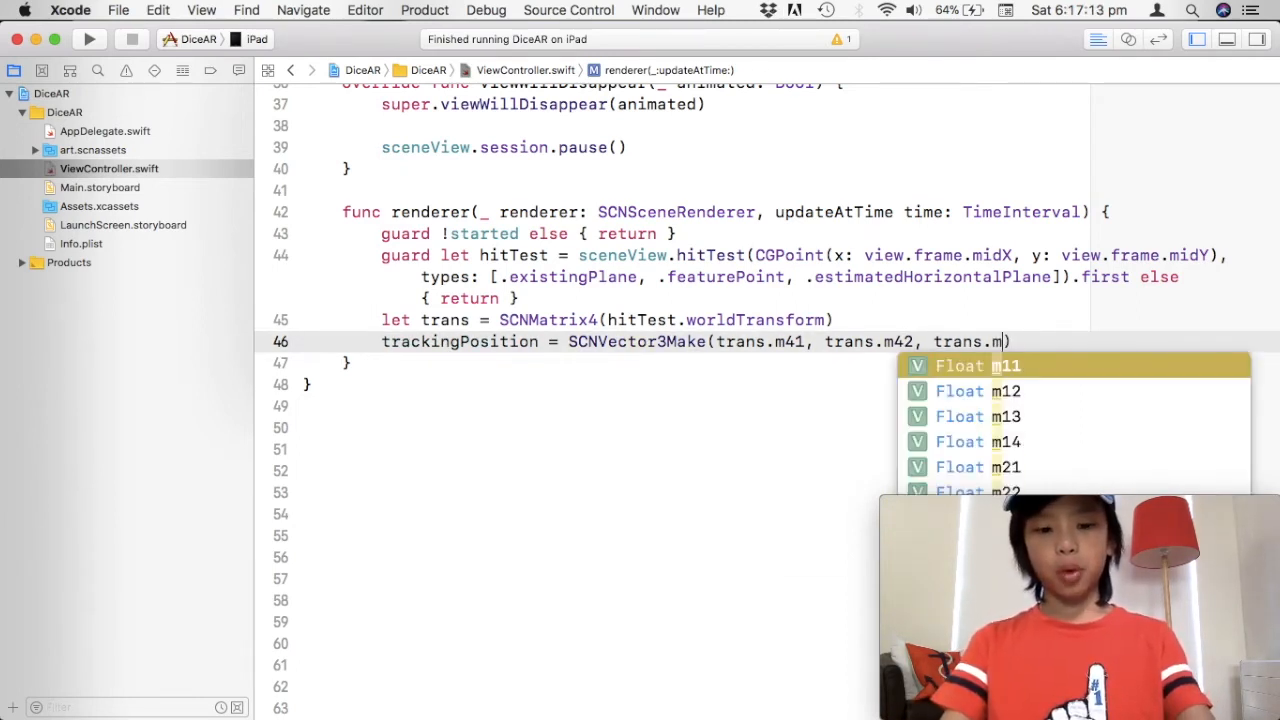
text(43))
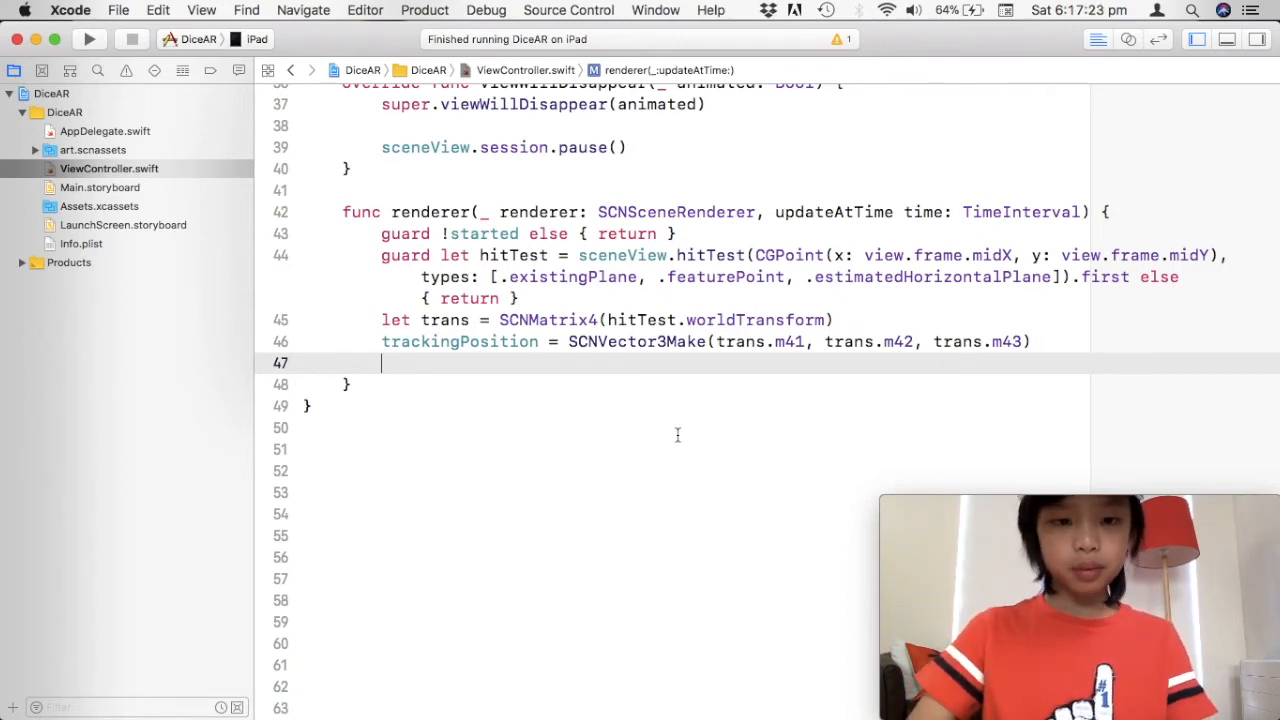
key(enter)
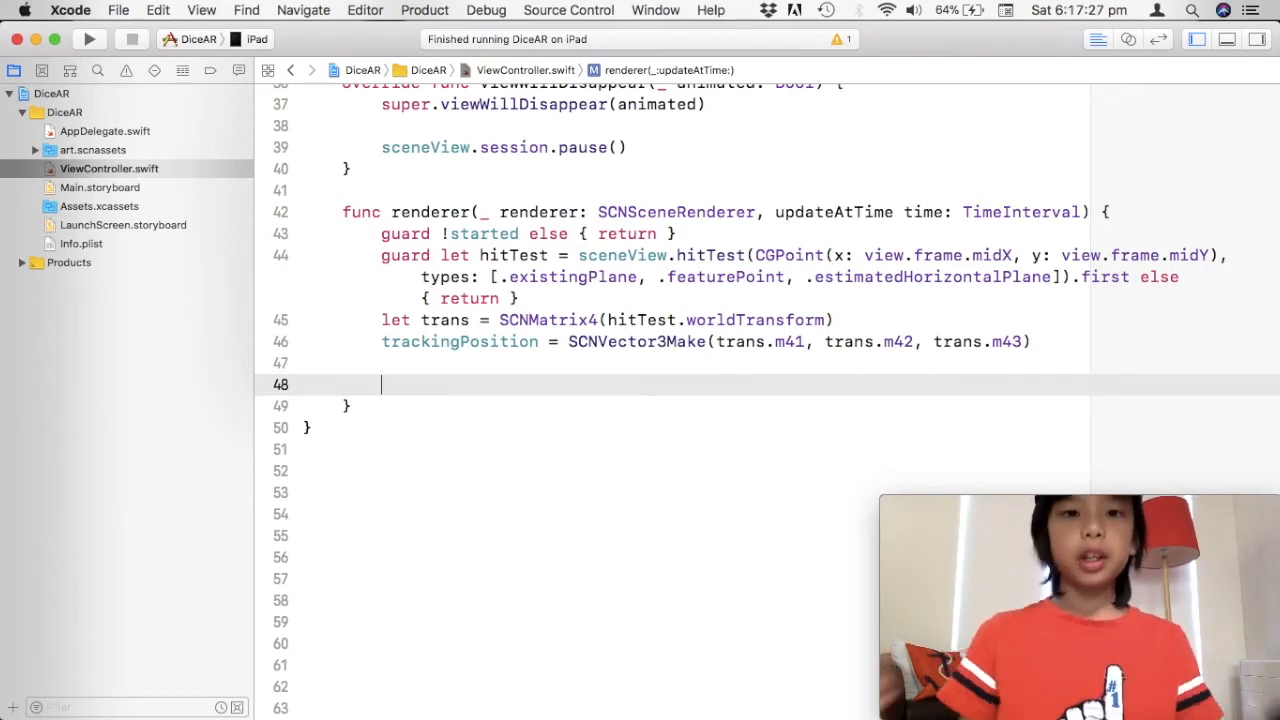
- Write the if !foundSurface { } condition in the renderer
text(if)
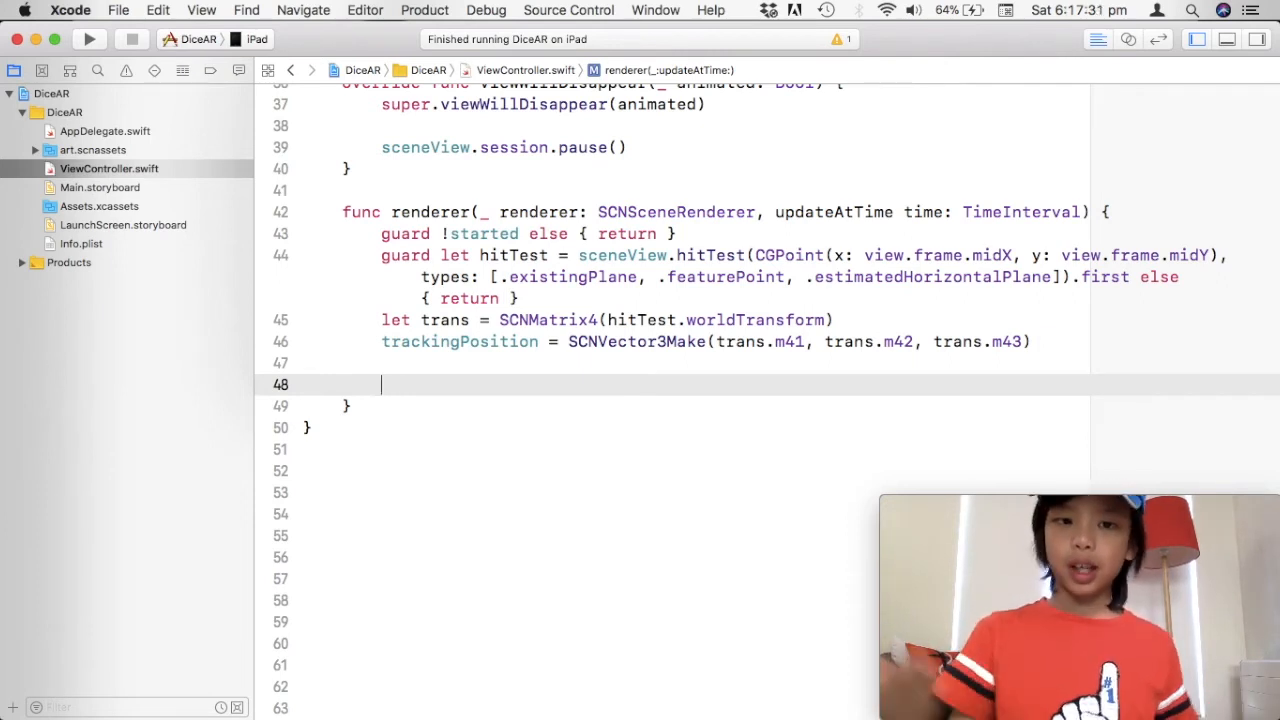
text(if)
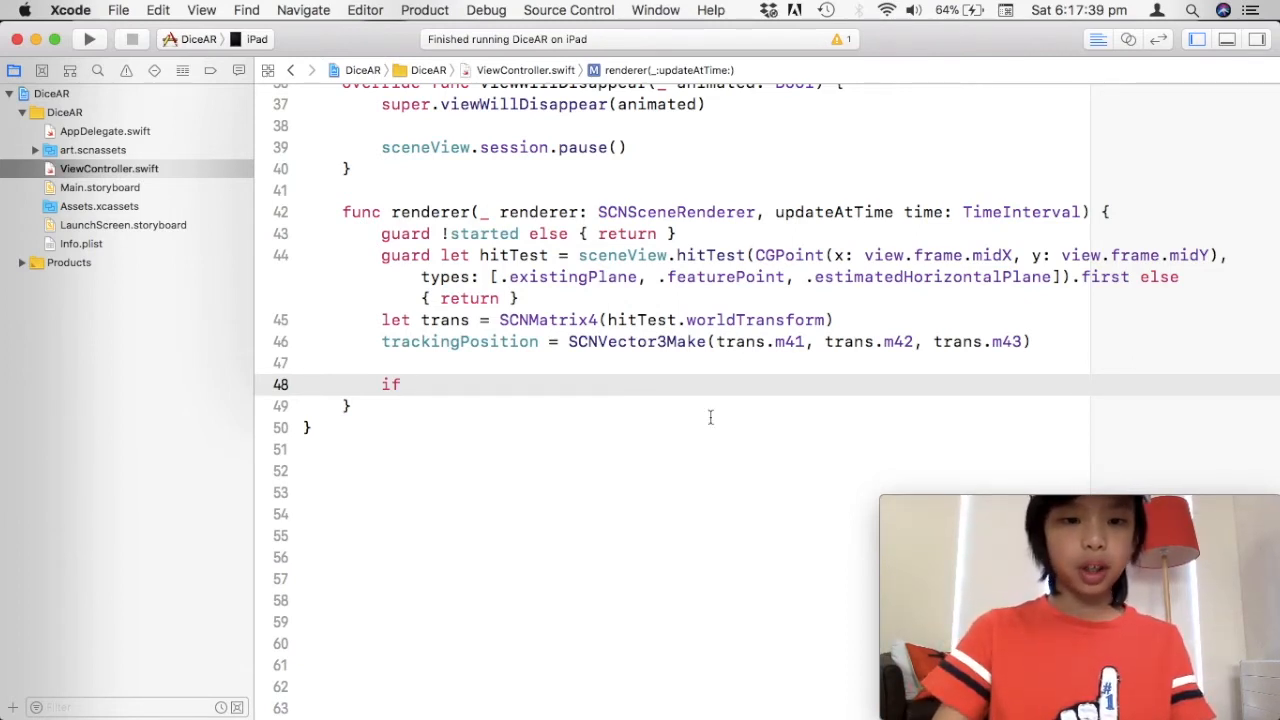
text(!s)
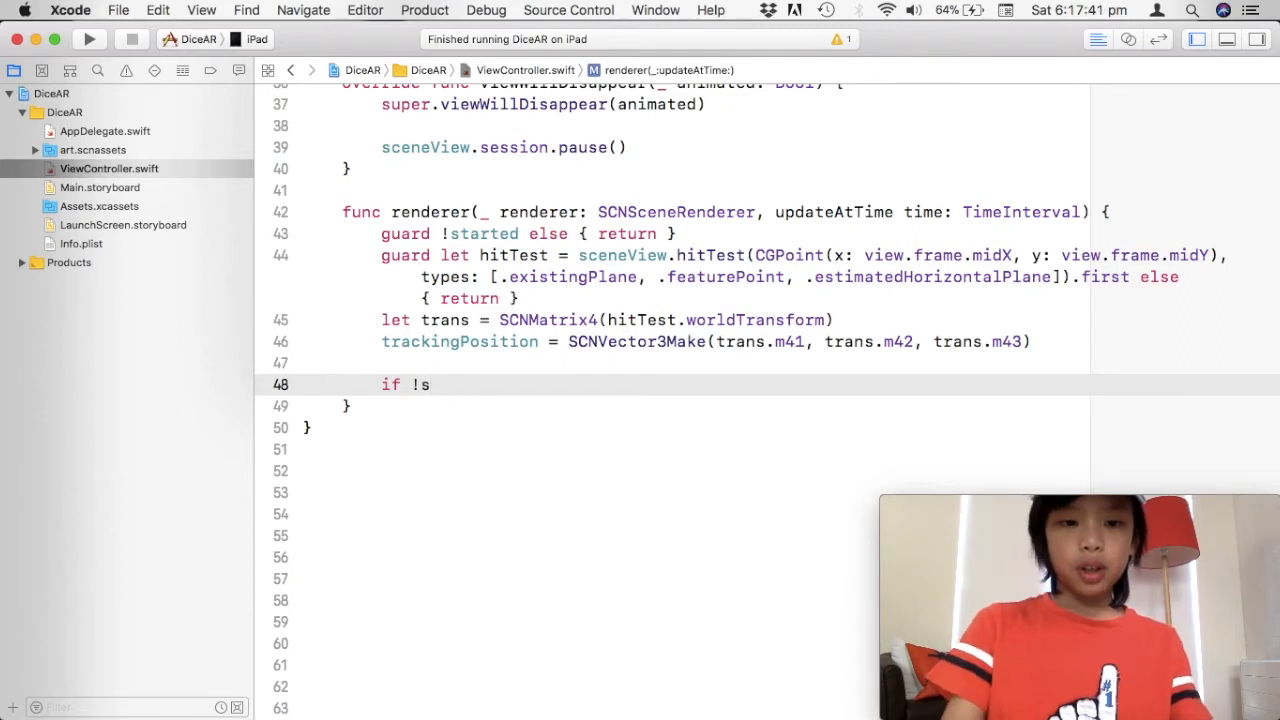
text(oundSurface)
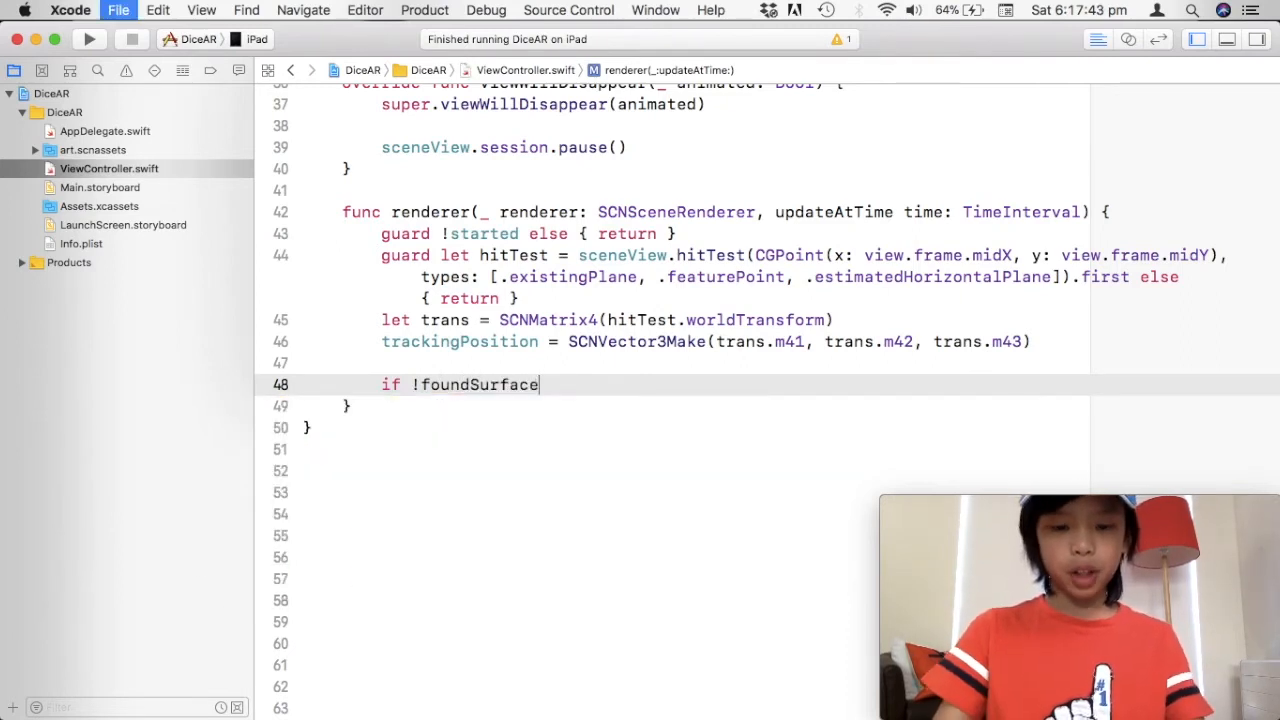
text({)
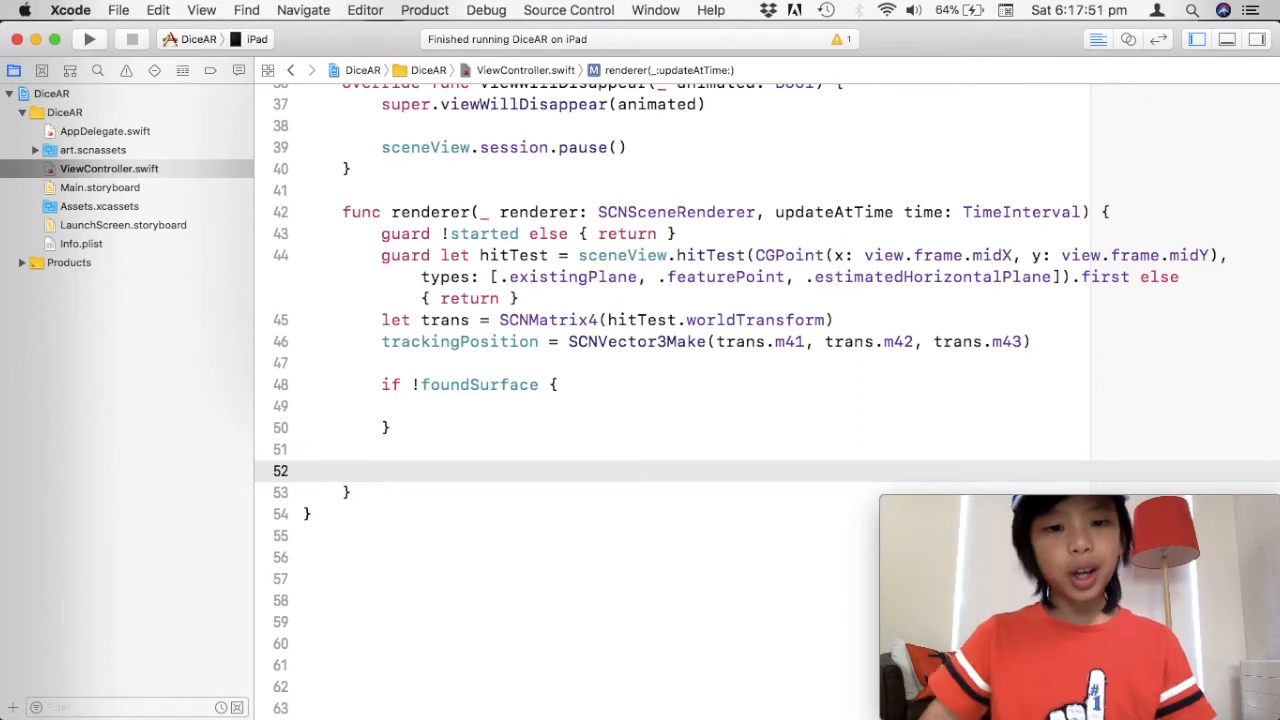
- Place foundSurface = true inside the if block's braces
text(foun)
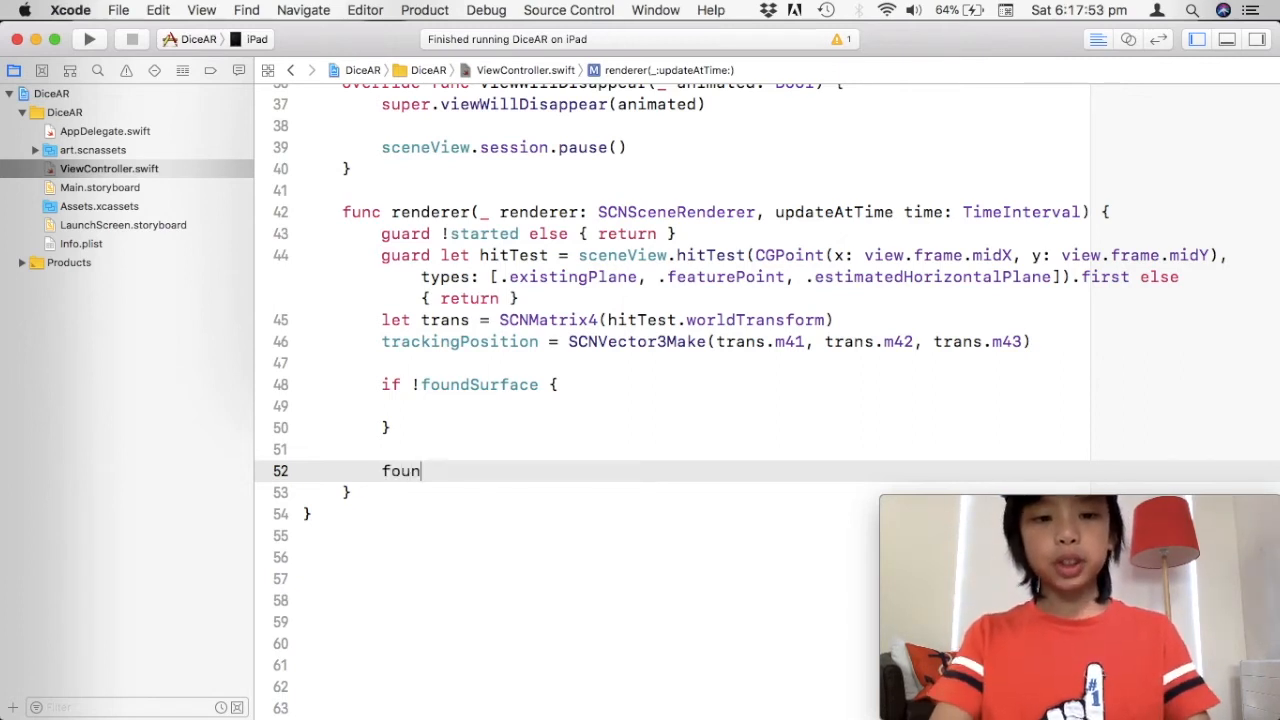
text(dSurface)
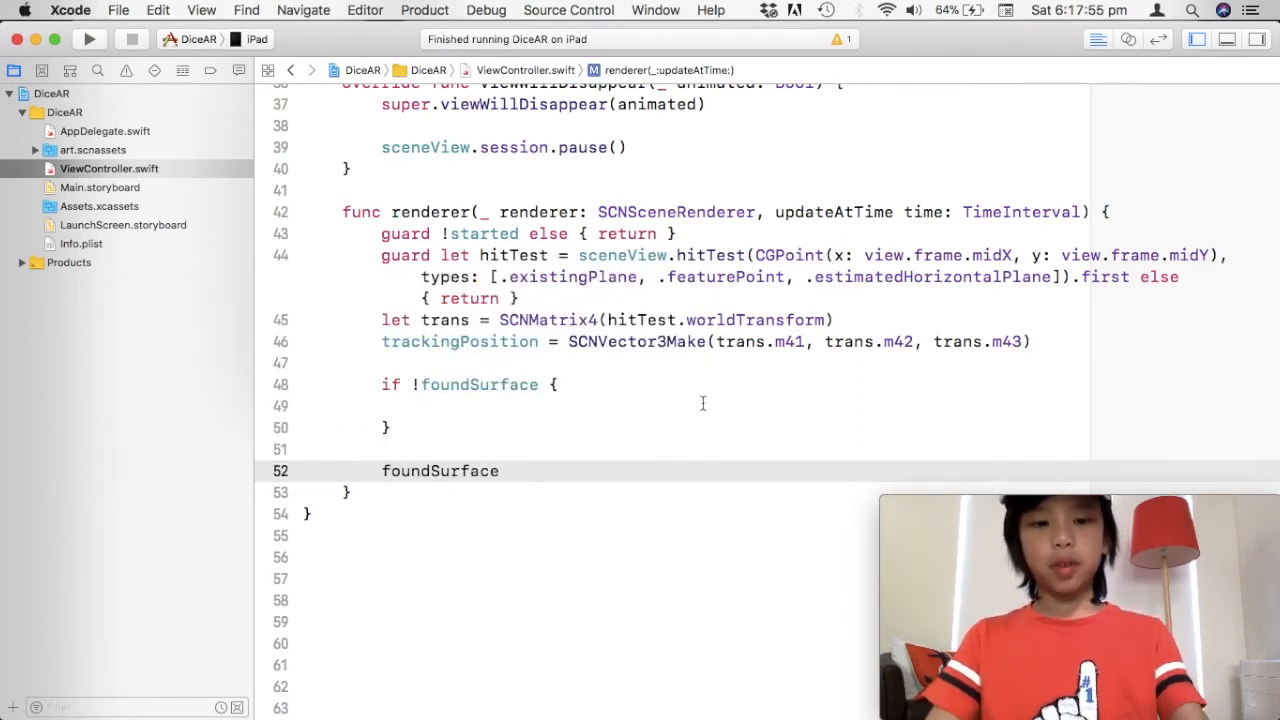
text(= true)
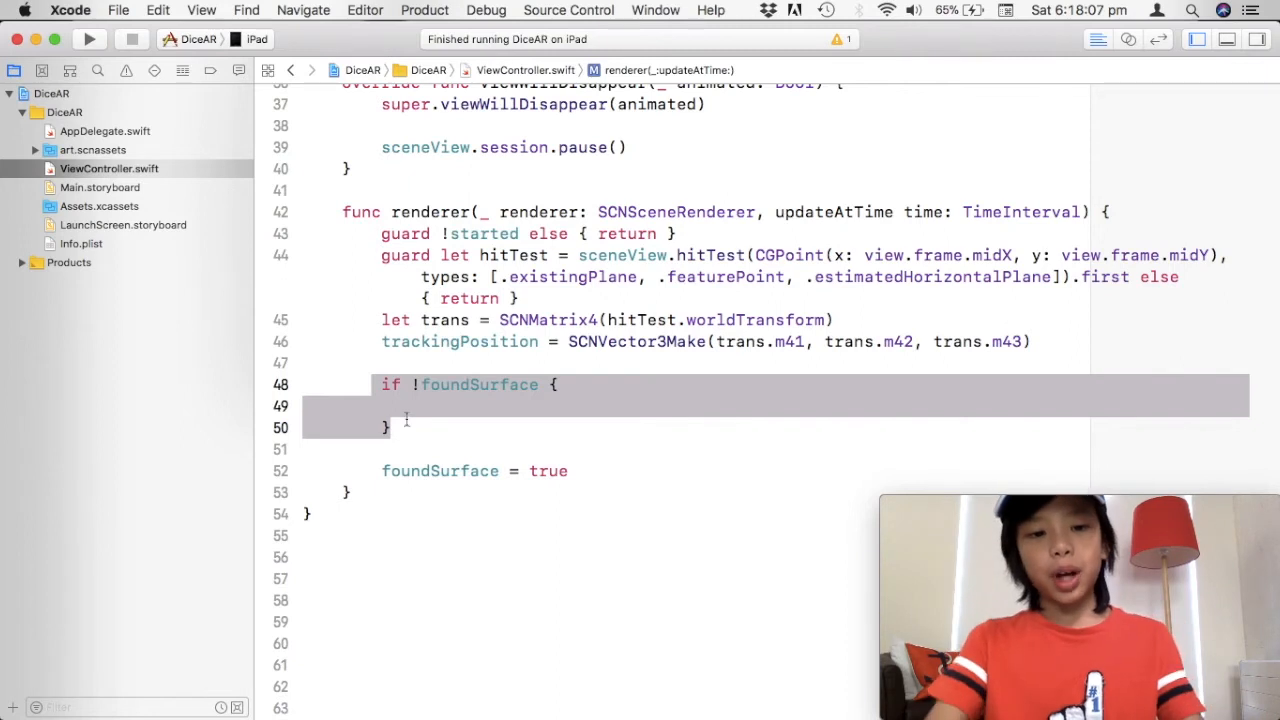
click(424, 450)
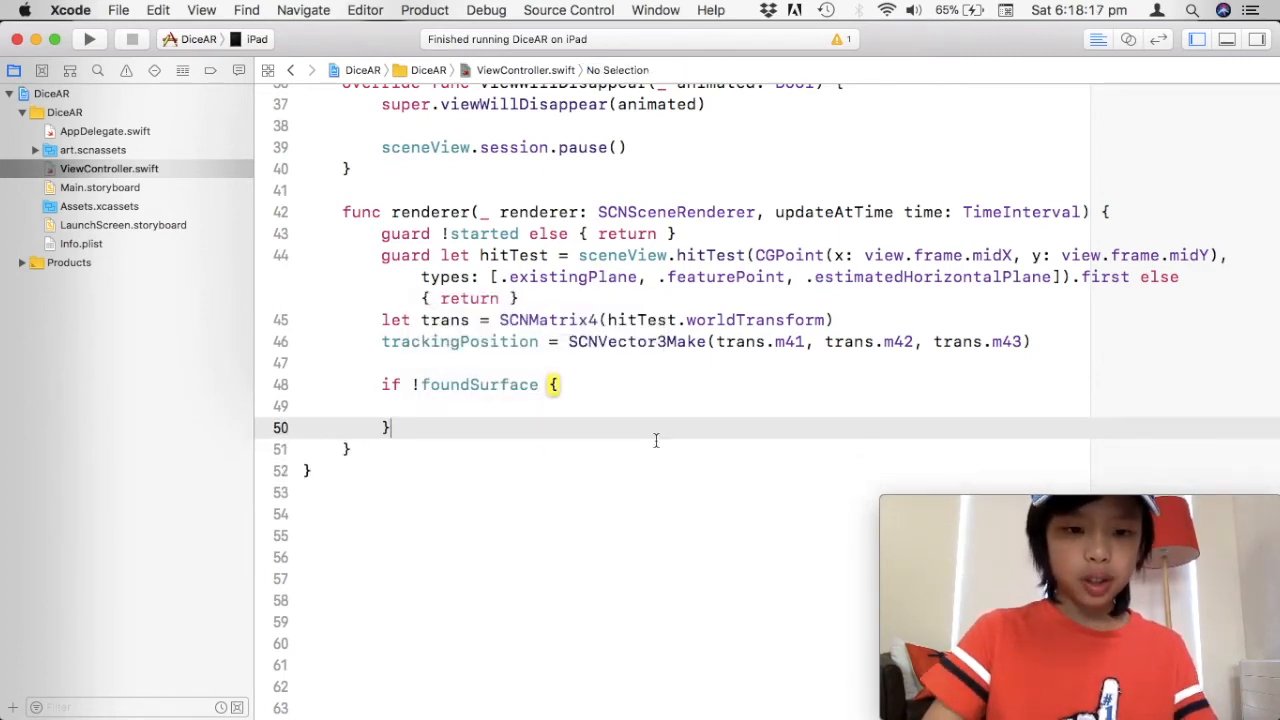
text(foundSurface = true)
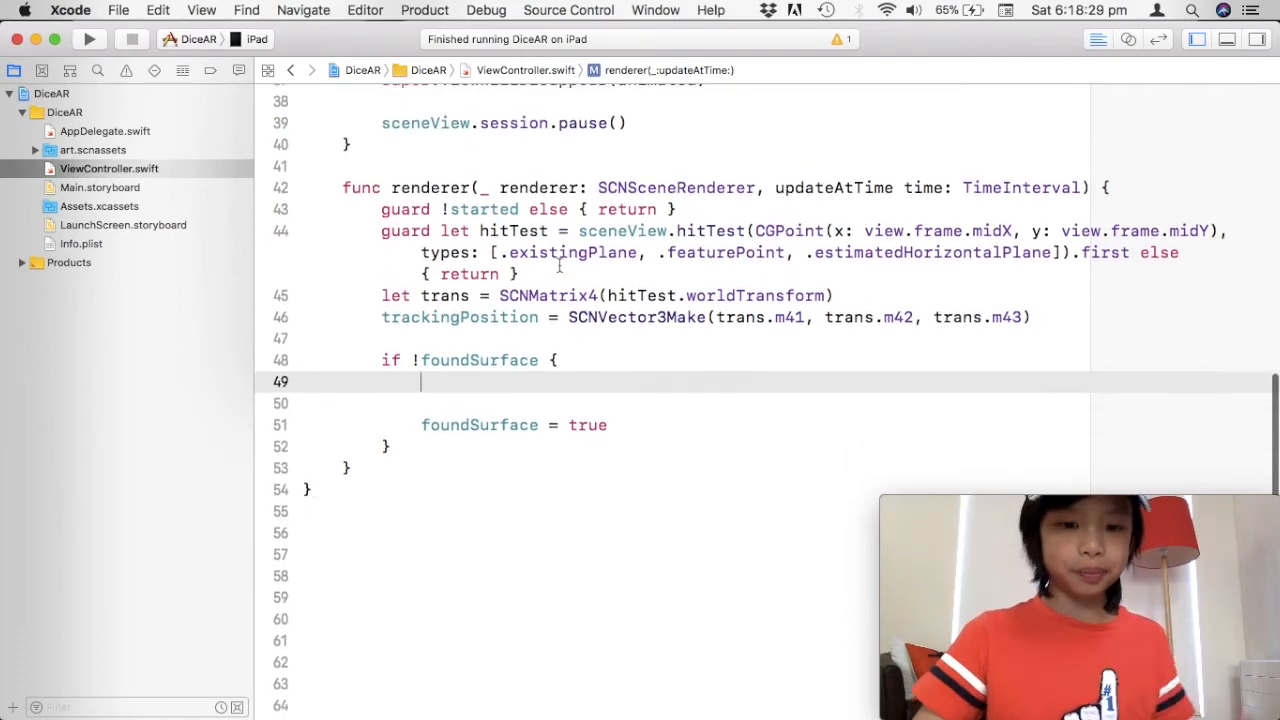
- Write let trackerPlane = SCNPlane(width: 0.2, height: 0.2) inside the if block
scroll(up, 3)
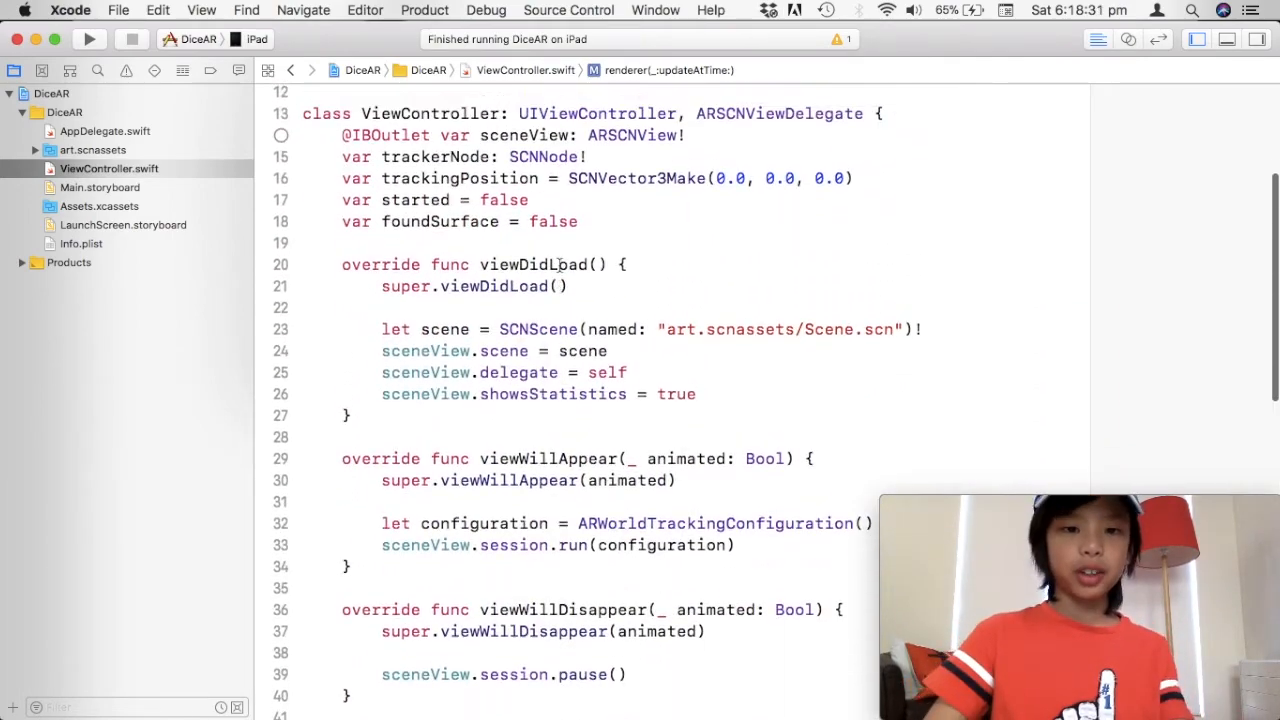
scroll(down, 3)
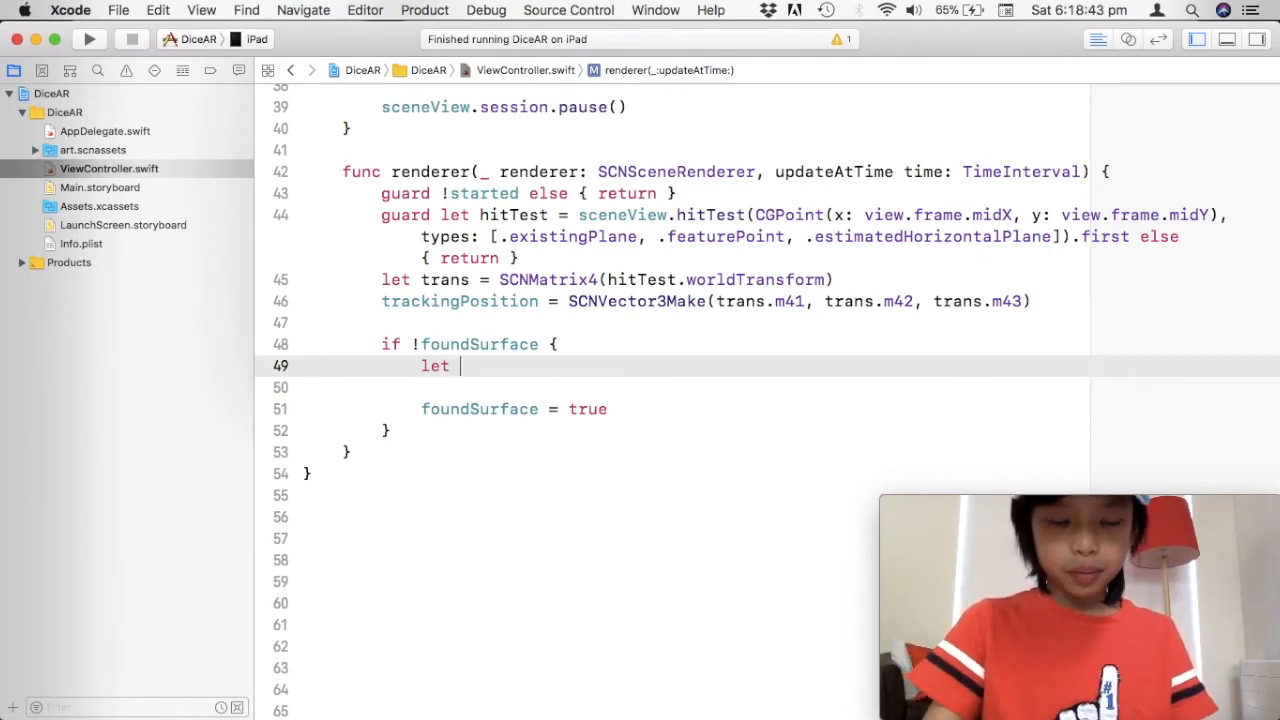
text(track)
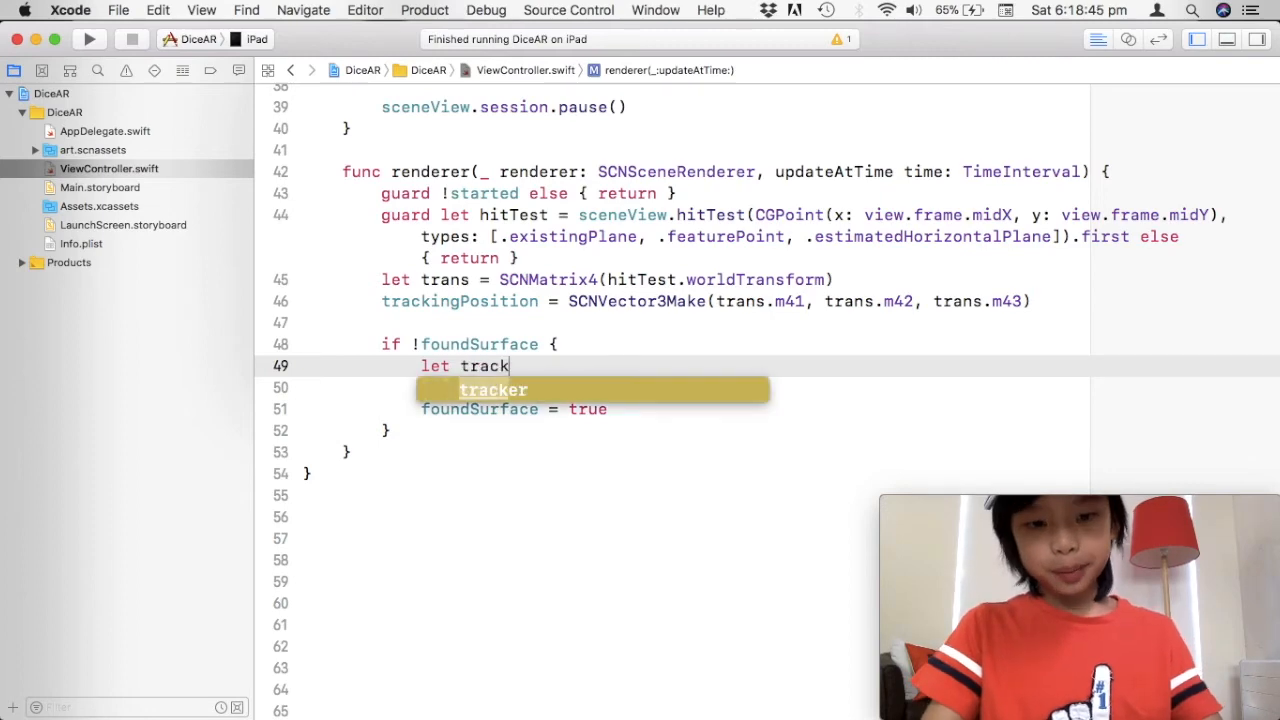
text(Plane =S)
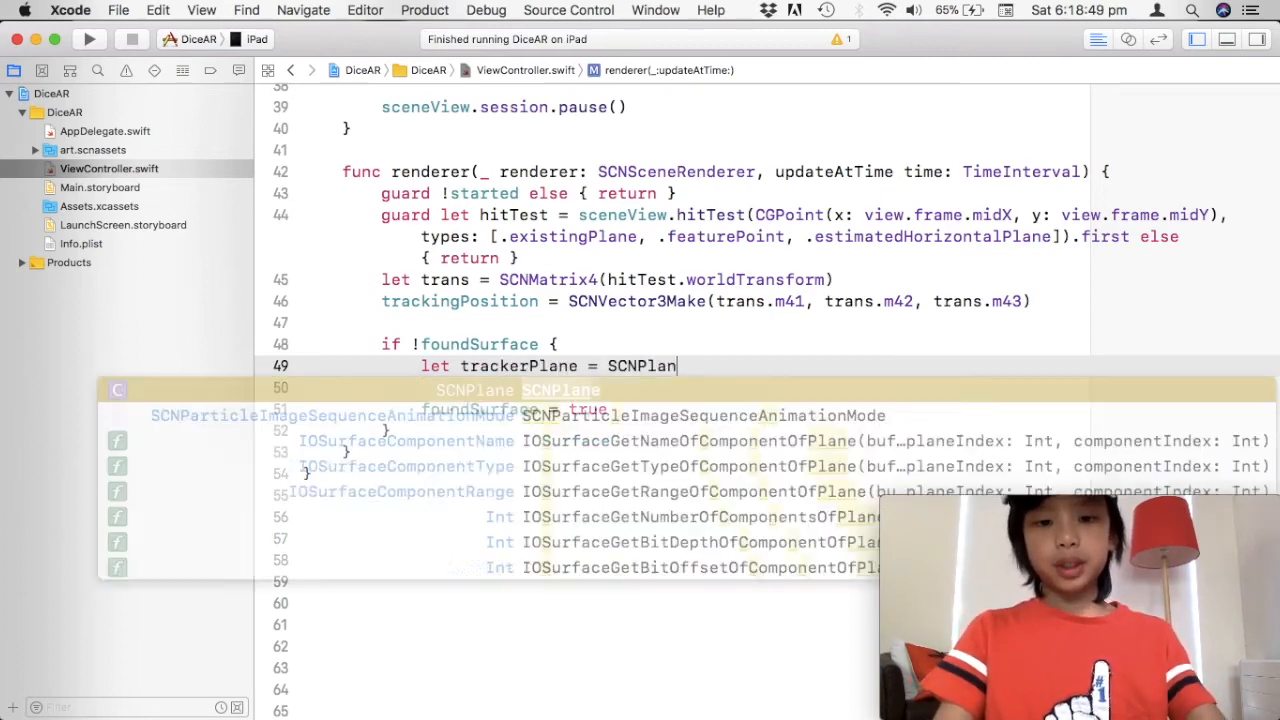
text(()
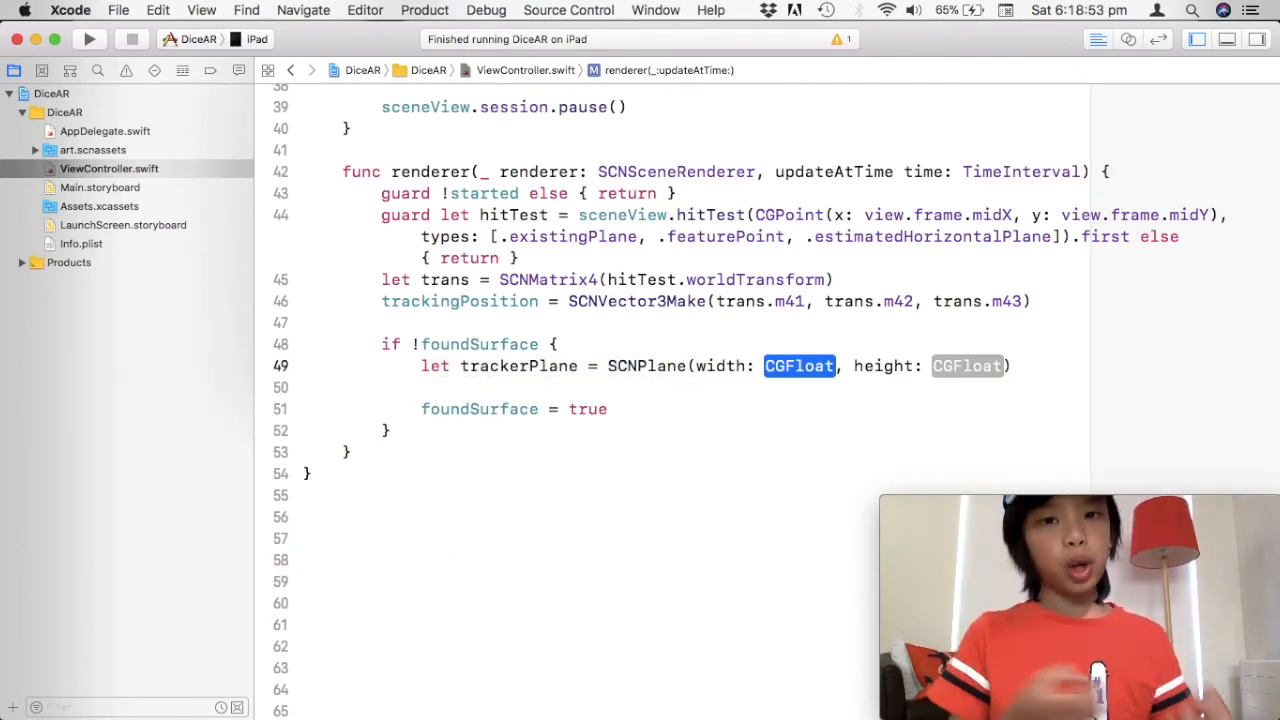
text(0.2)
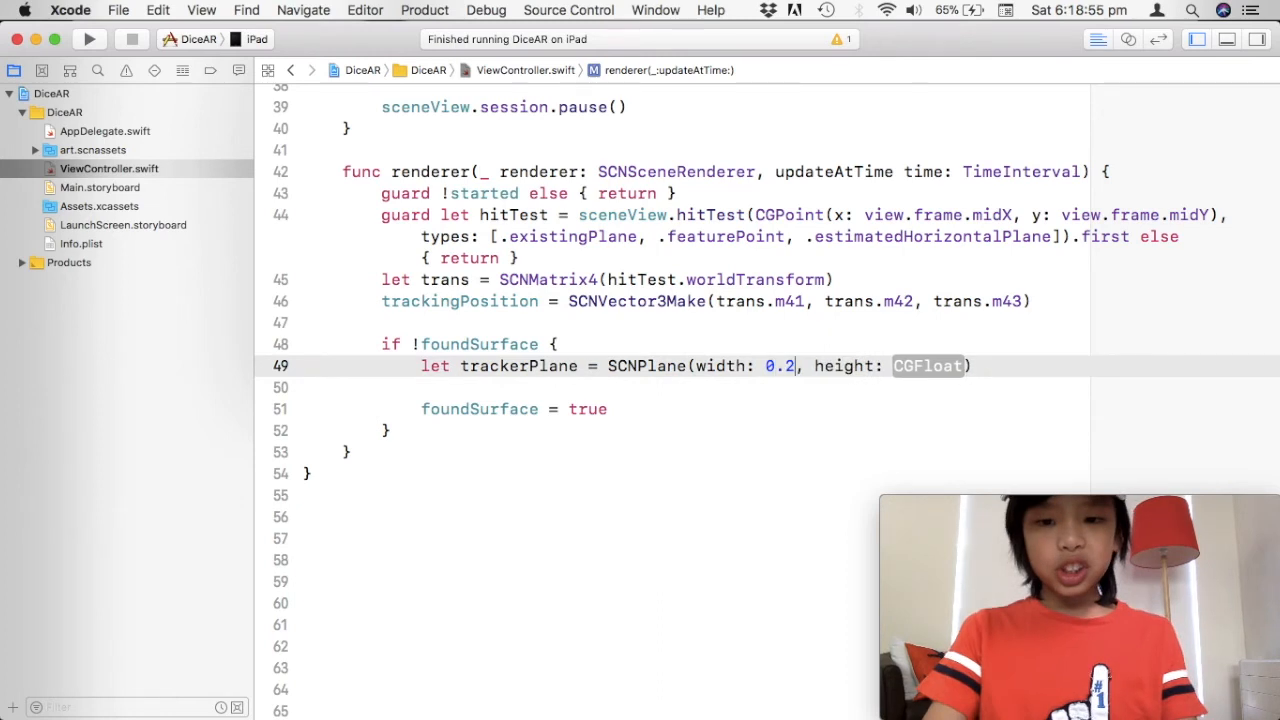
text(0.2)
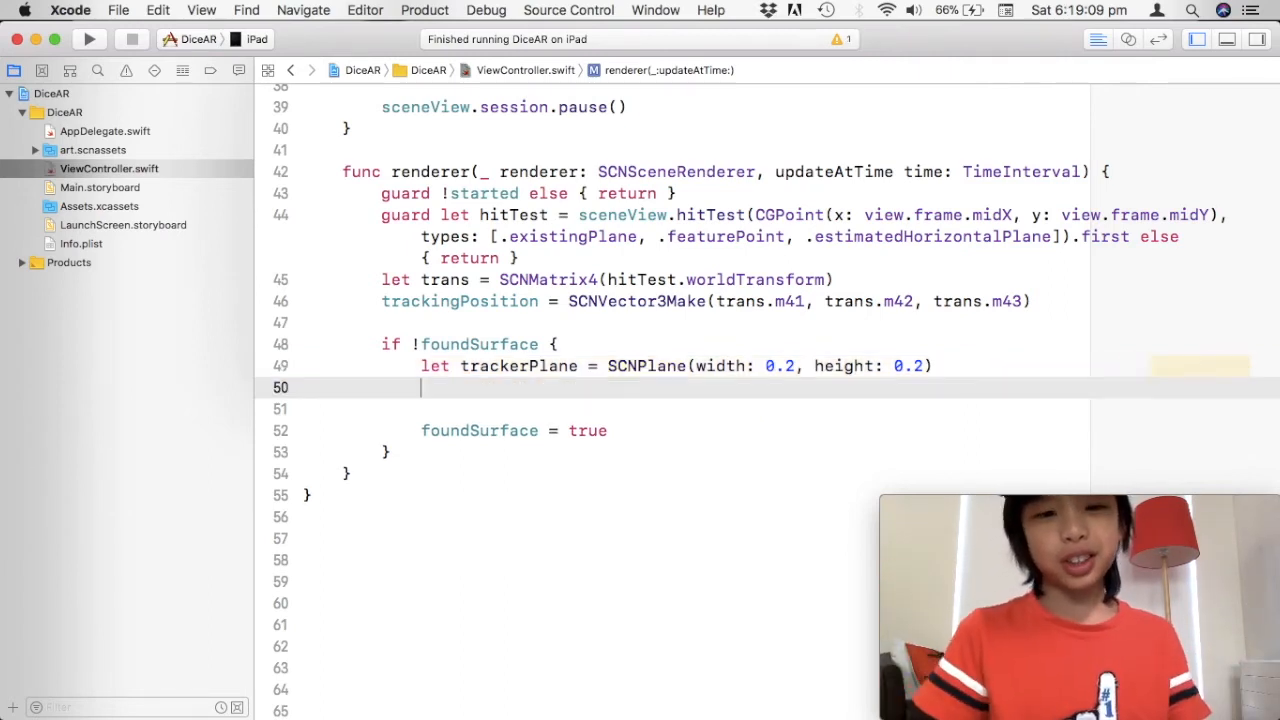
text(tracker.)
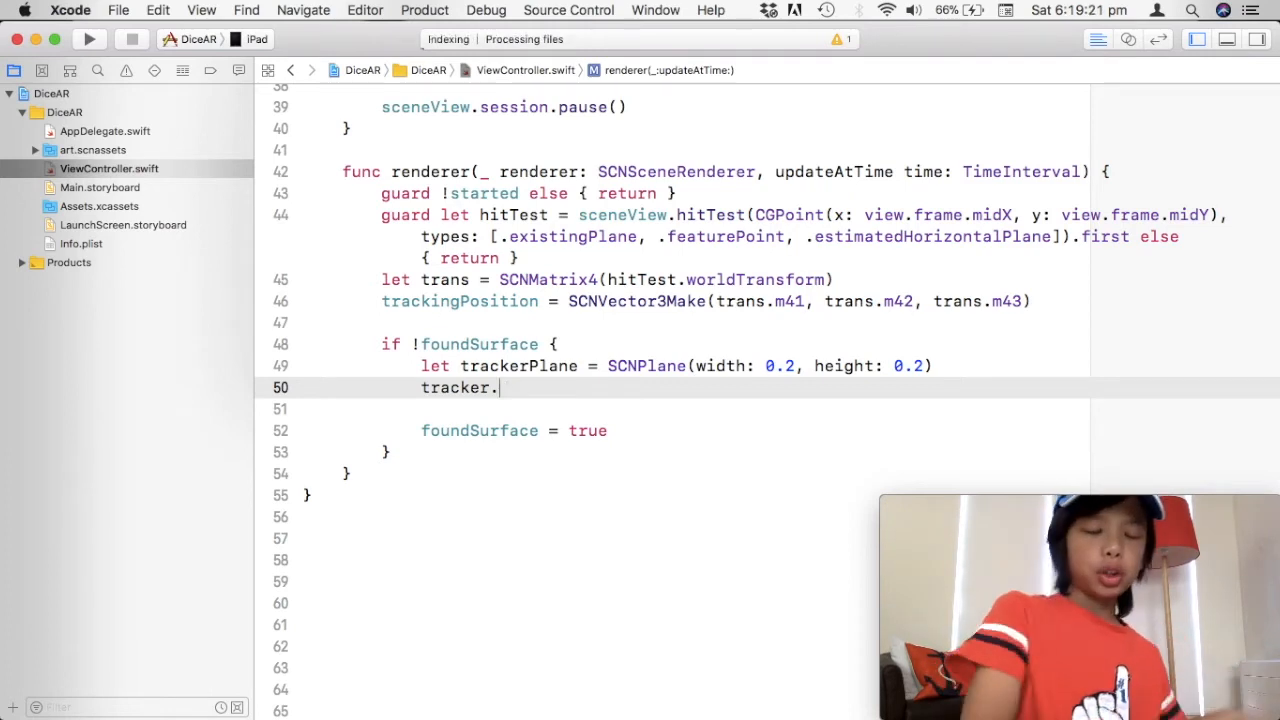
- Assign trackerPlane.firstMaterial?.diffuse.contents a color literal
text(fir)
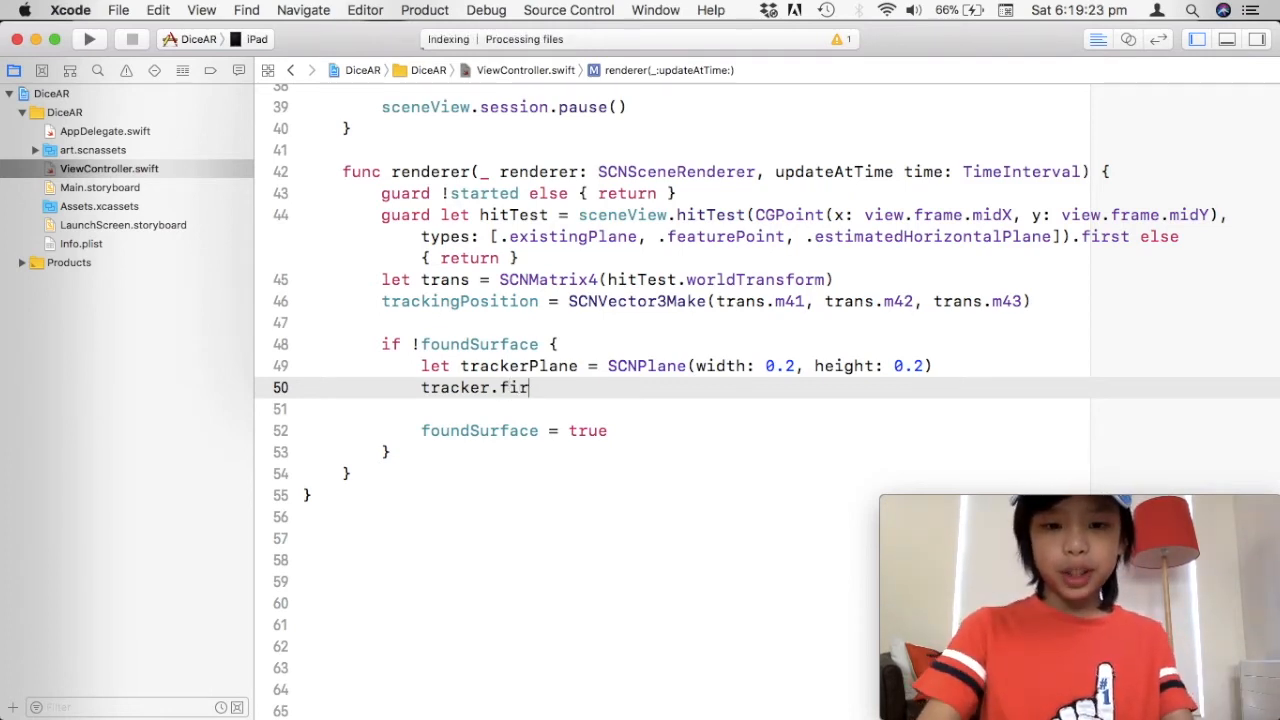
text(stMater)
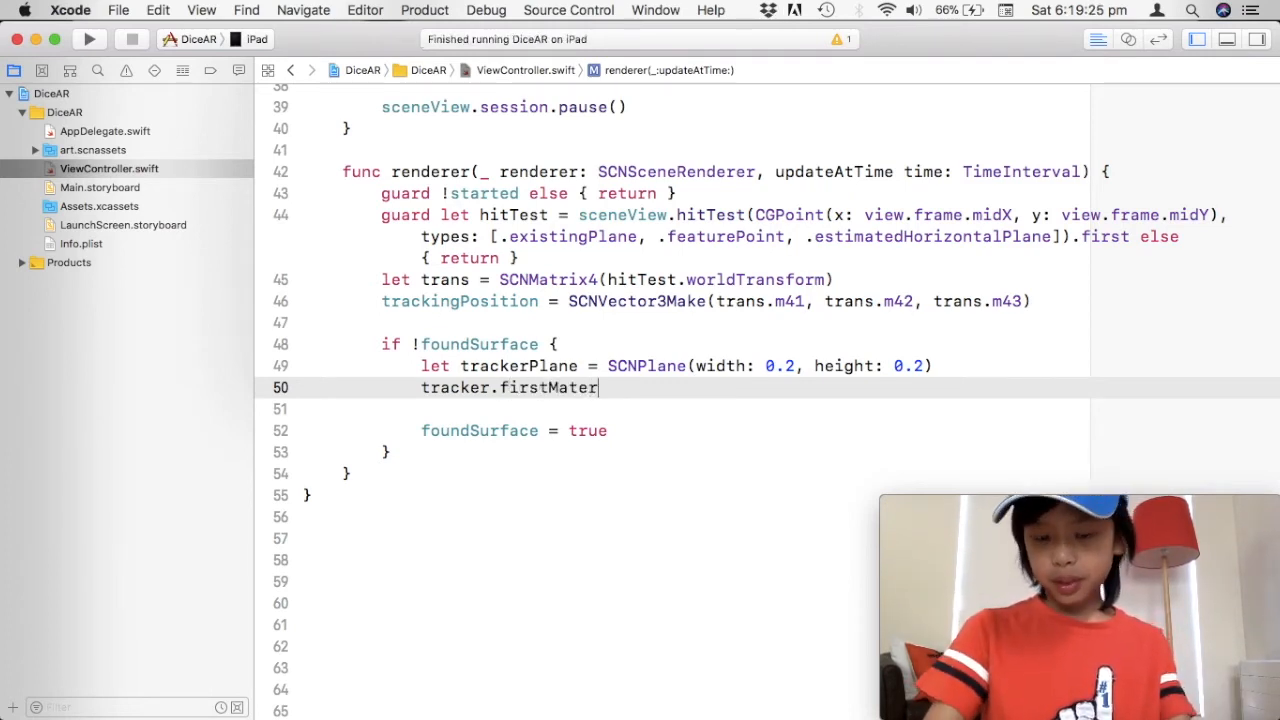
text(ial)
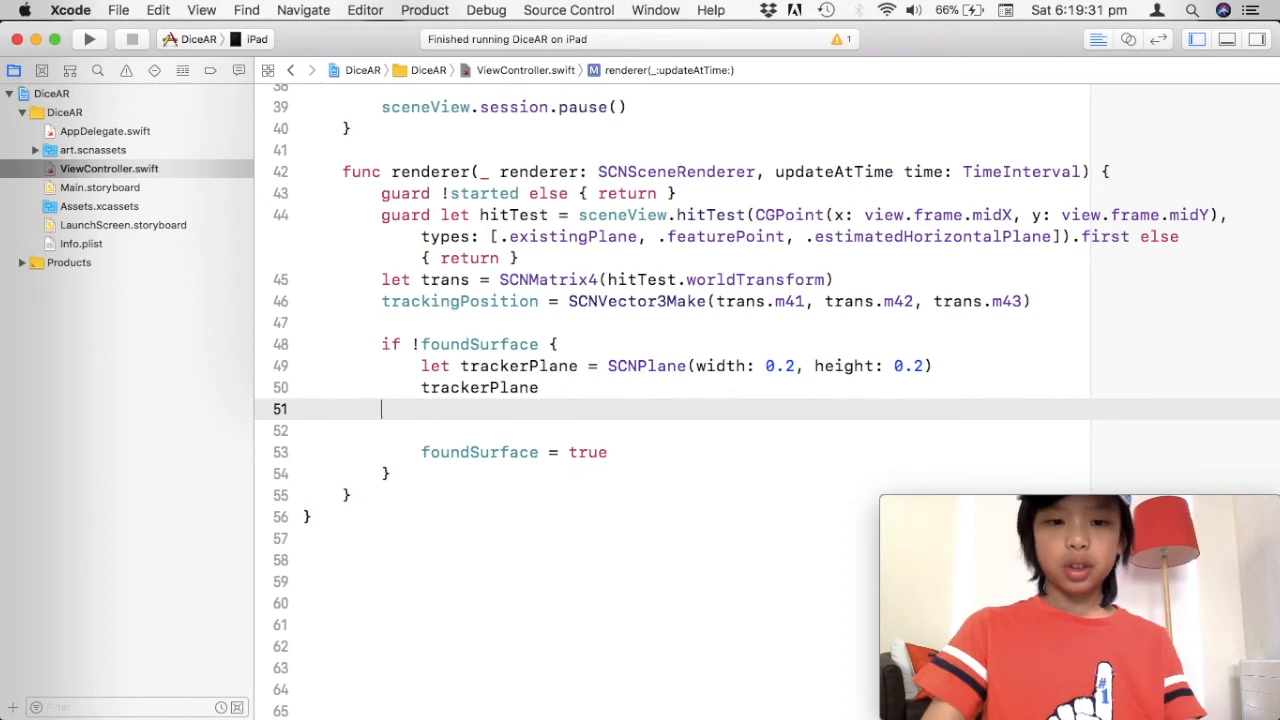
text(.)
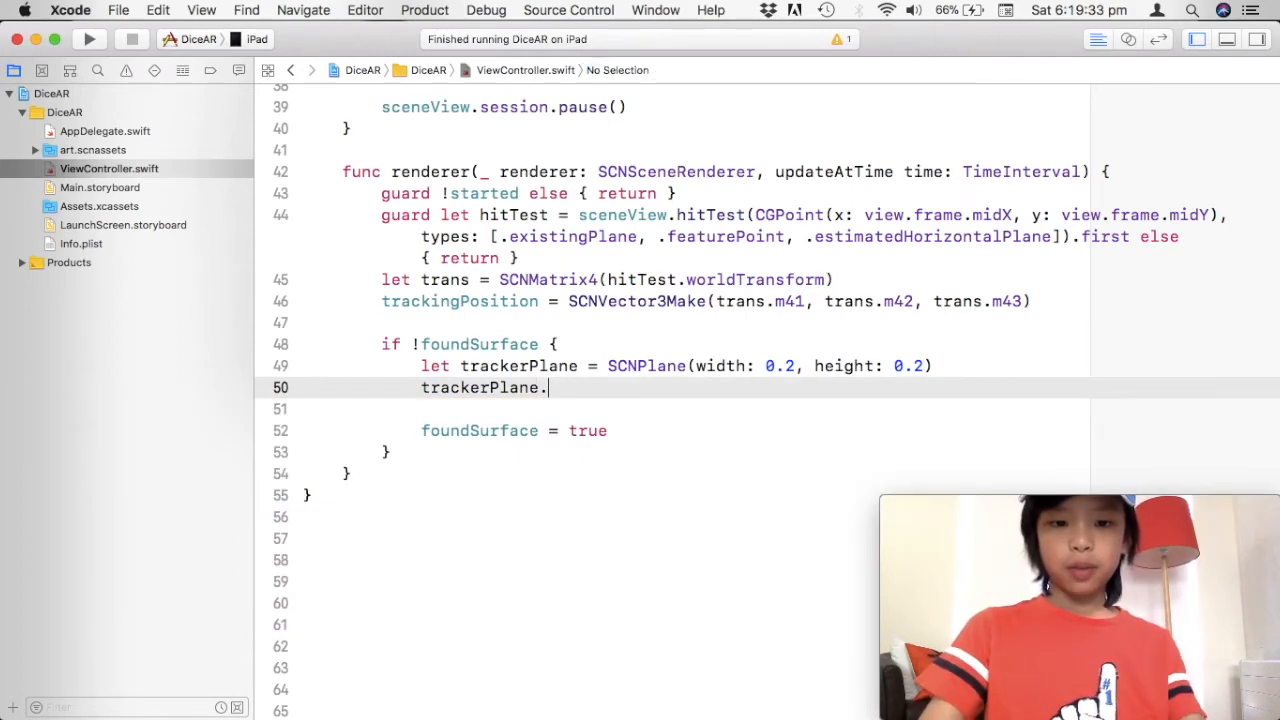
text(fi)
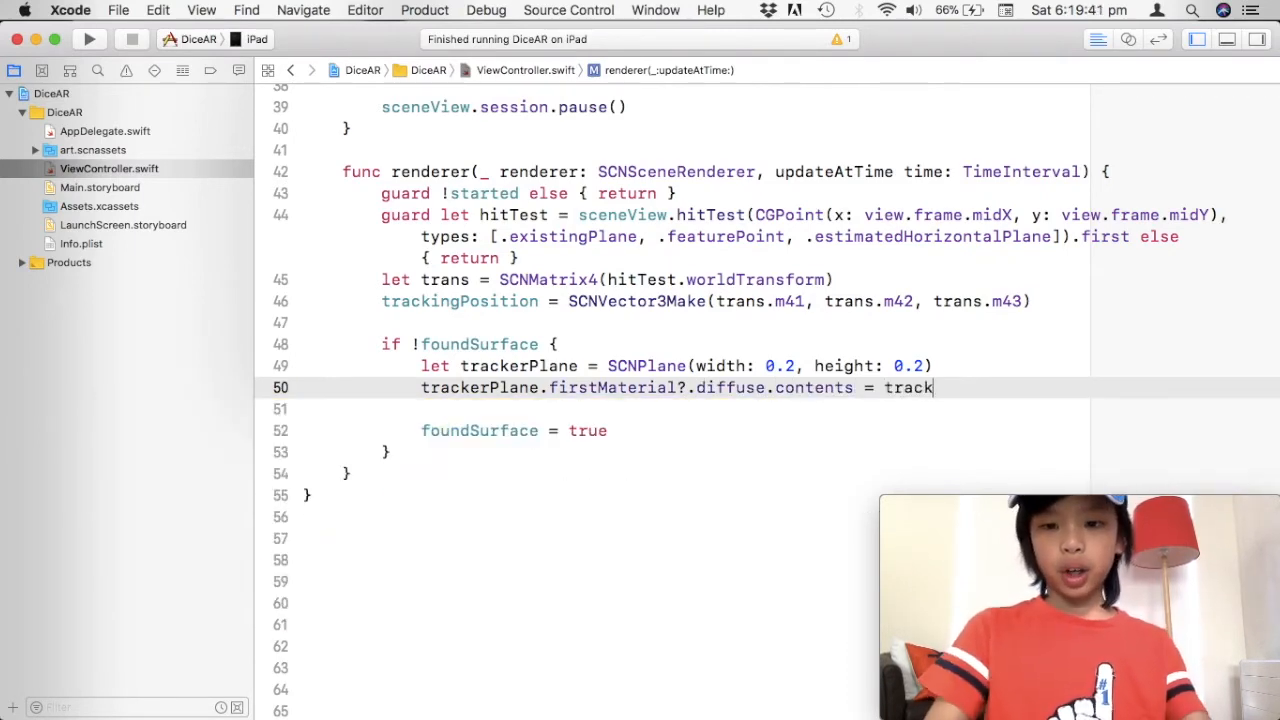
key(backspace)
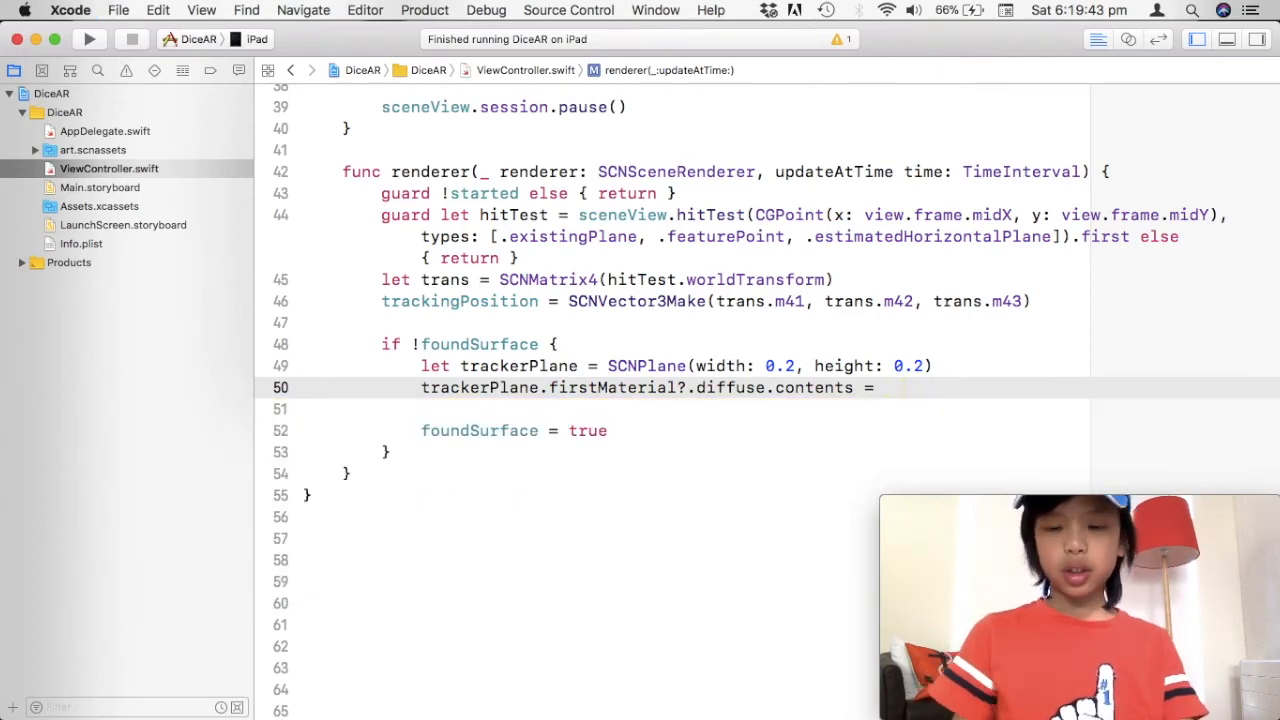
text(trackerPlane.firstMaterial)
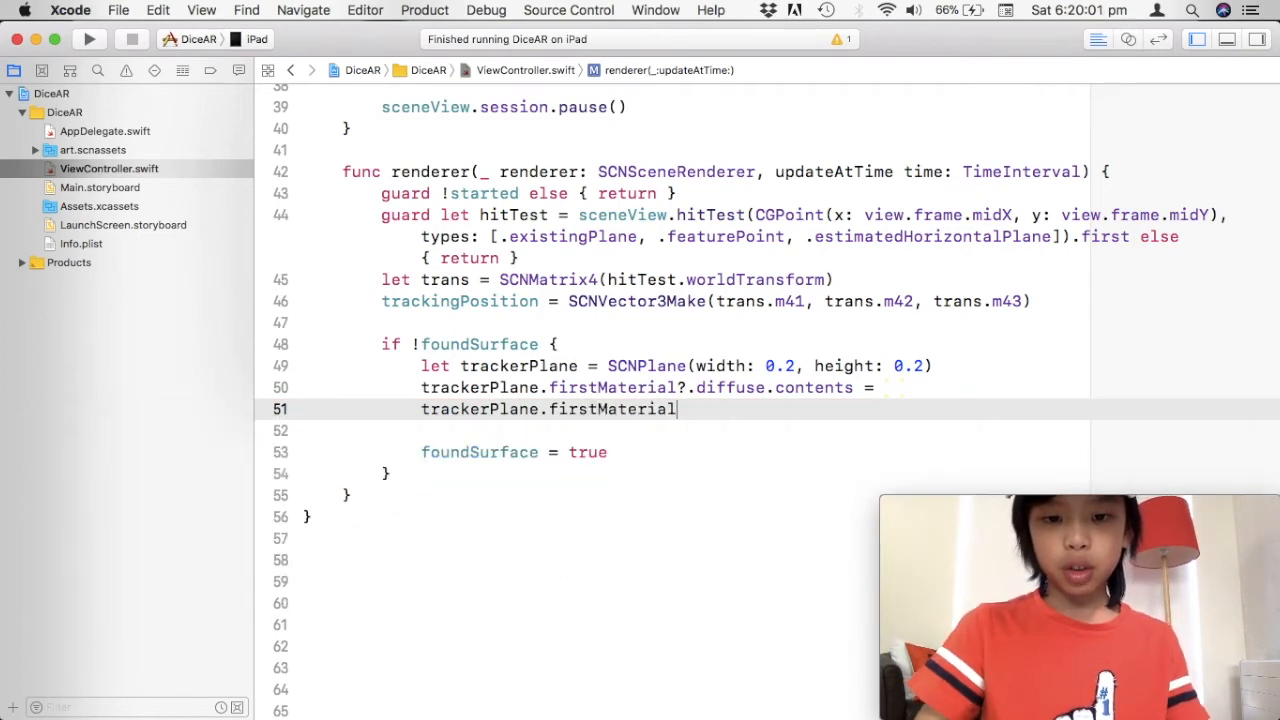
- Set trackerPlane.firstMaterial?.isDoubleSided = true
text(?.isDoubleSided)
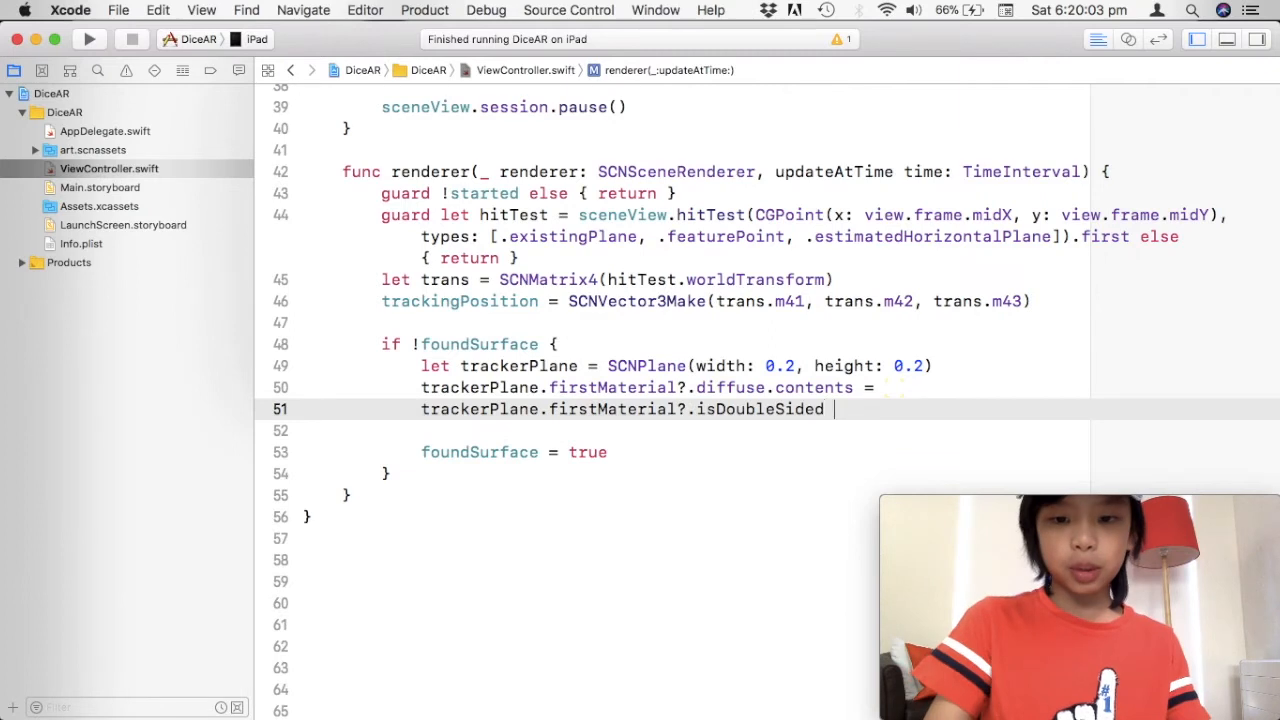
text(= true)
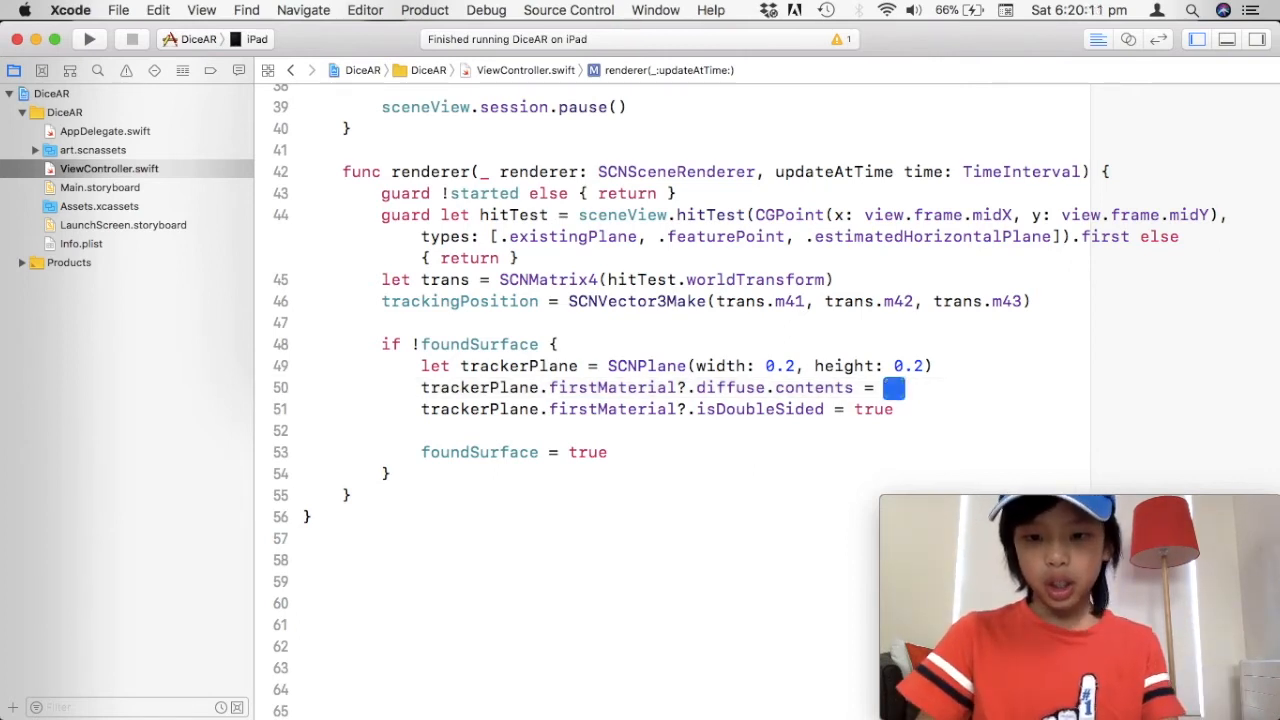
- Write trackerNode = SCNNode(geometry: trackerPlane) and begin the next trackerNode line
text(tr)
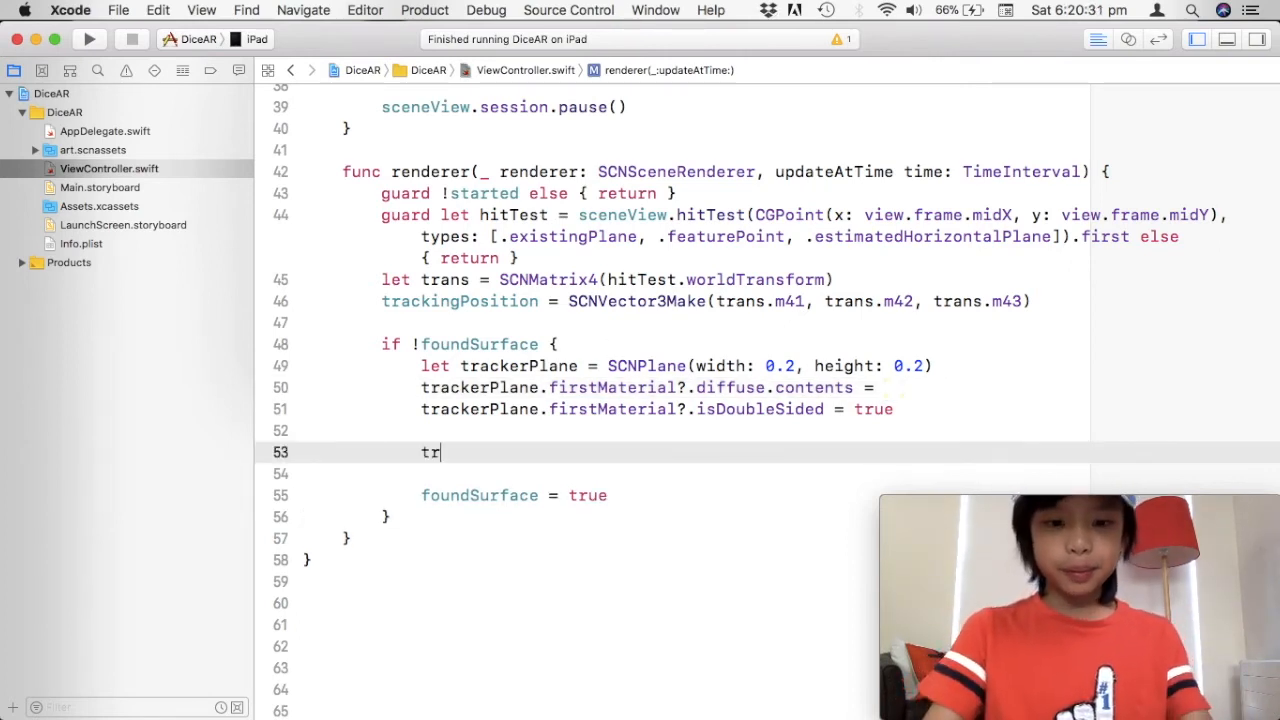
text(ackerNode =)
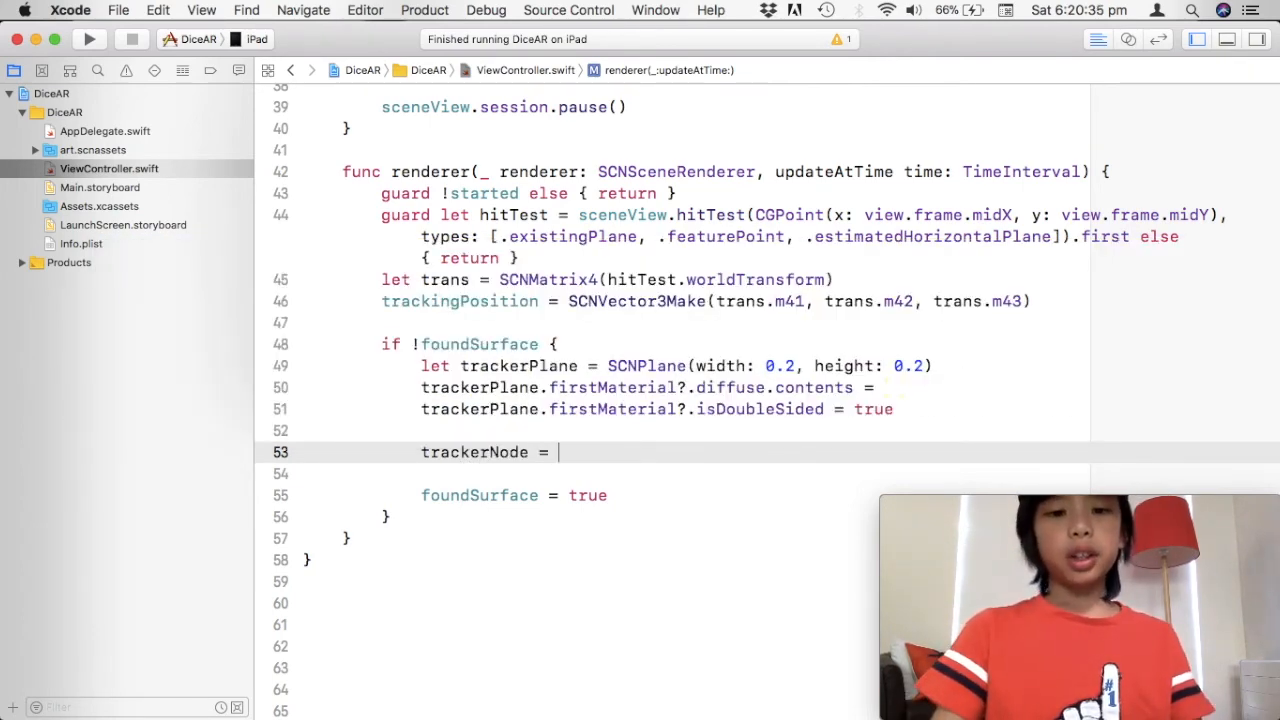
text(SCNNode)
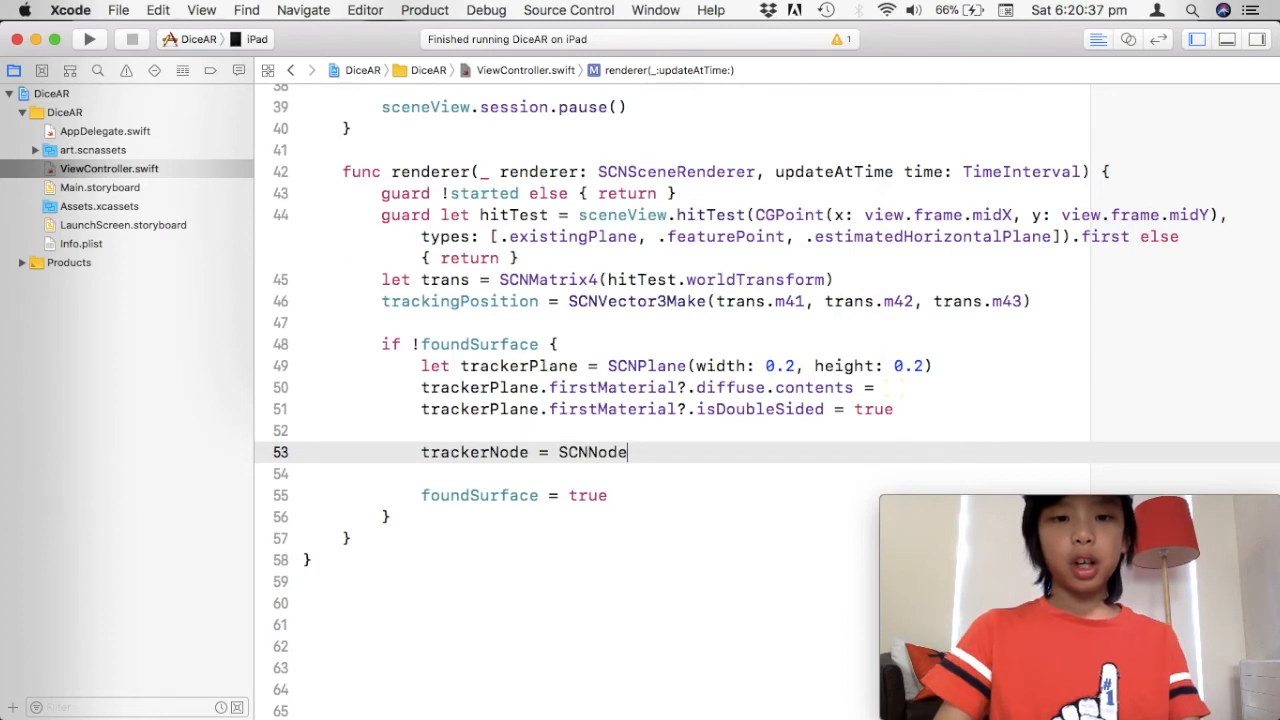
text((geometry: SCNGeometry?)
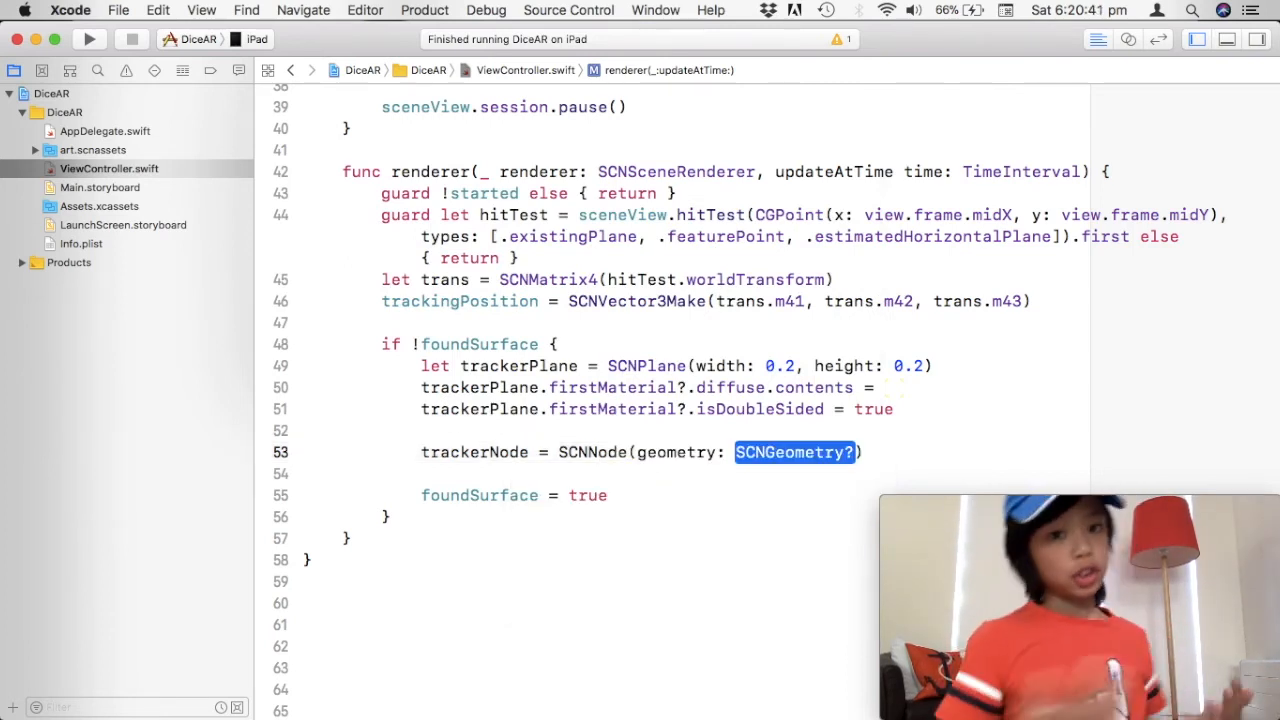
text(trac)
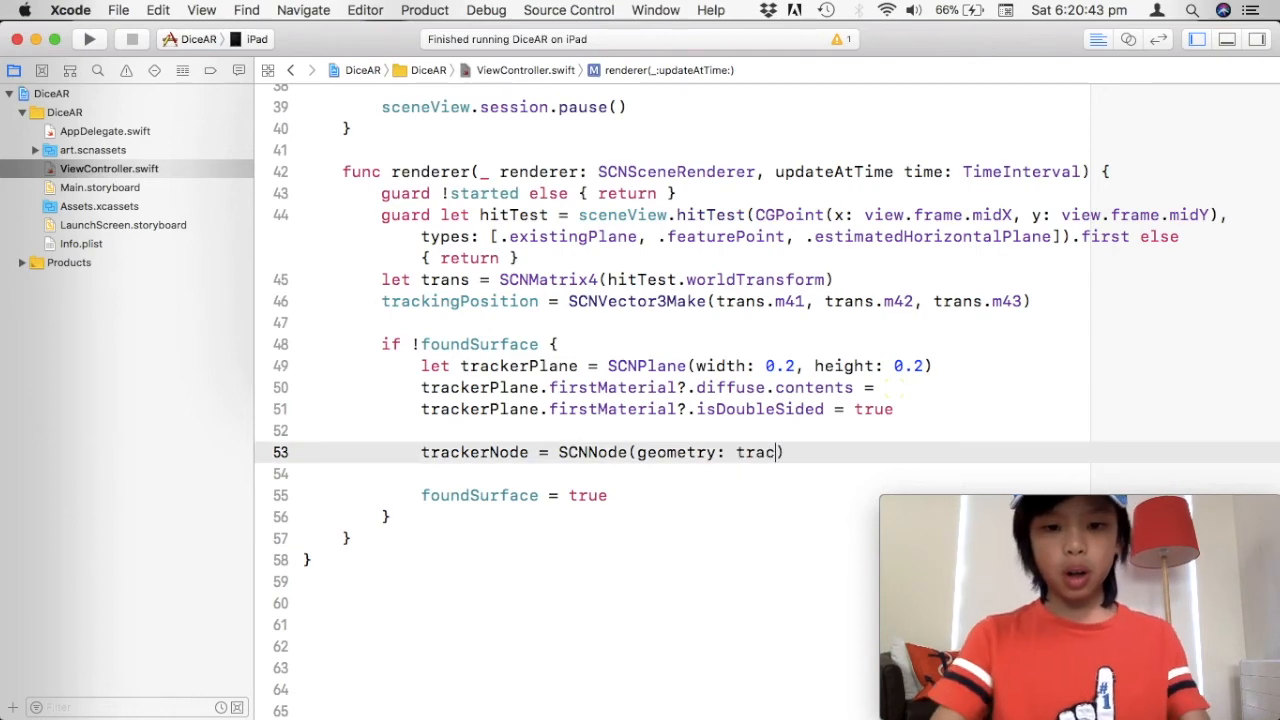
text(kerPlane)
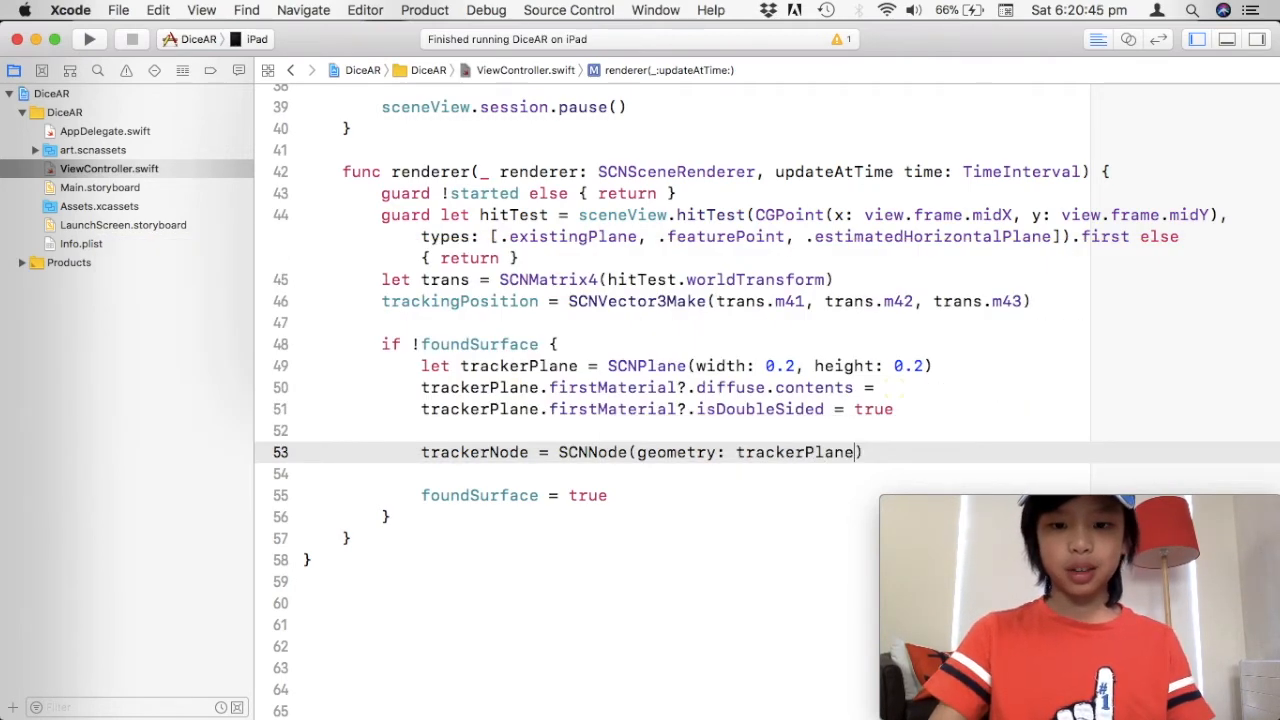
text(t)
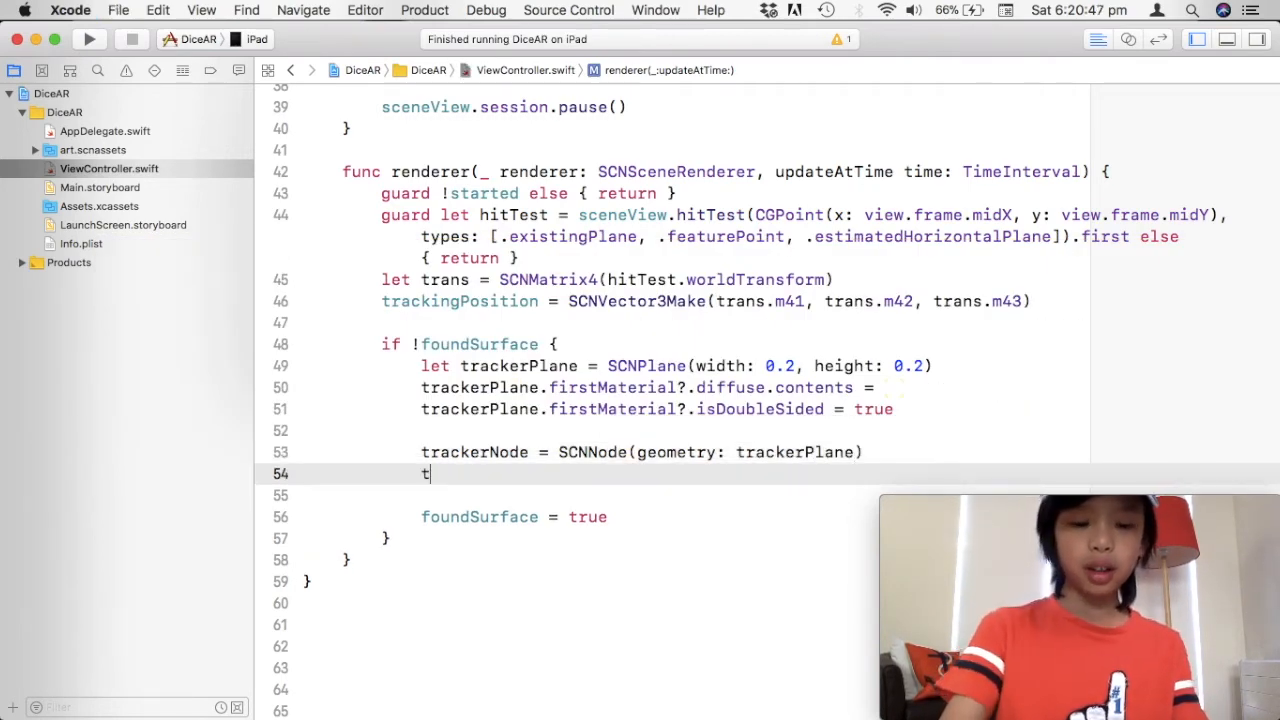
text(rackerNode)
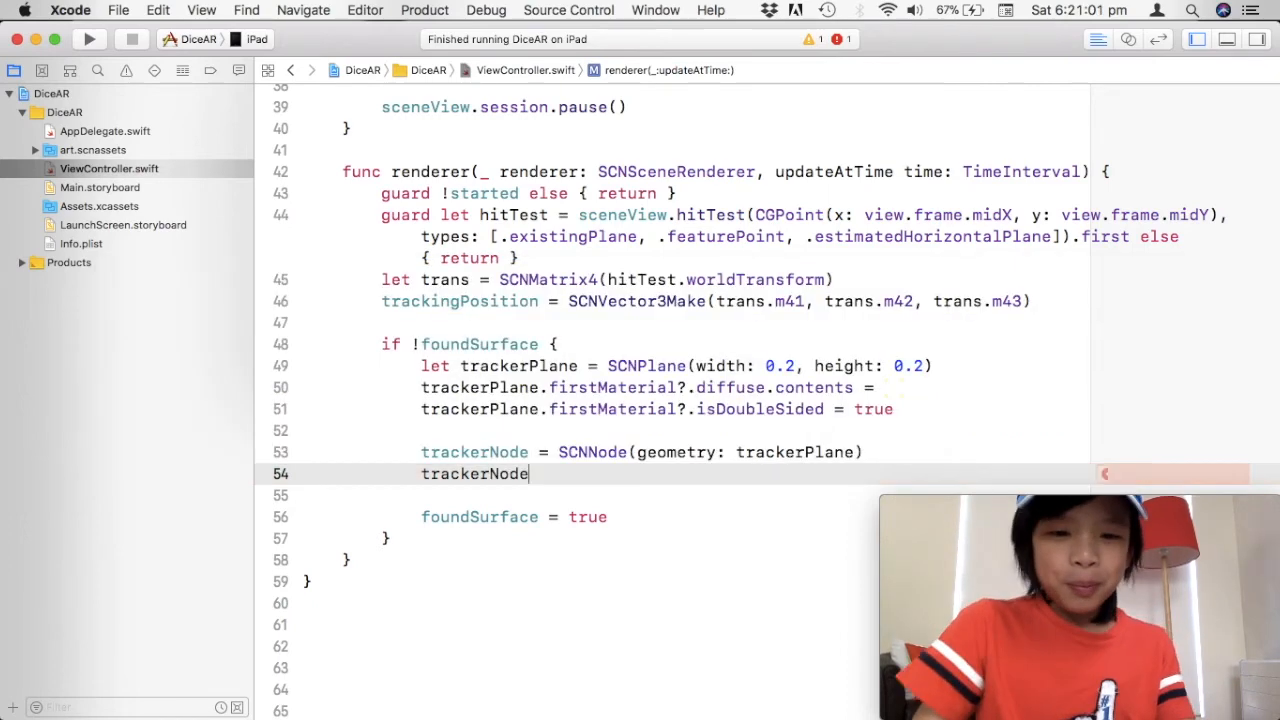
- Write trackerNode.eulerAngles.x = -.pi * 0.5 using Float pi
text(.eulerAngles)
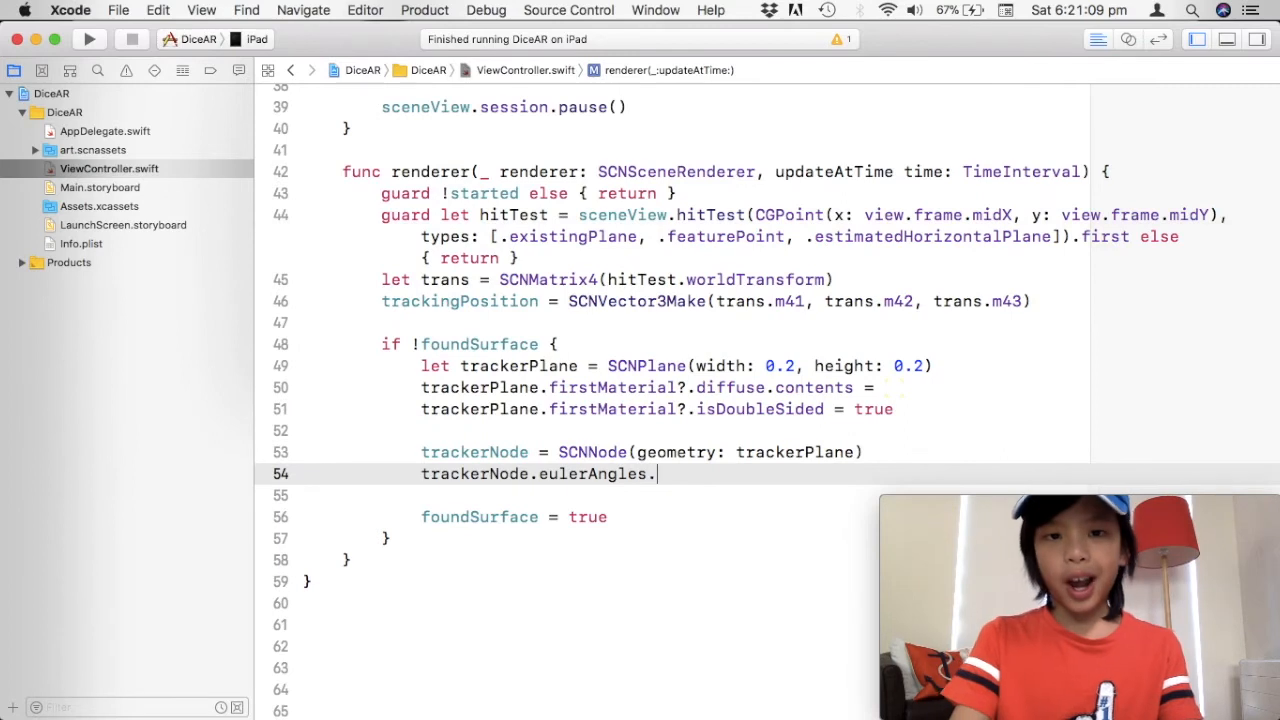
text(.)
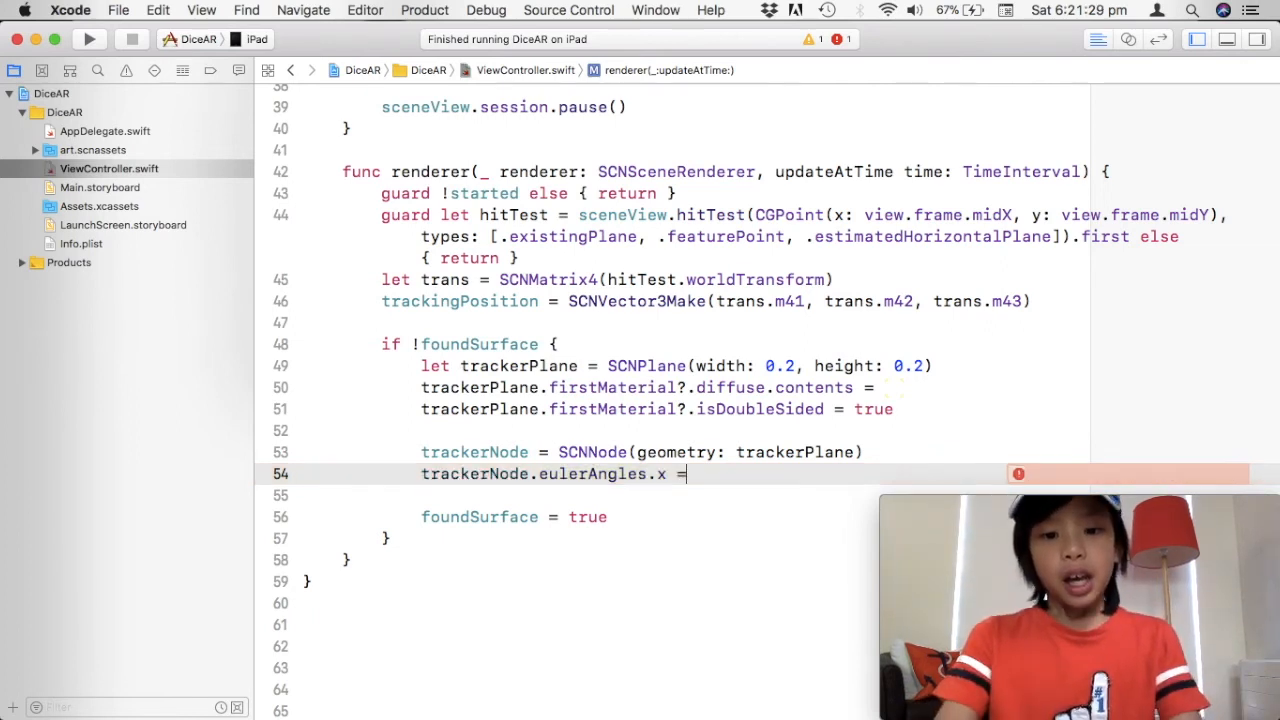
text(-.pi)
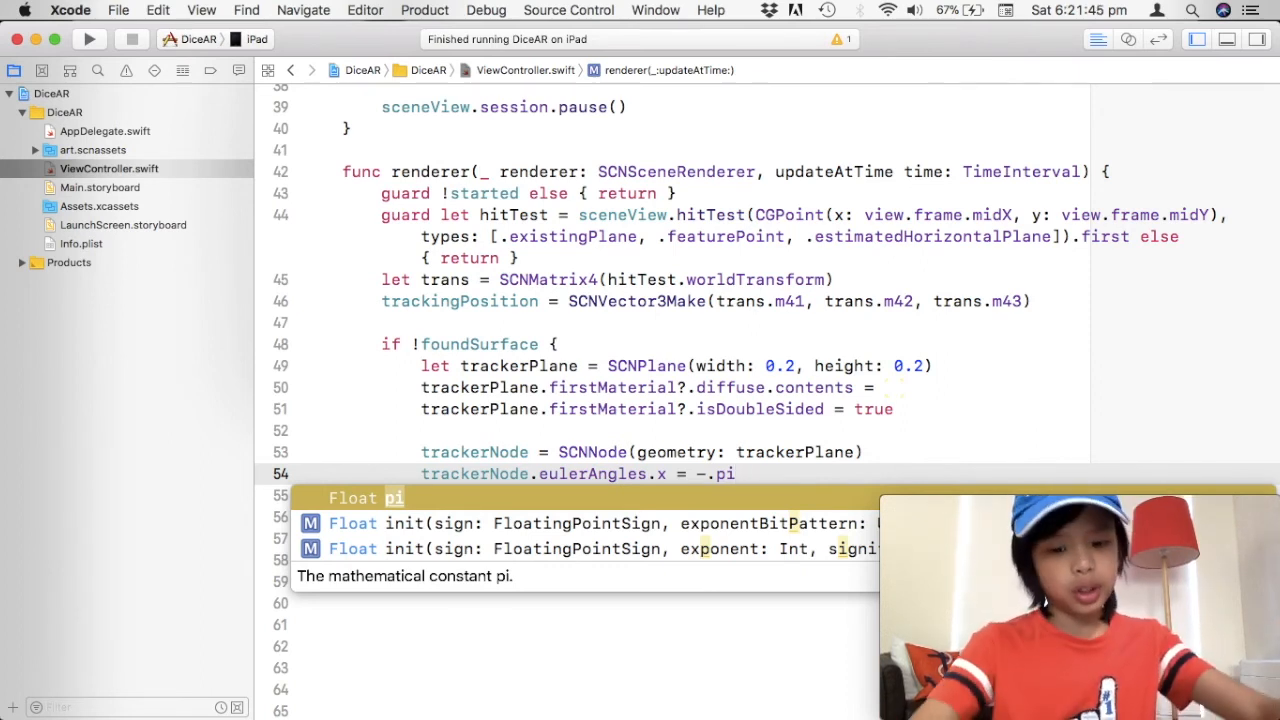
text(* 0.5)
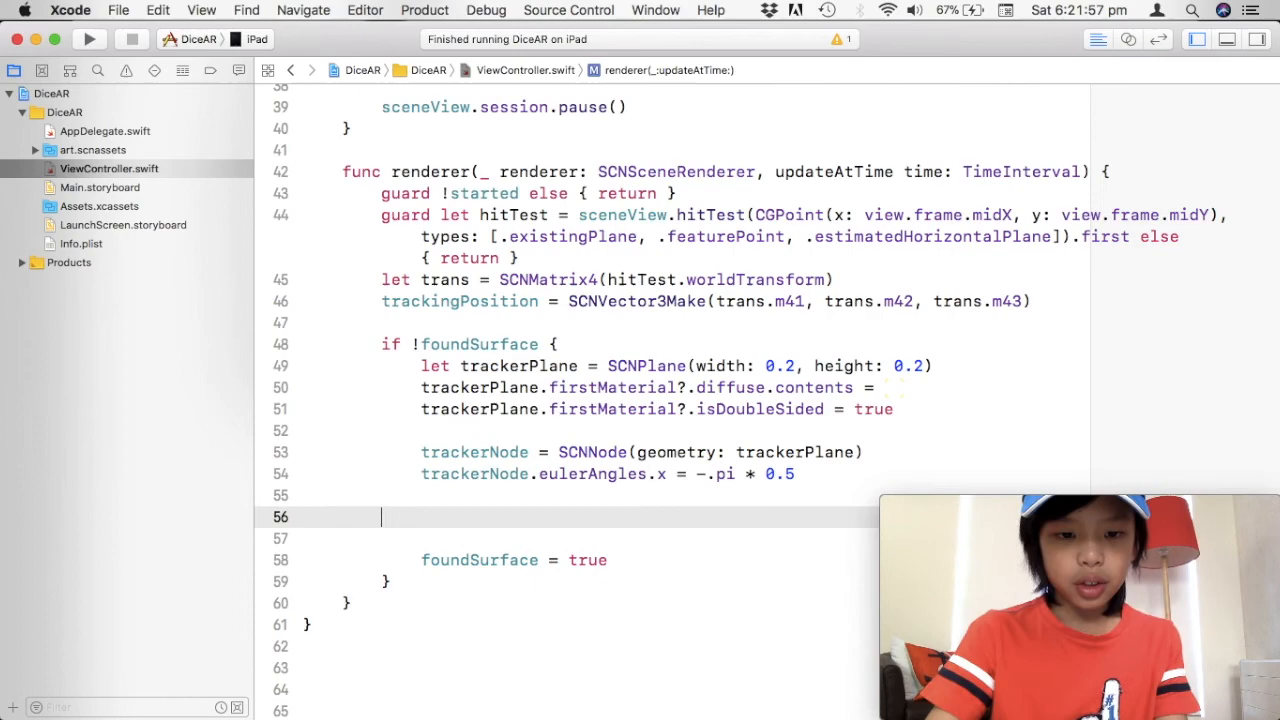
- Write sceneView.scene.rootNode.addChildNode(trackerNode)
text(scenev)
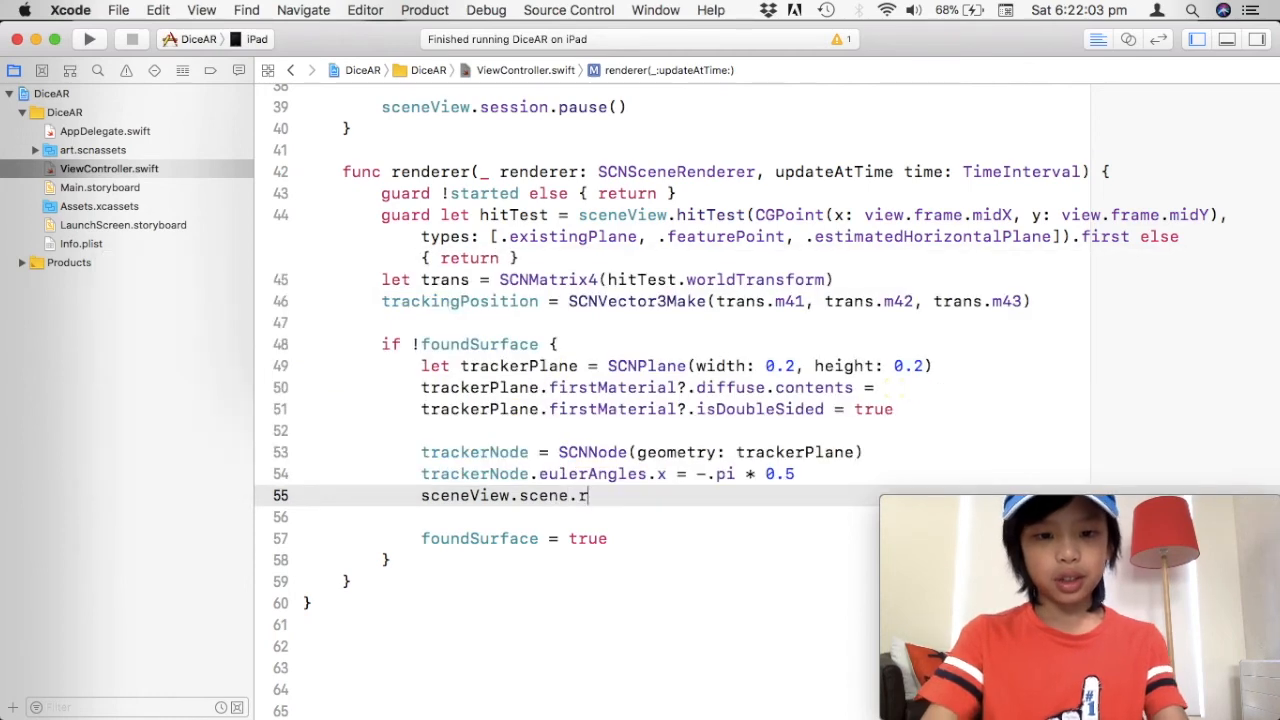
text(ootNode.)
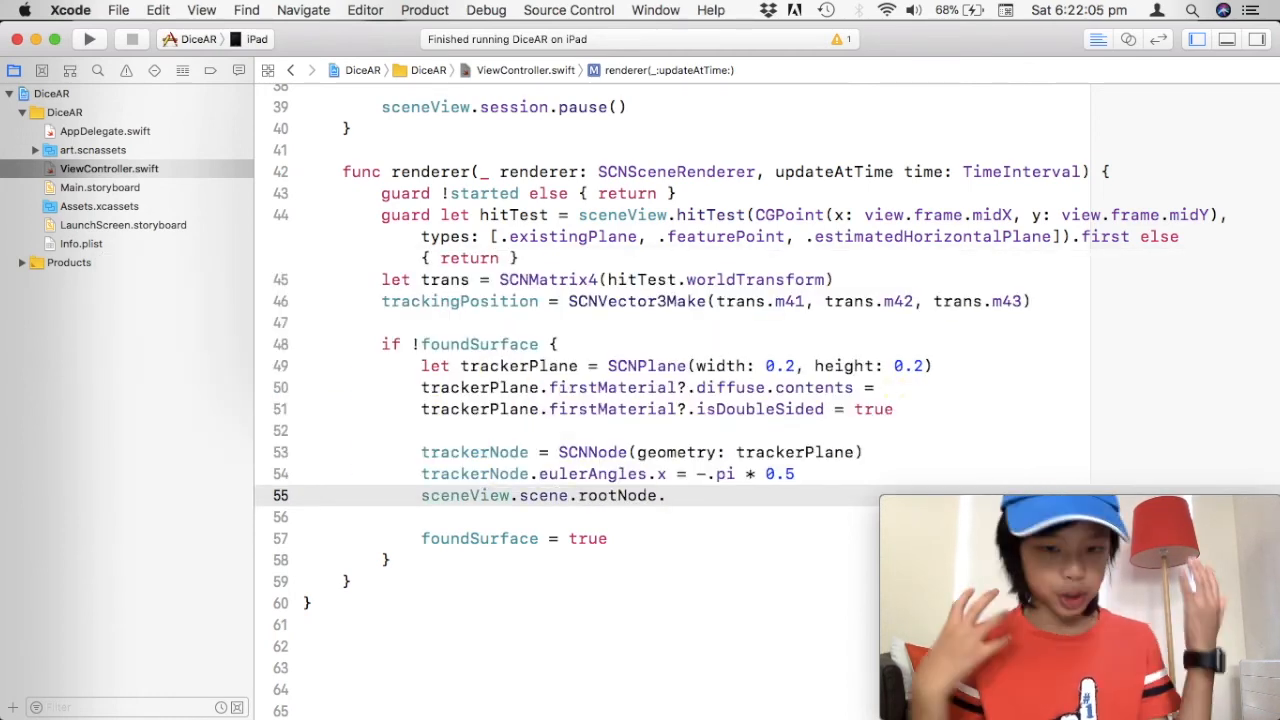
text(.addChildNode(child: SCNNode)
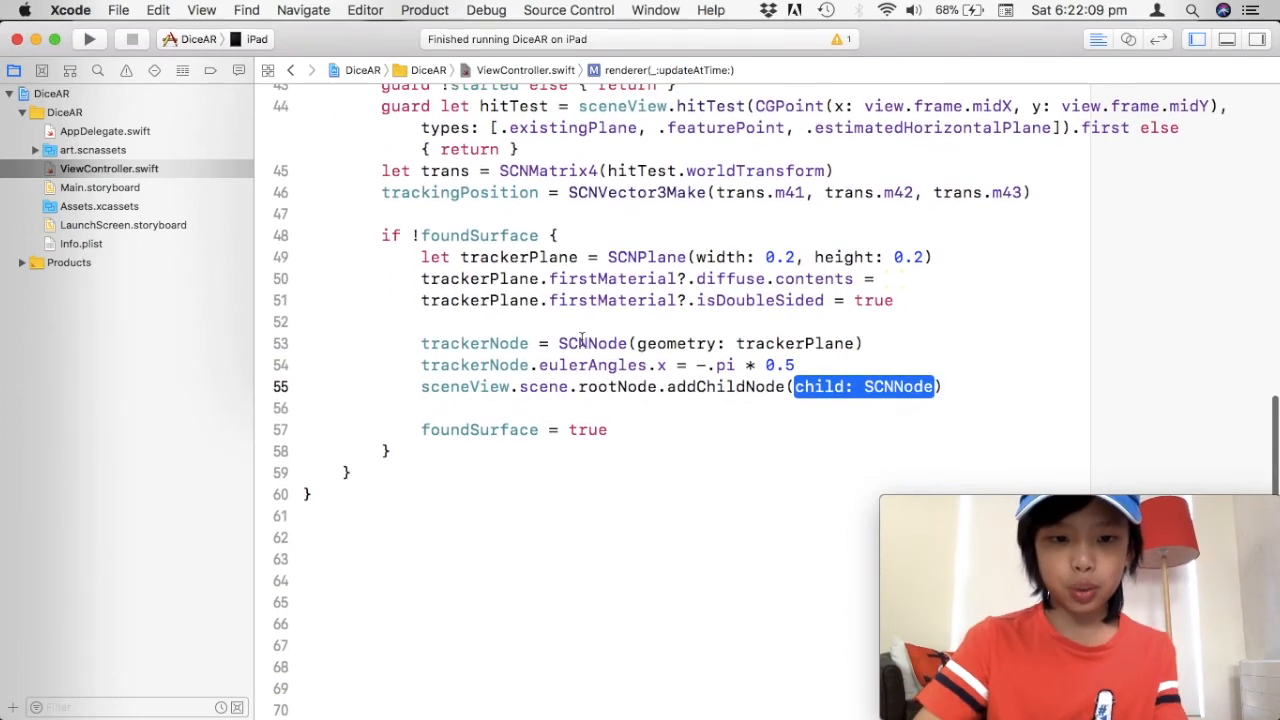
text(trackerNode)
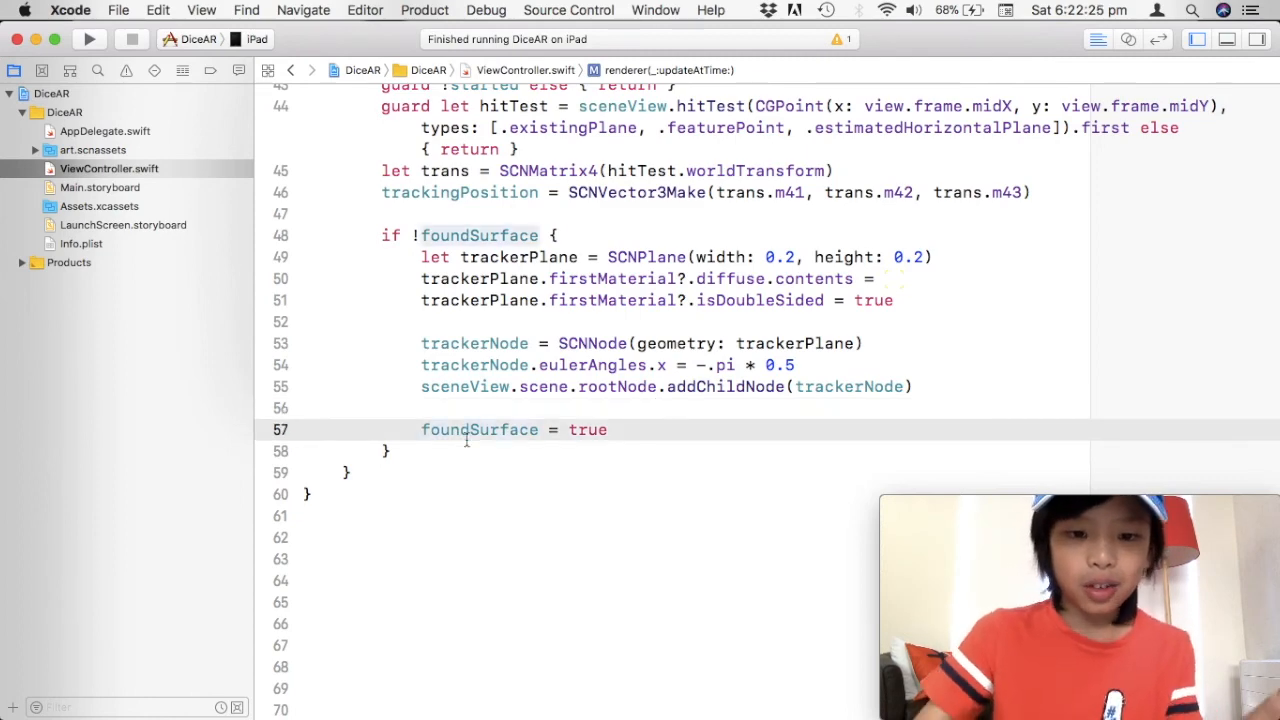
- After the if block, write trackerNode.position = trackingPosition
text(t)
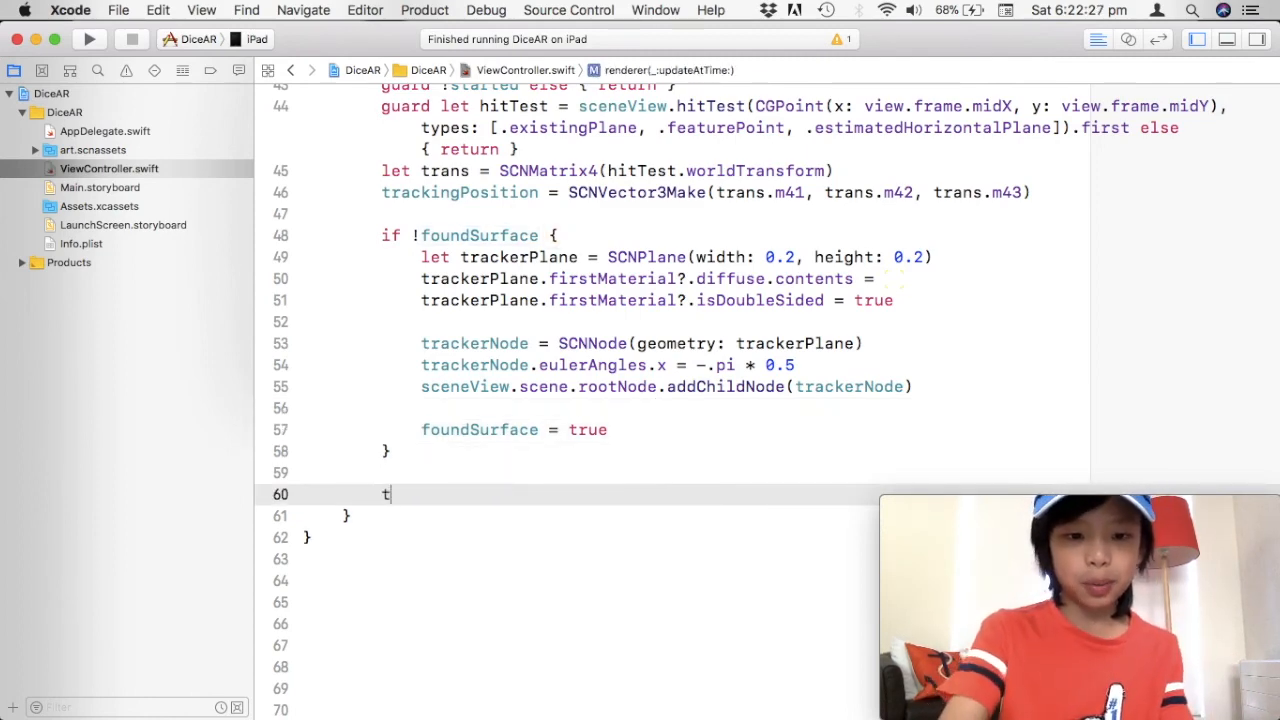
text(rackerNode.pos)
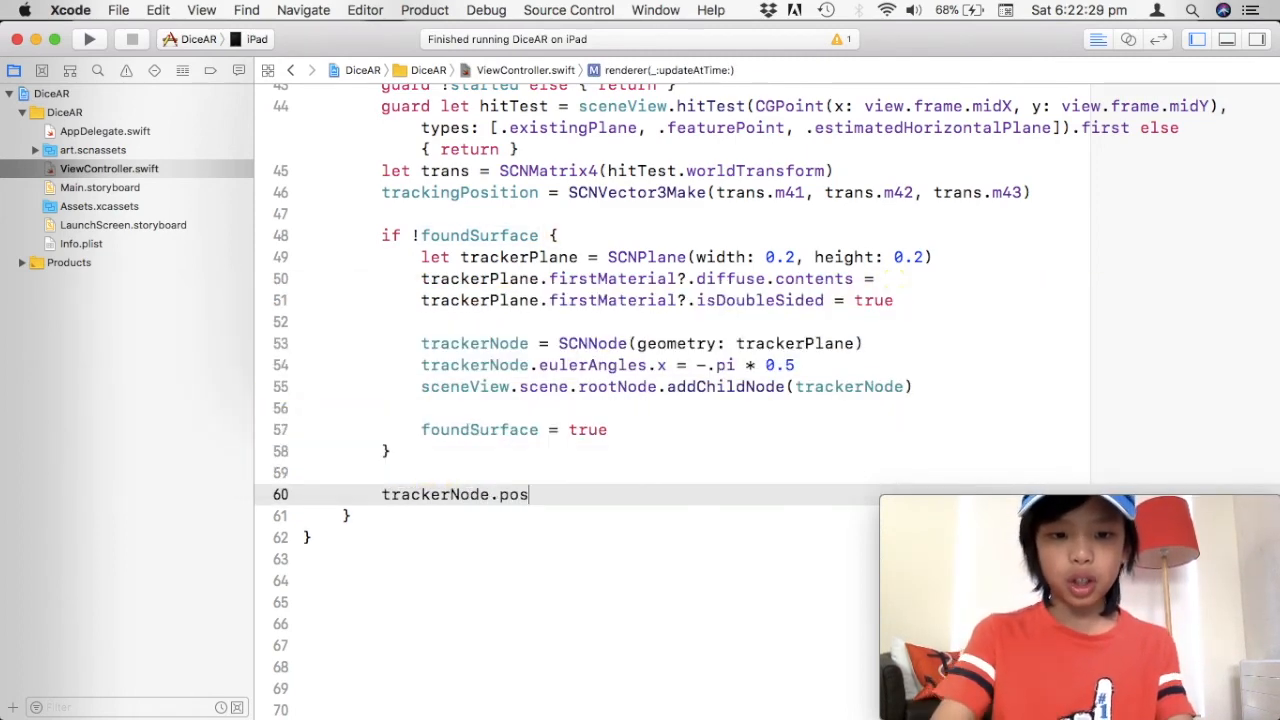
text(ition =)
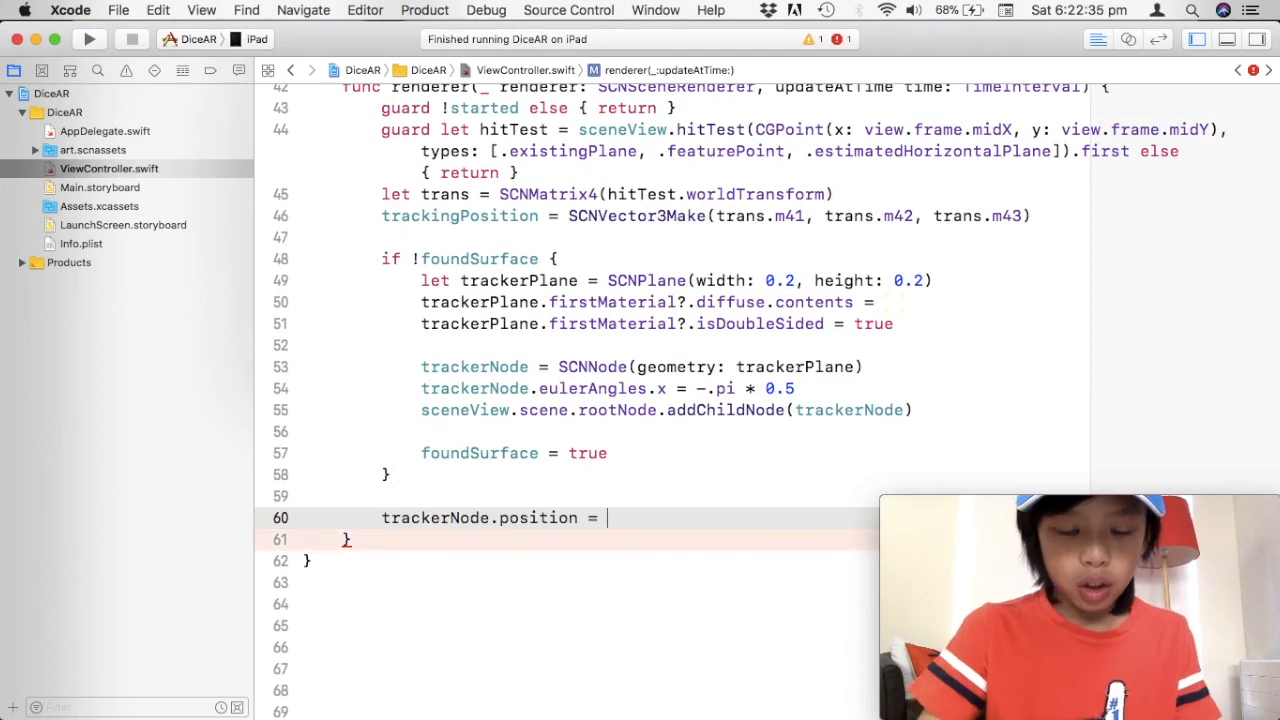
text(trac)
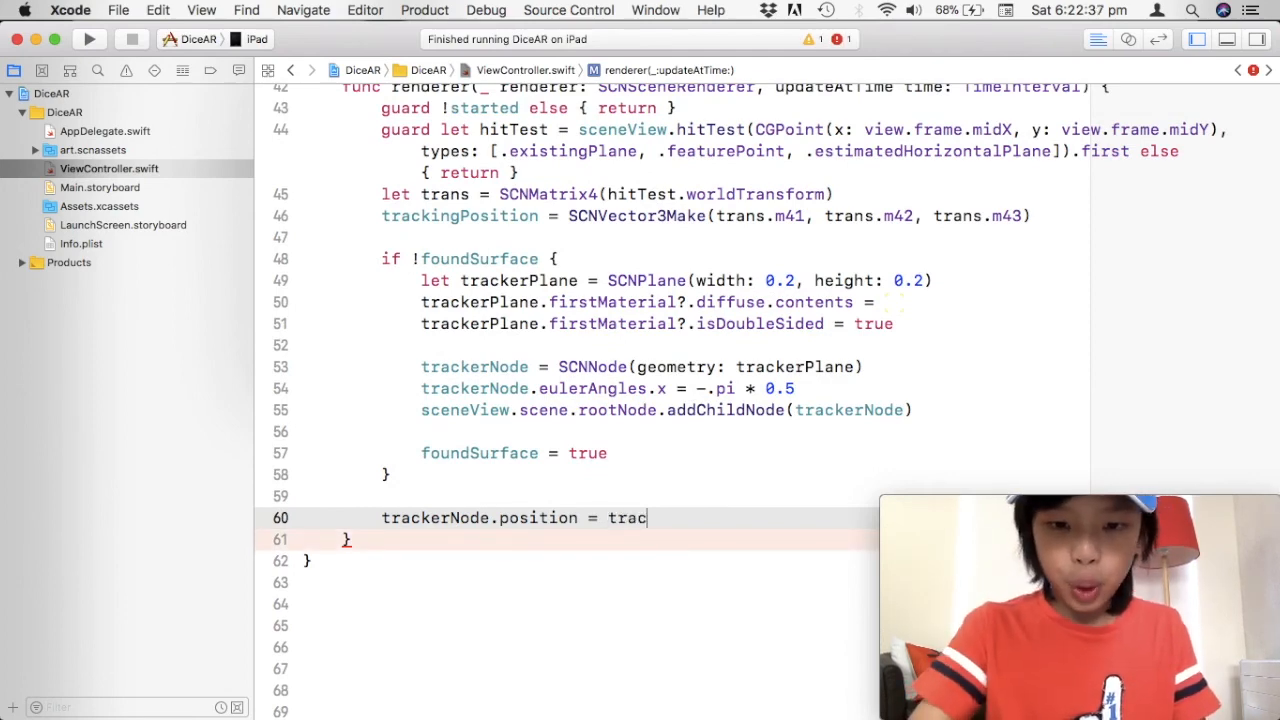
text(kingPosition)
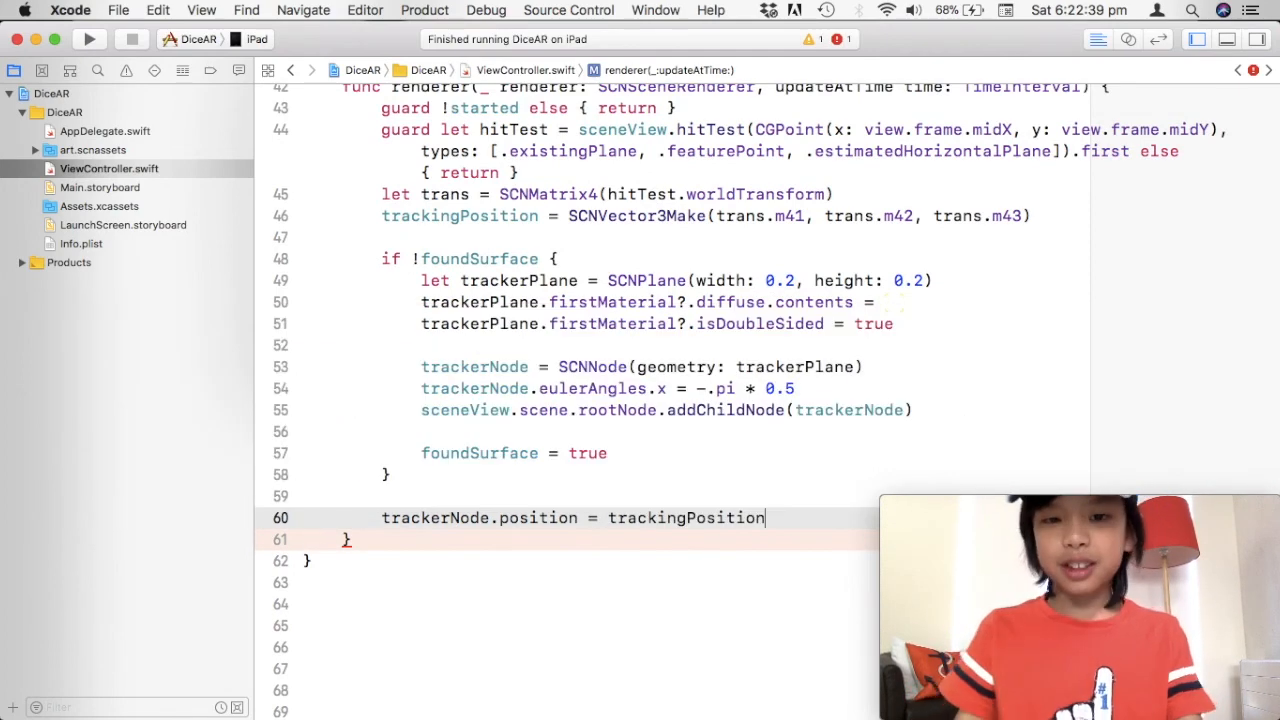
- Build and run DiceAR on the iPad
click(88, 40)
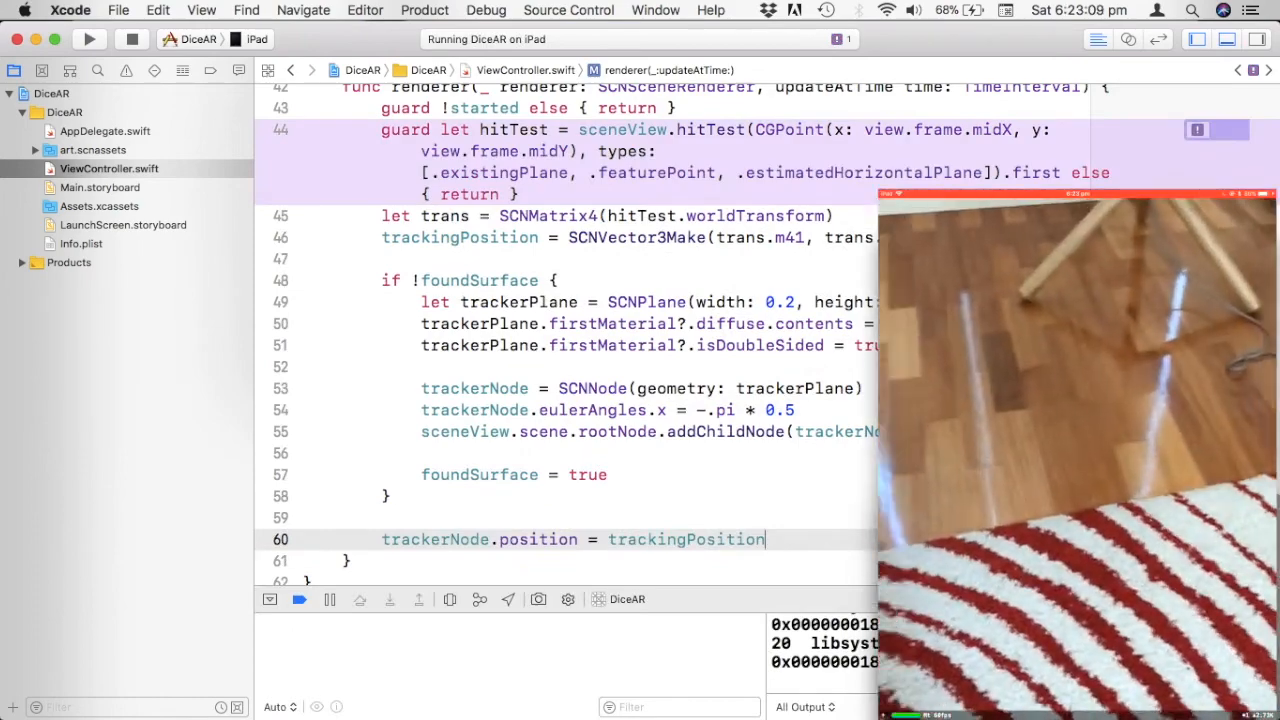